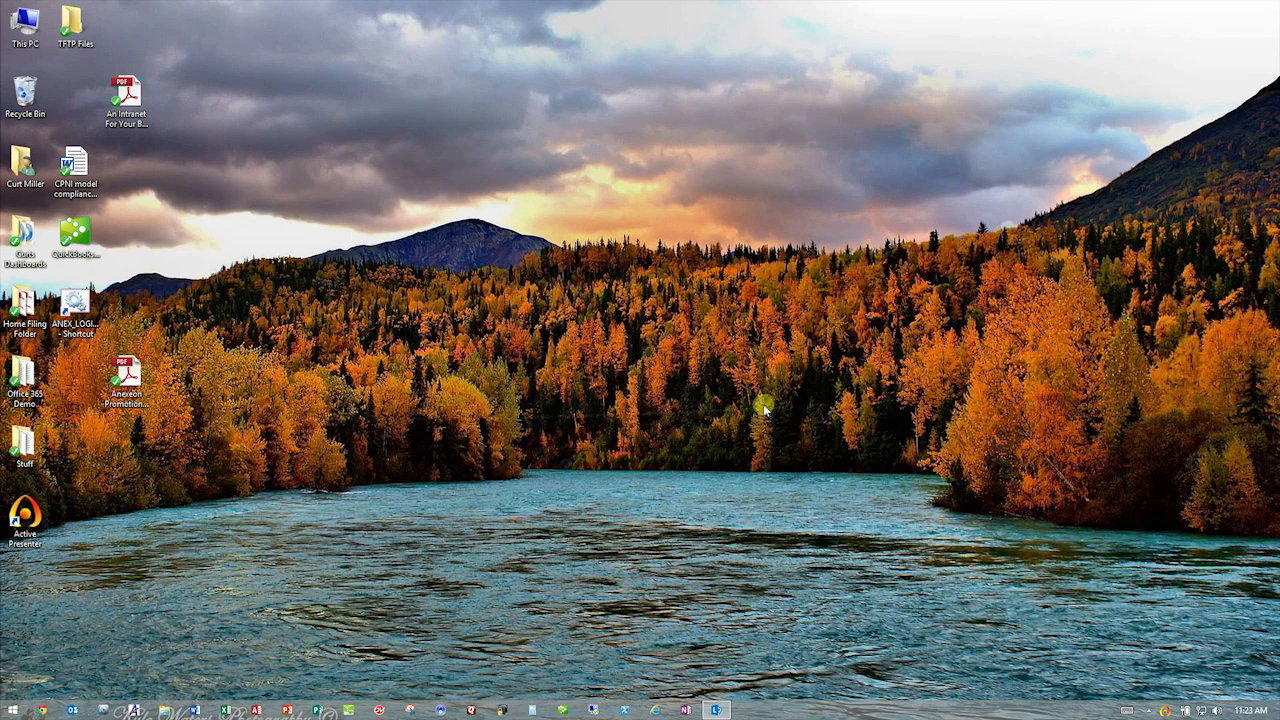
{"action": "mouse_move", "coordinate": [662, 388]}
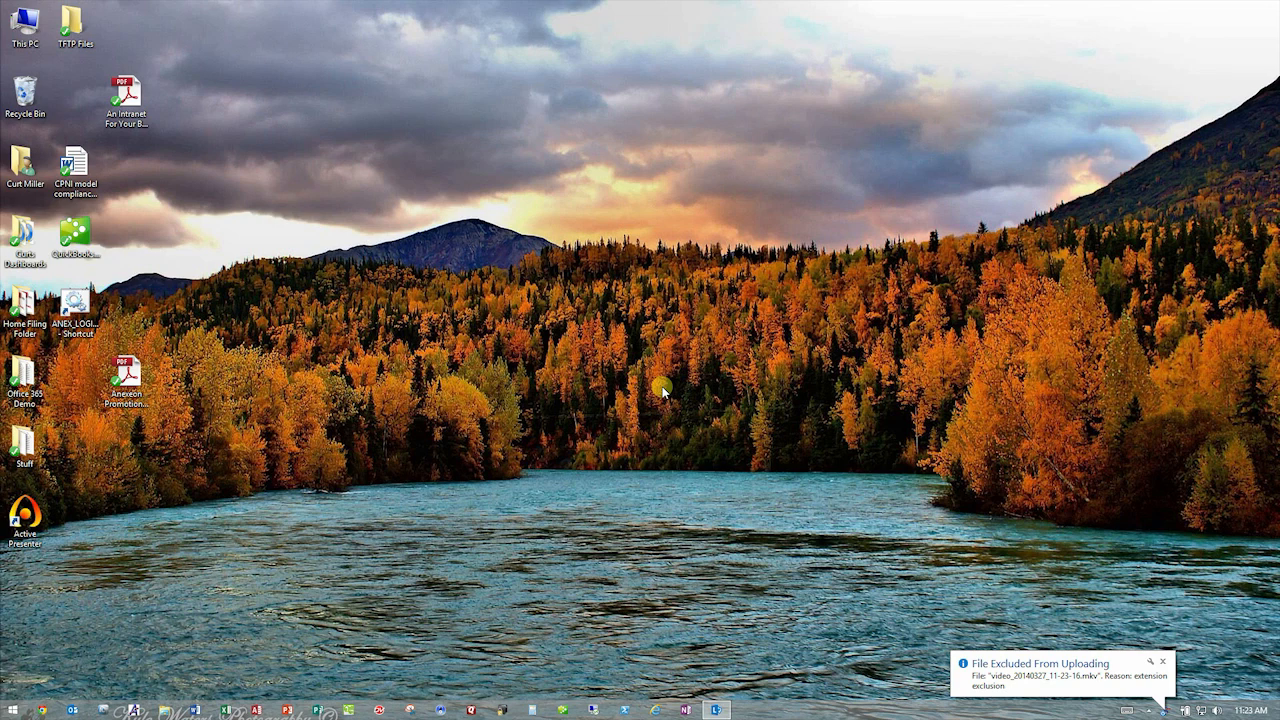
{"action": "mouse_move", "coordinate": [735, 503]}
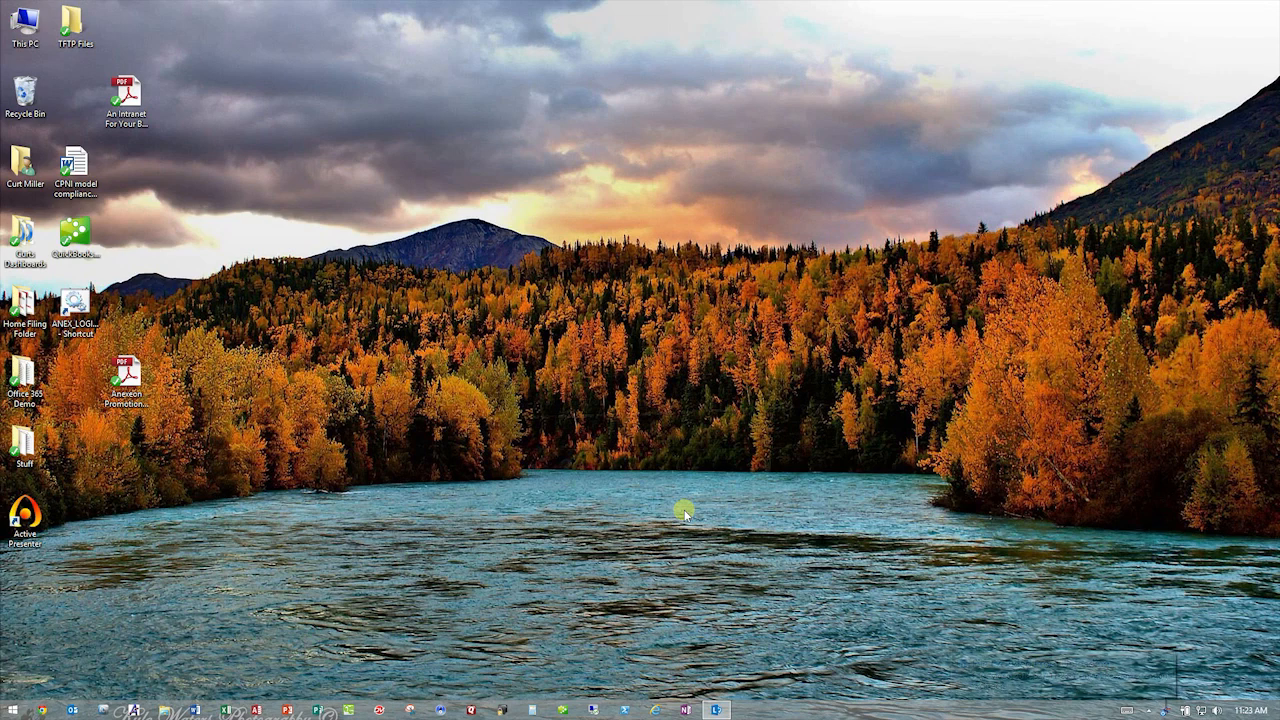
{"action": "mouse_move", "coordinate": [675, 524]}
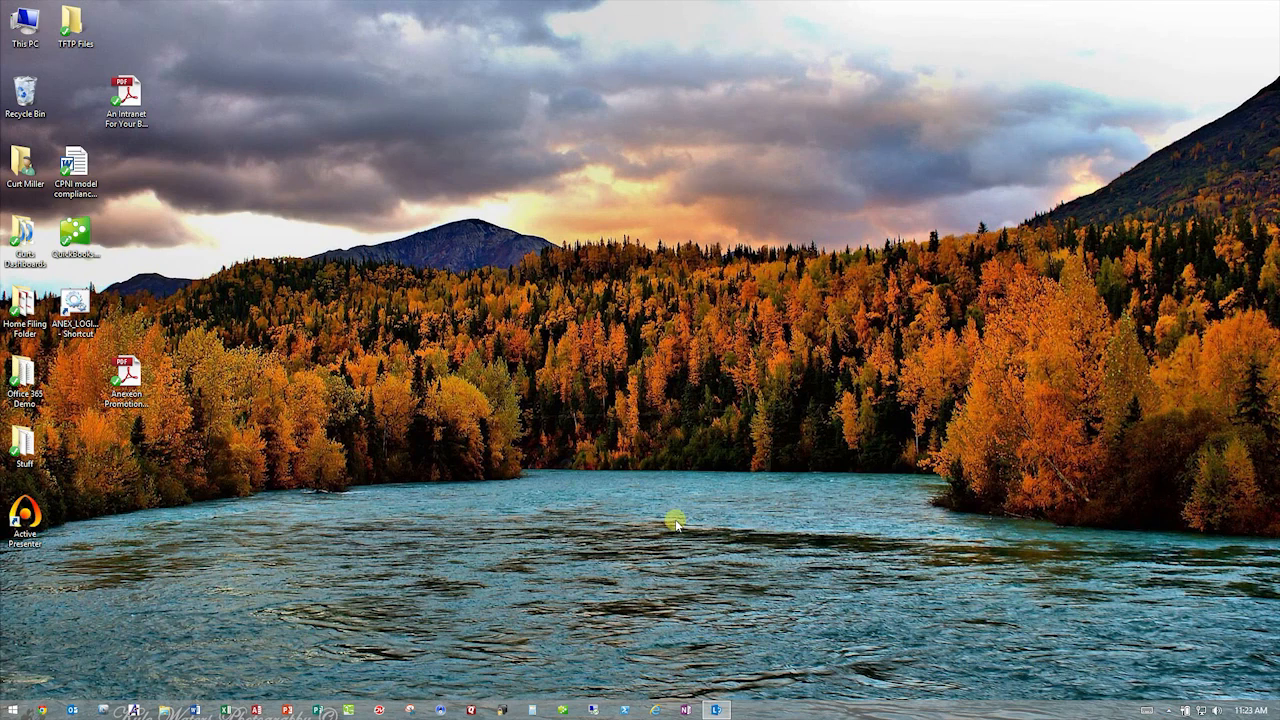
{"action": "mouse_move", "coordinate": [650, 707]}
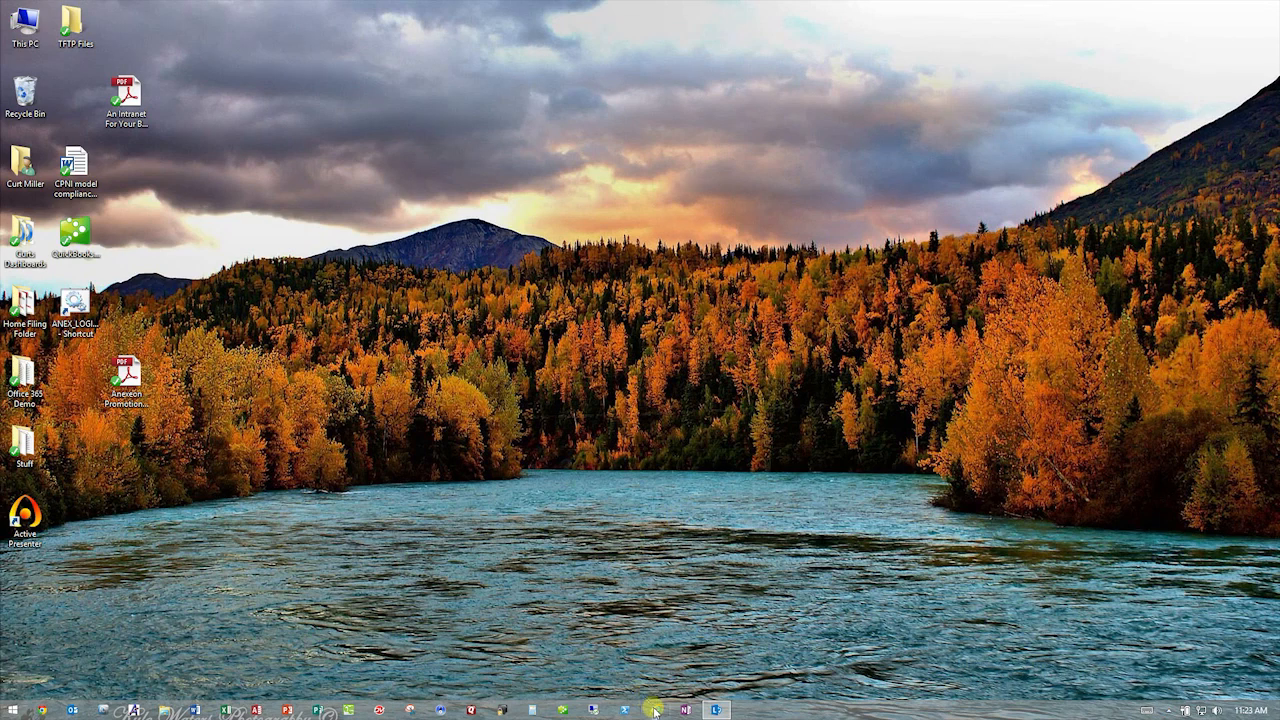
{"action": "mouse_move", "coordinate": [45, 690]}
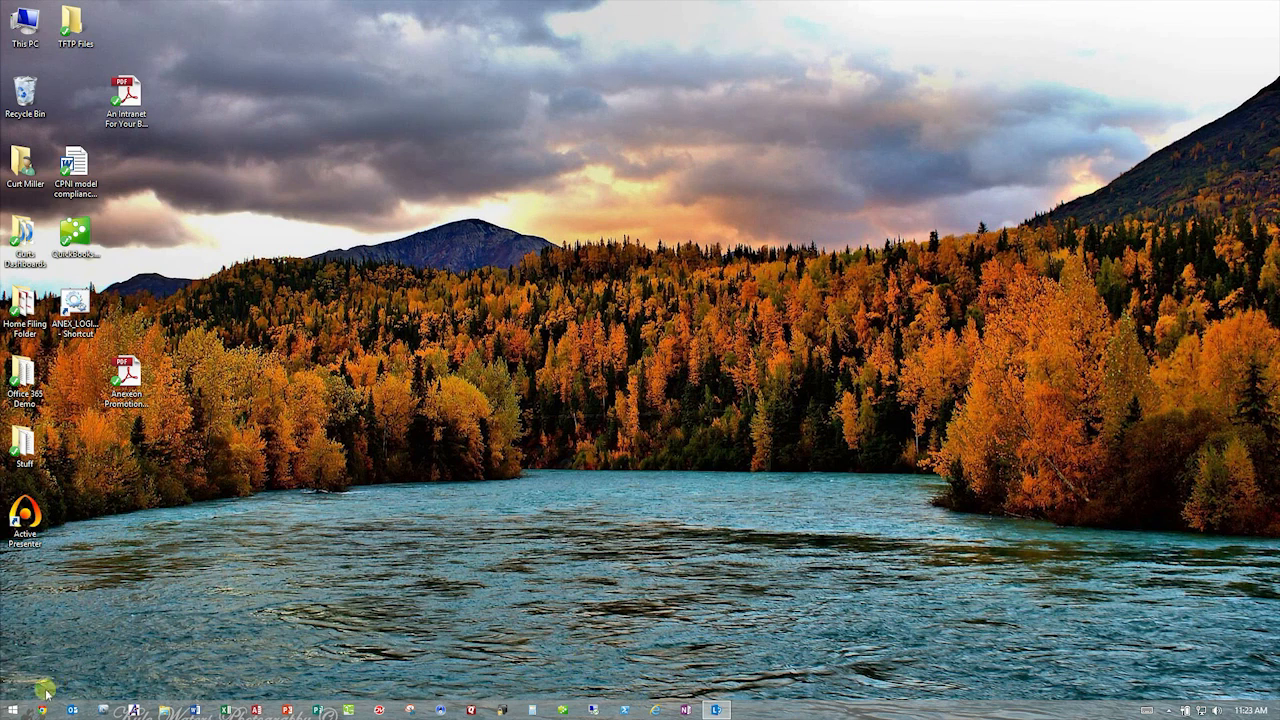
{"action": "mouse_move", "coordinate": [228, 590]}
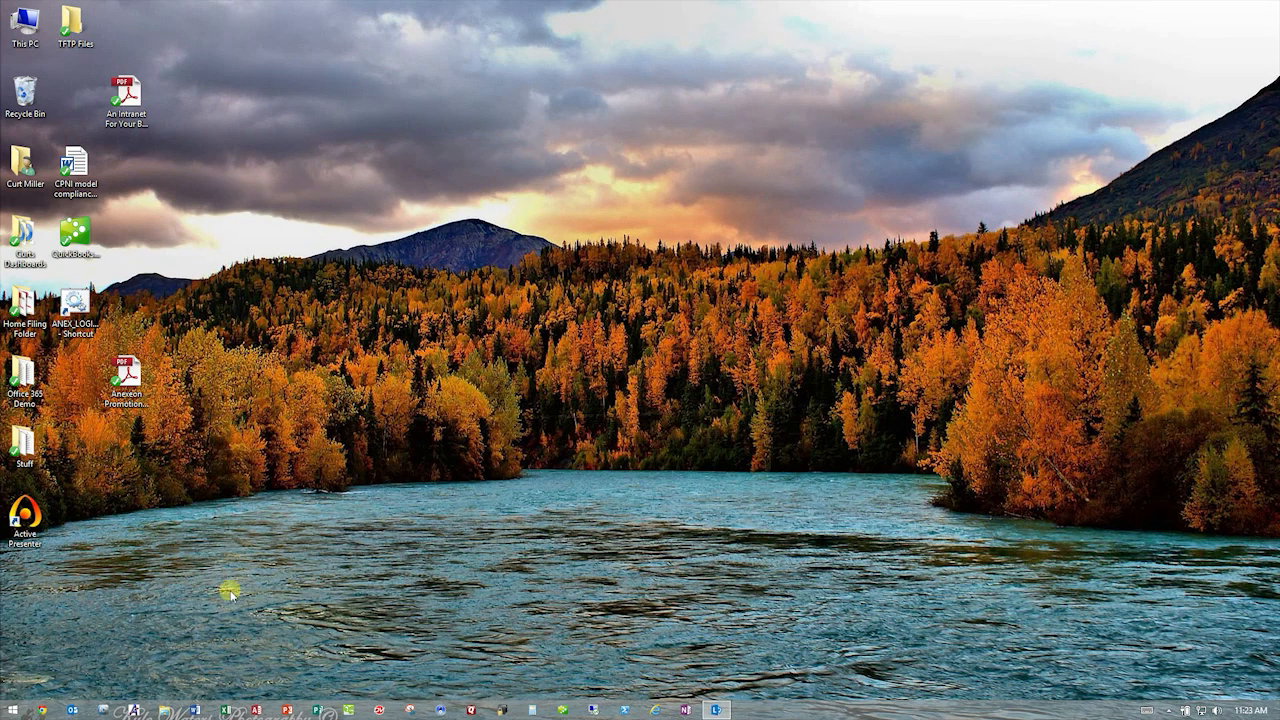
{"action": "mouse_move", "coordinate": [685, 500]}
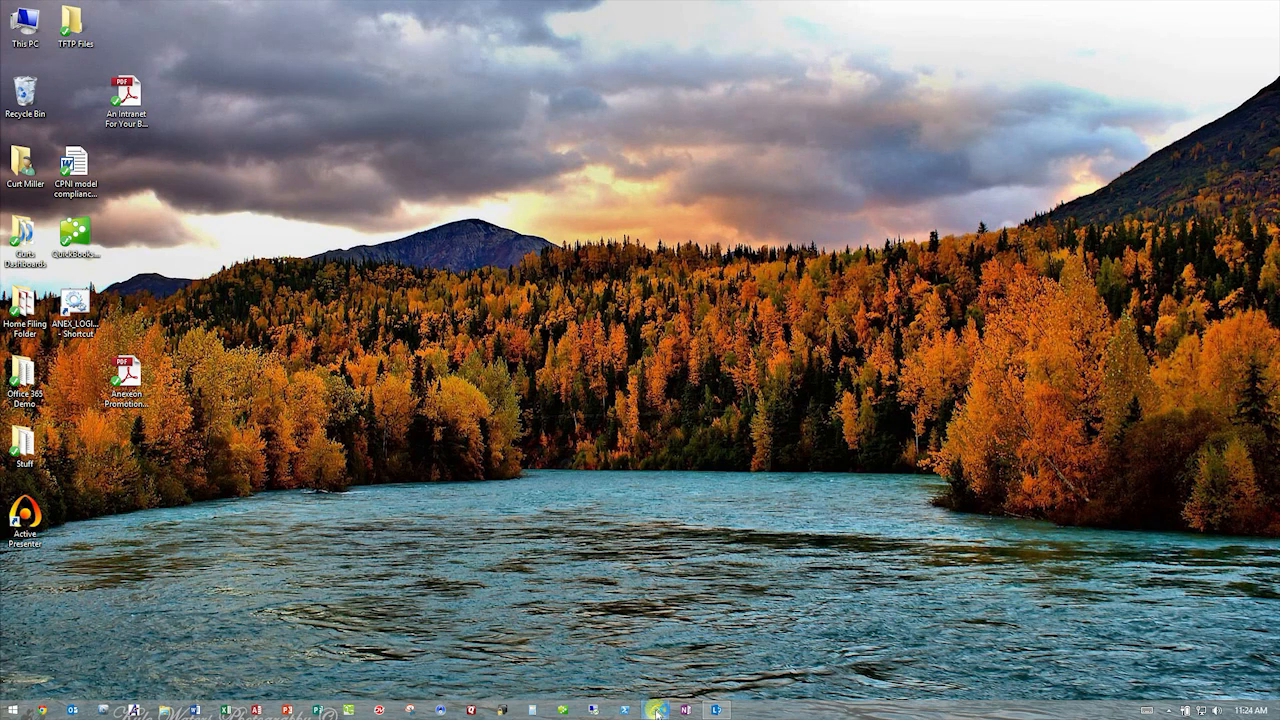
Step: Launch Internet Explorer and choose the saved work account tile
{"action": "left_click", "coordinate": [653, 711]}
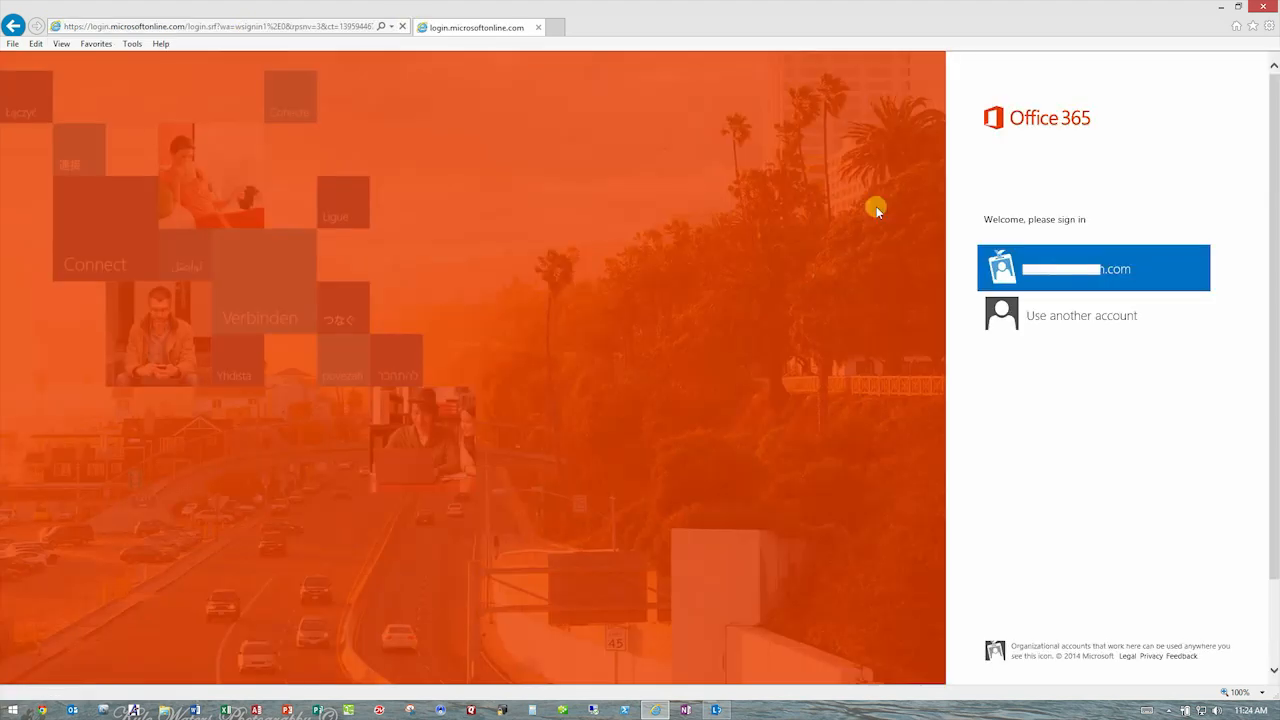
{"action": "left_click", "coordinate": [1093, 268]}
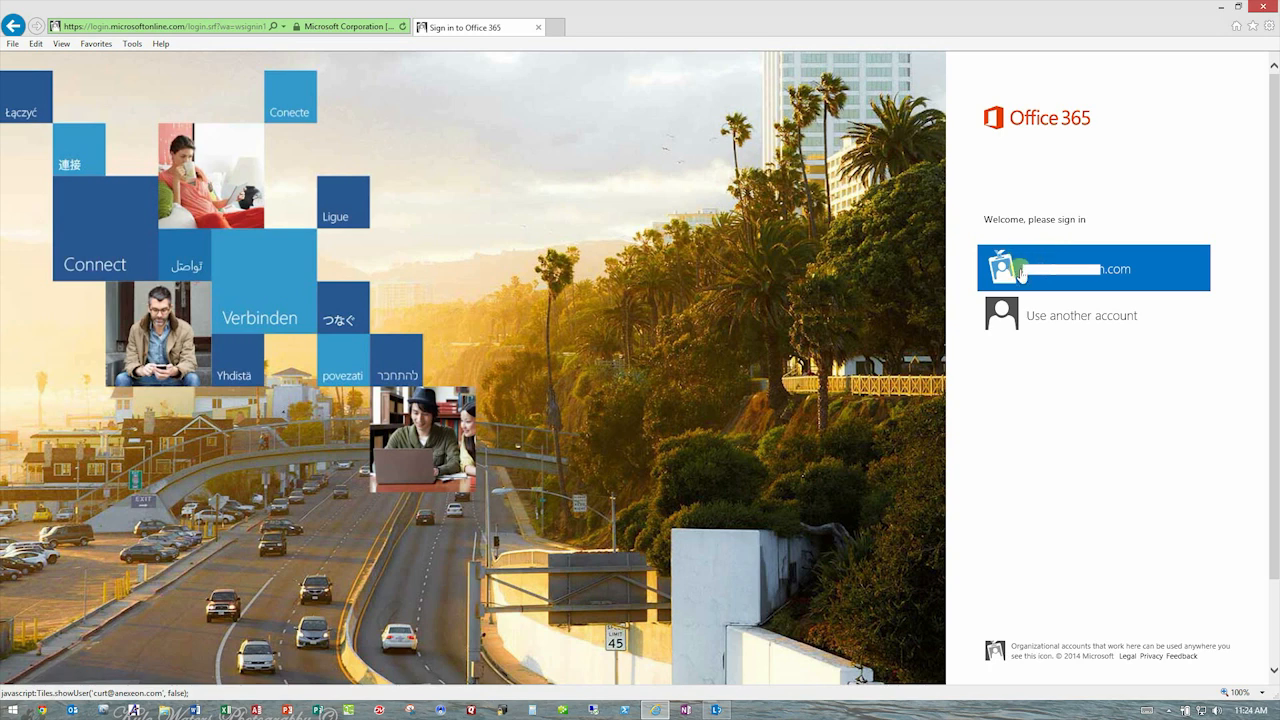
{"action": "left_click", "coordinate": [1093, 267]}
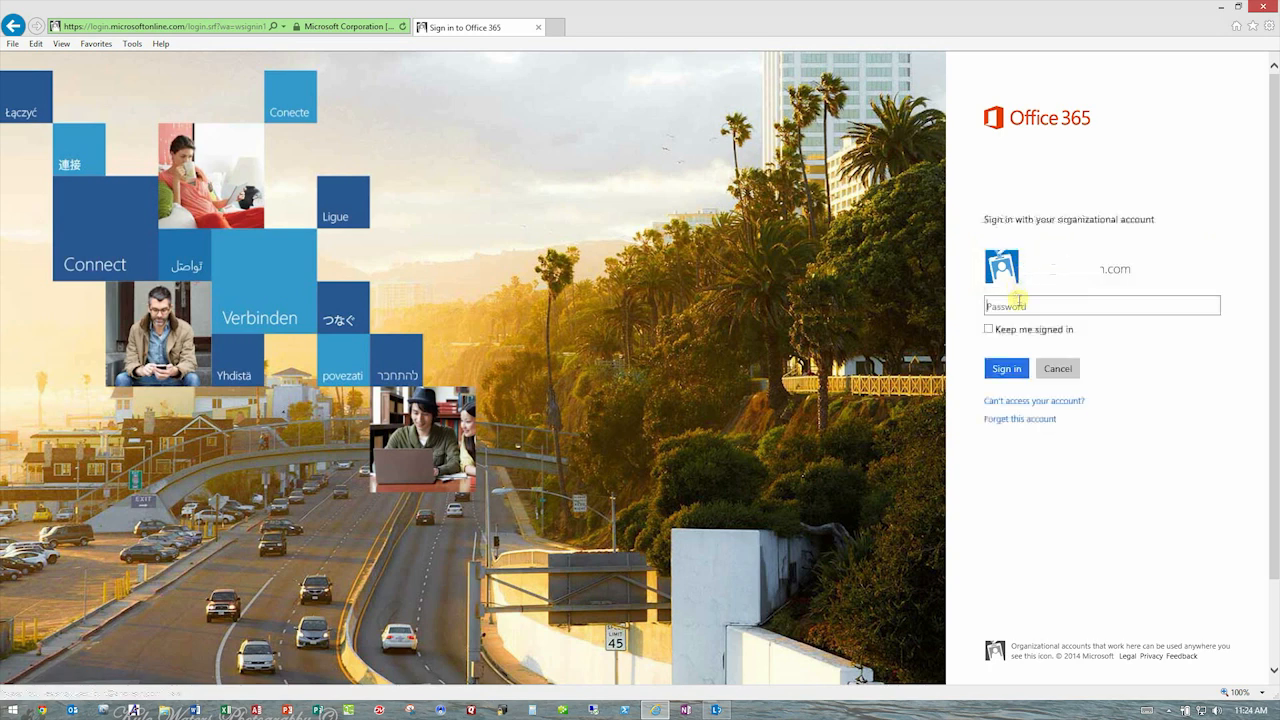
Step: Enter the account password, enable Keep me signed in, and submit the sign-in
{"action": "type", "text": "•"}
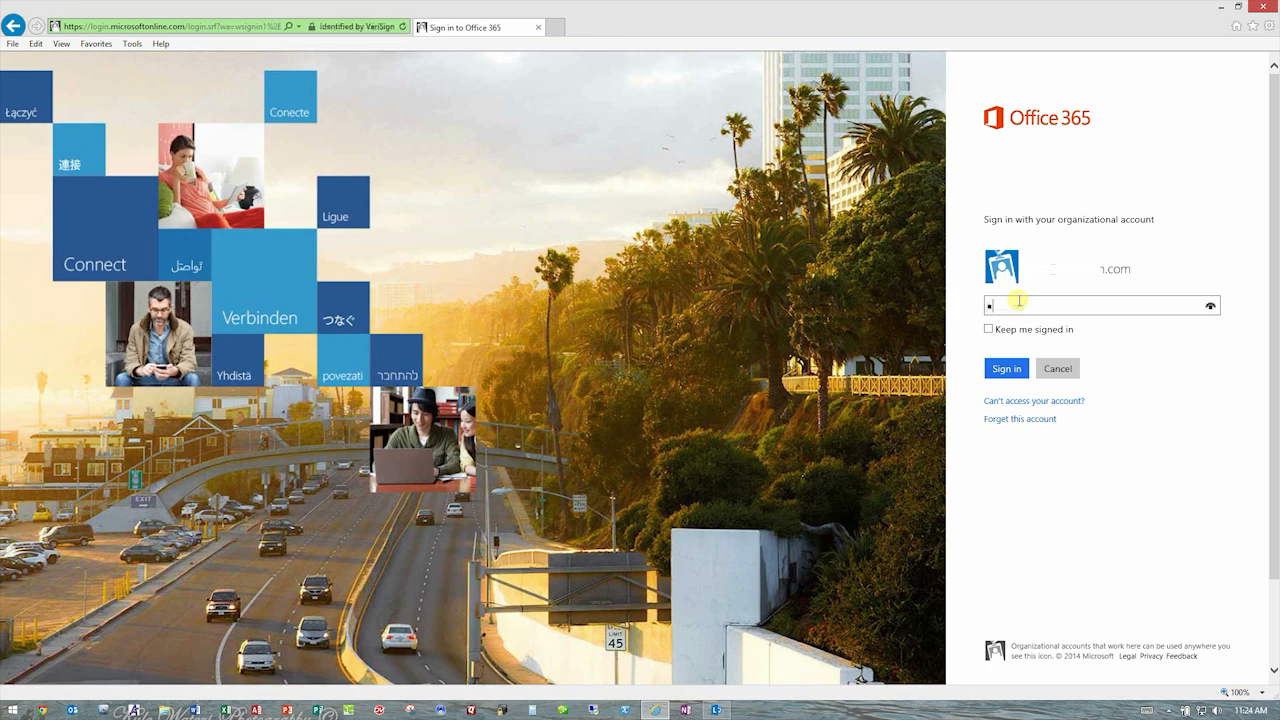
{"action": "type", "text": "password"}
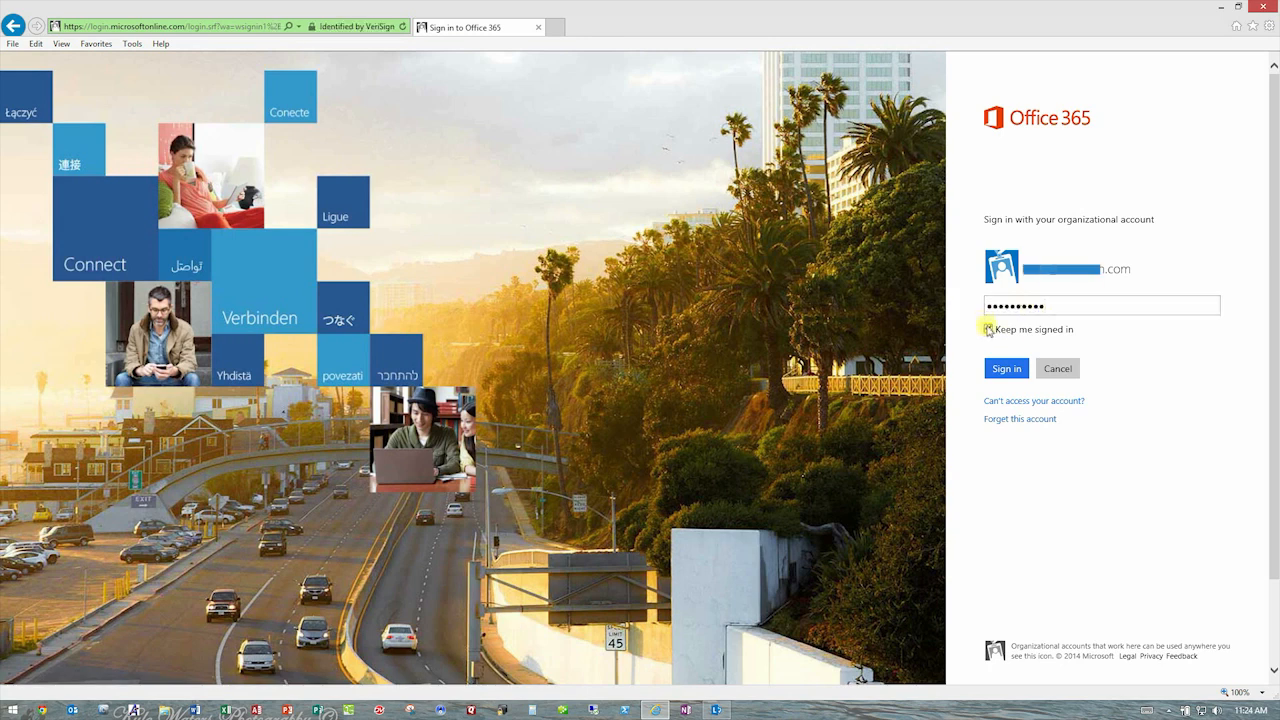
{"action": "left_click", "coordinate": [988, 329]}
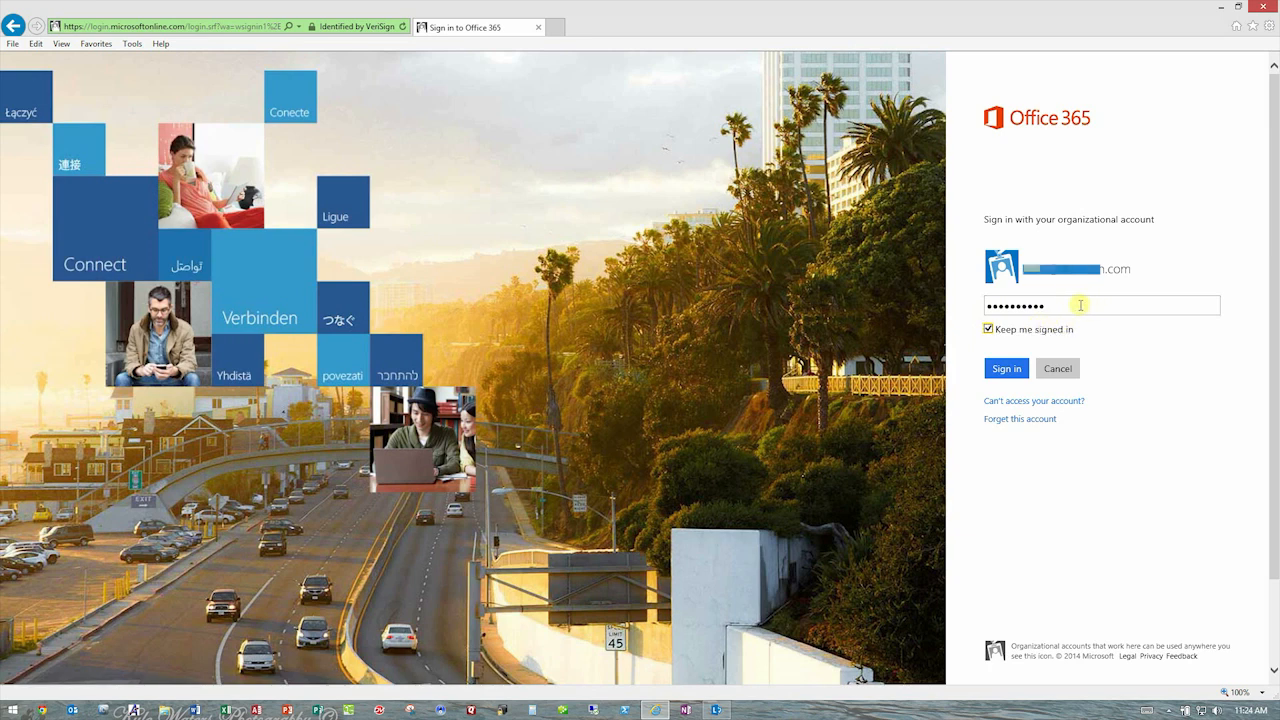
{"action": "left_click", "coordinate": [1006, 368]}
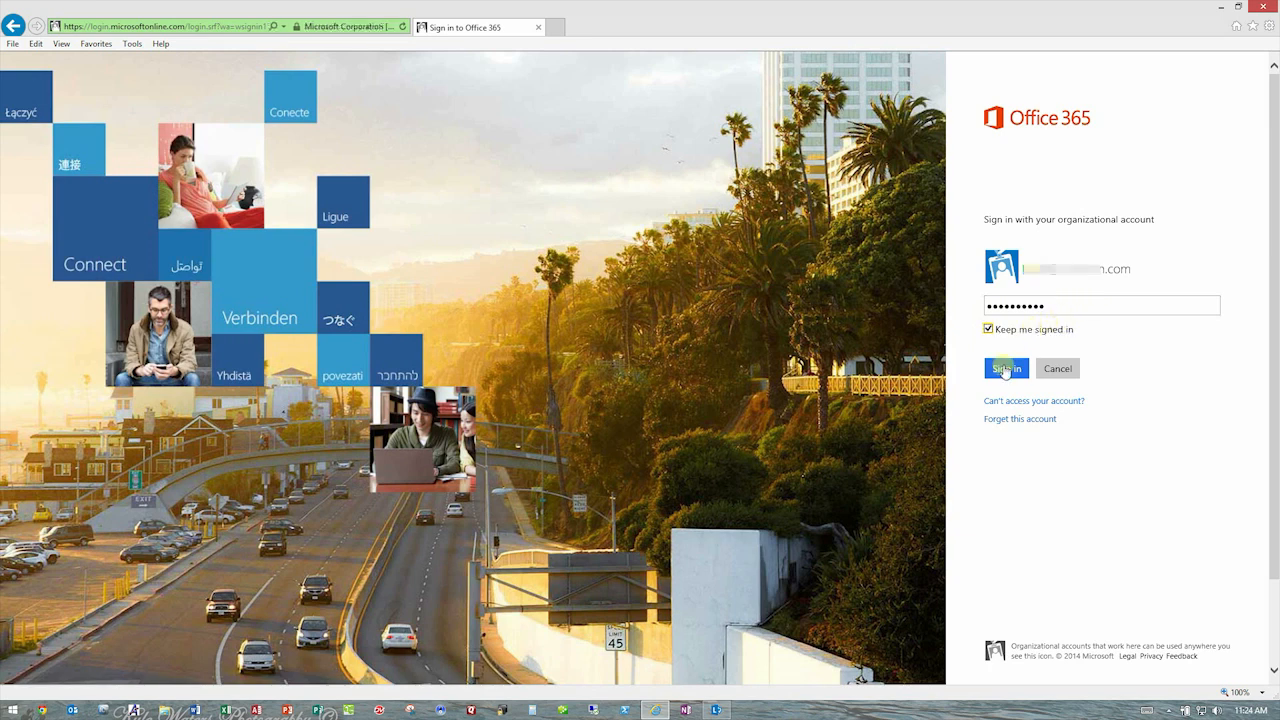
{"action": "left_click", "coordinate": [1006, 368]}
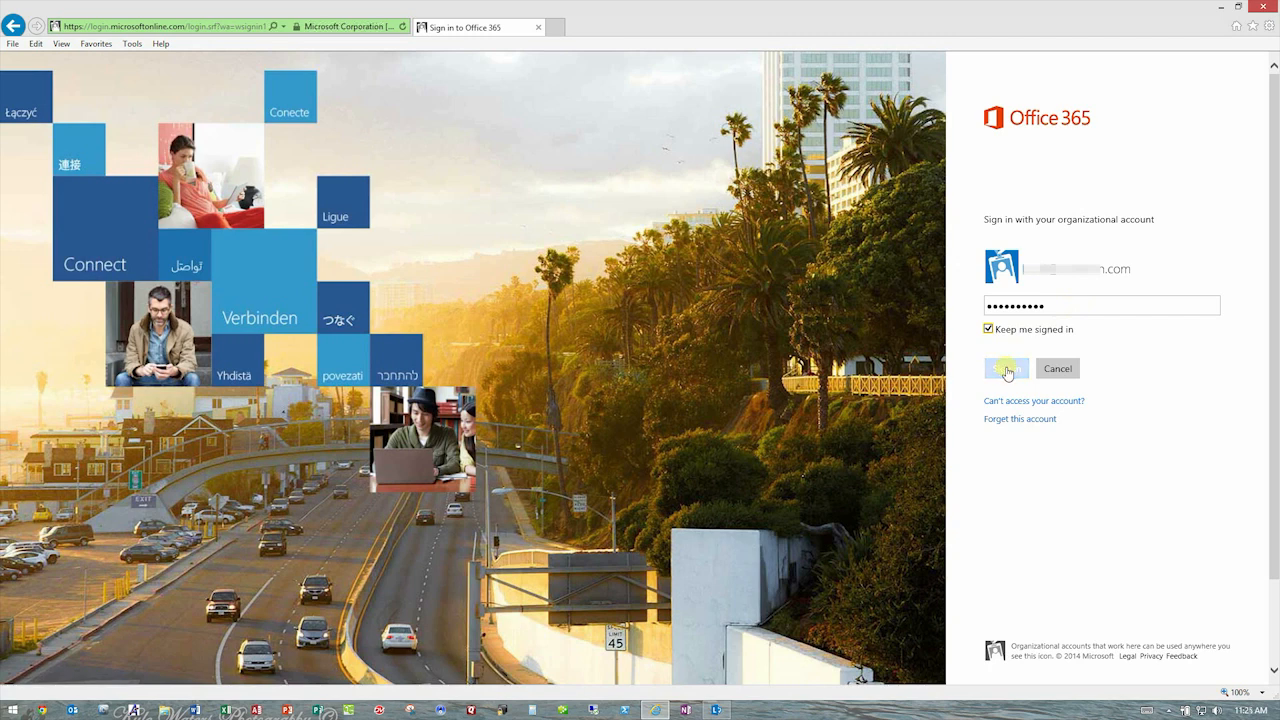
Step: Finish signing in so the Anexeon Team Site home page with its project timeline loads
{"action": "left_click", "coordinate": [1006, 368]}
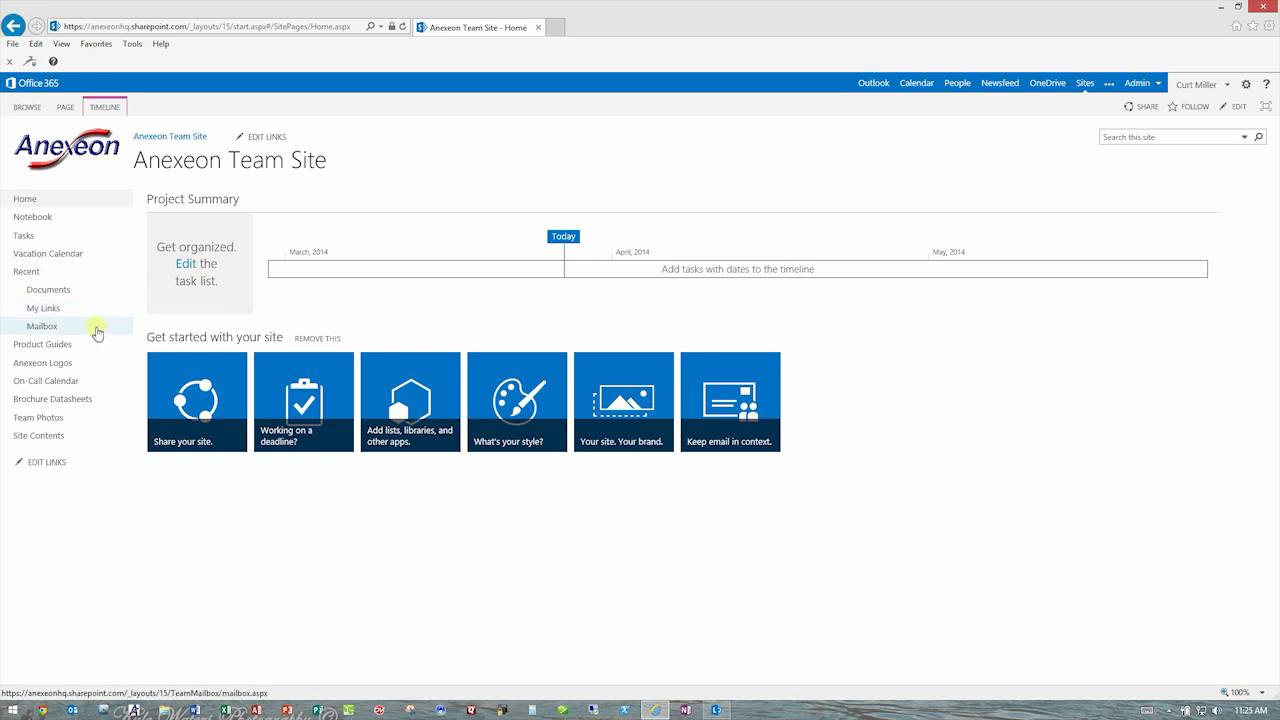
{"action": "mouse_move", "coordinate": [558, 182]}
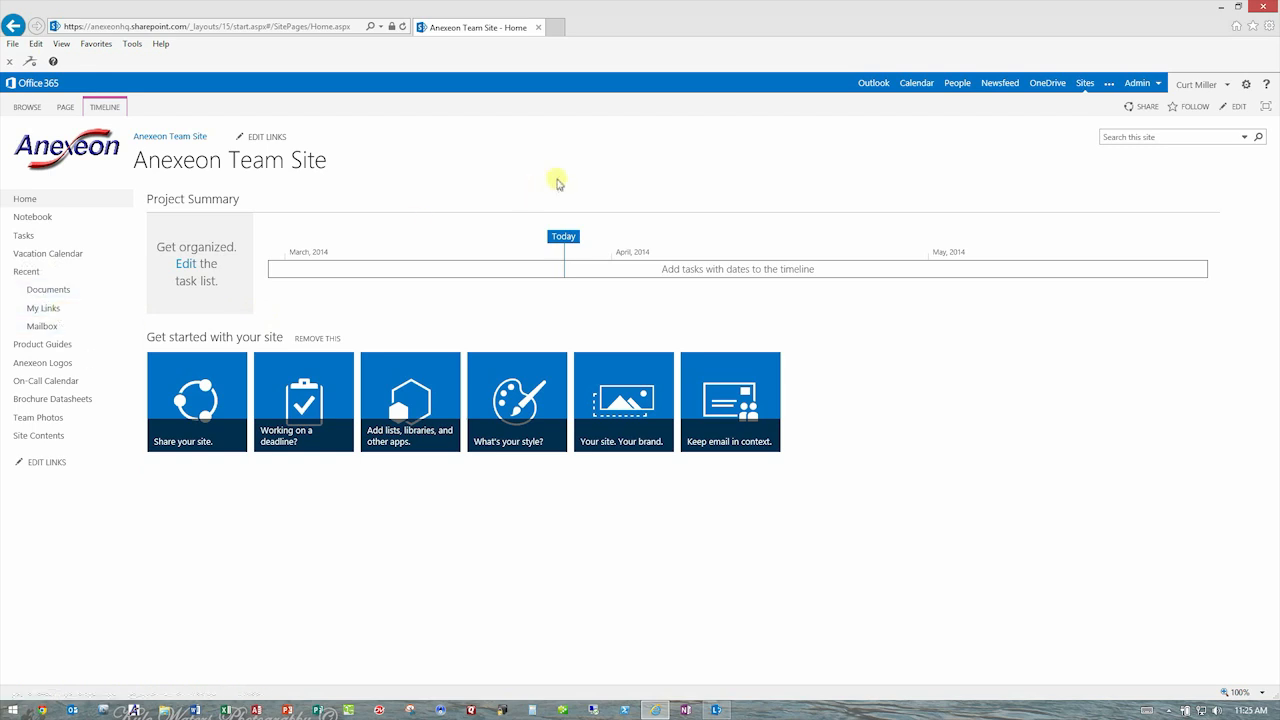
{"action": "mouse_move", "coordinate": [1071, 408]}
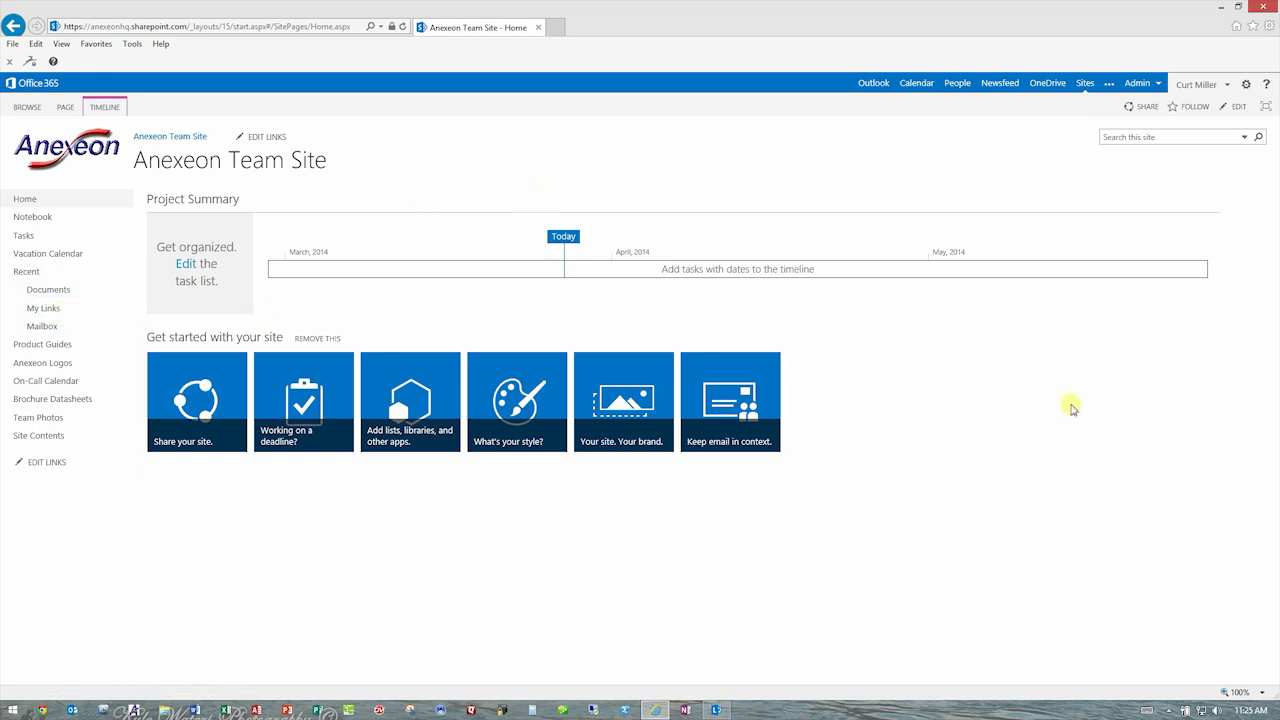
{"action": "mouse_move", "coordinate": [899, 170]}
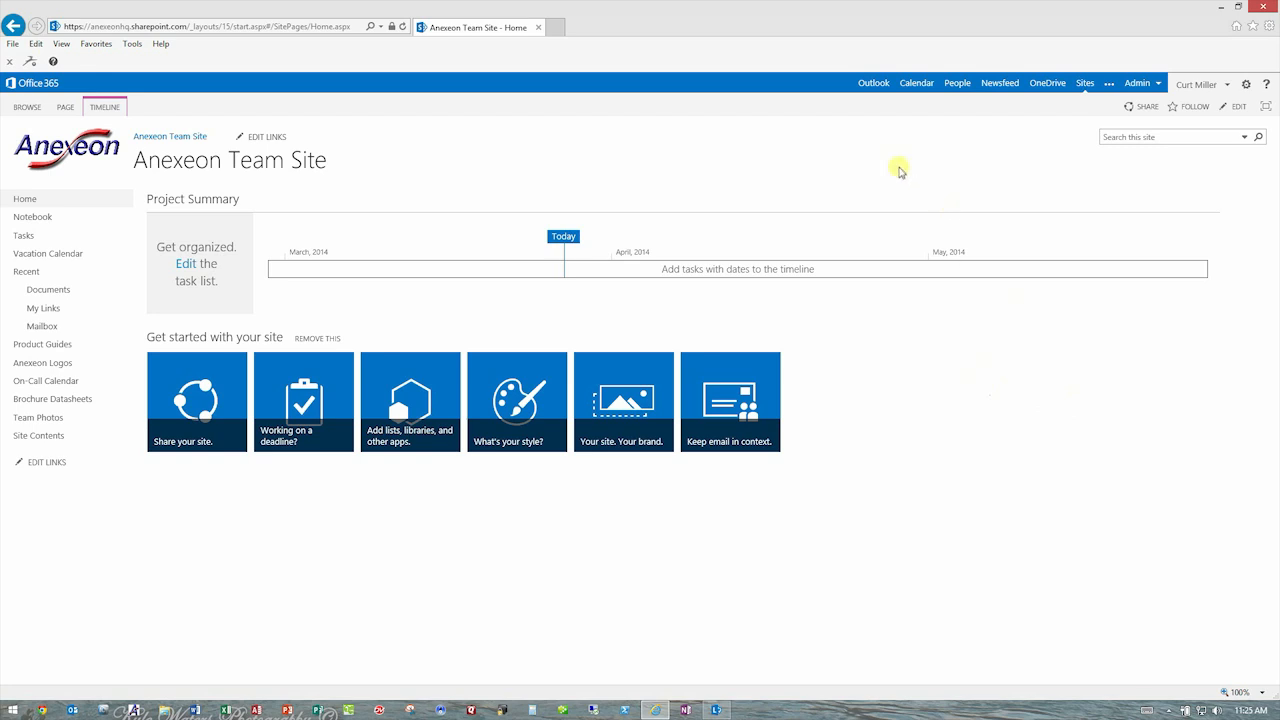
{"action": "mouse_move", "coordinate": [583, 172]}
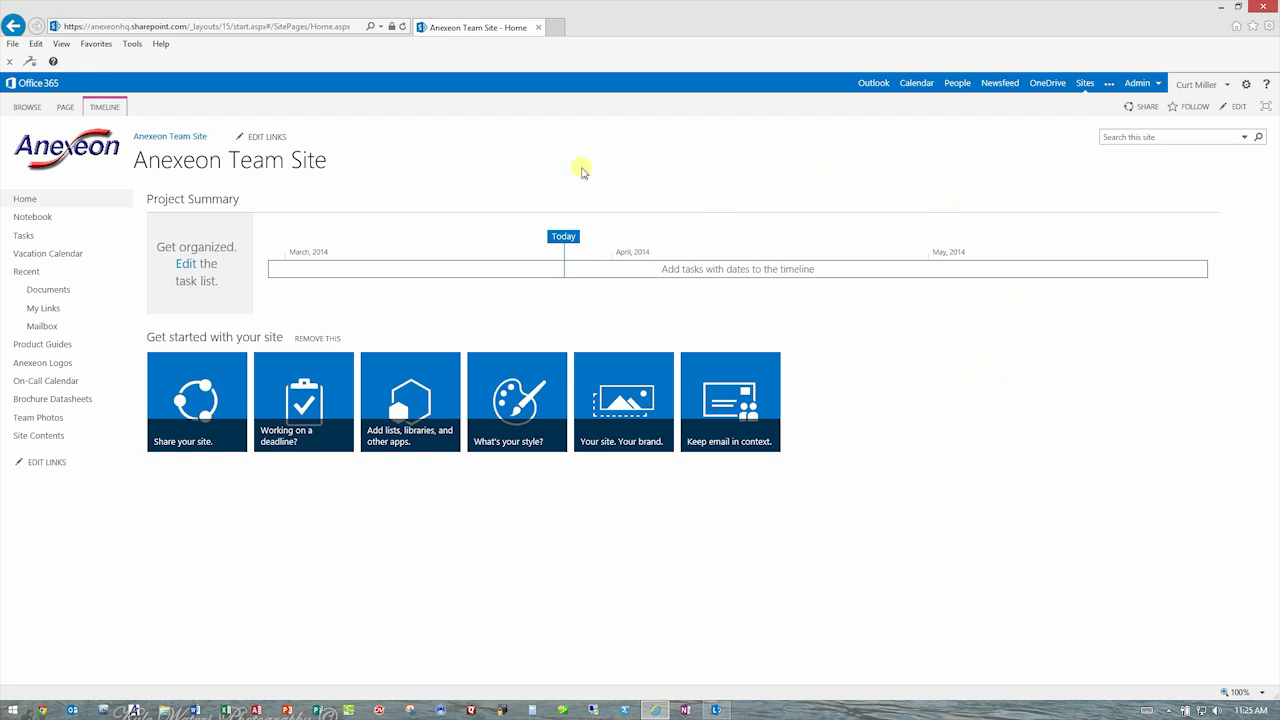
{"action": "mouse_move", "coordinate": [657, 125]}
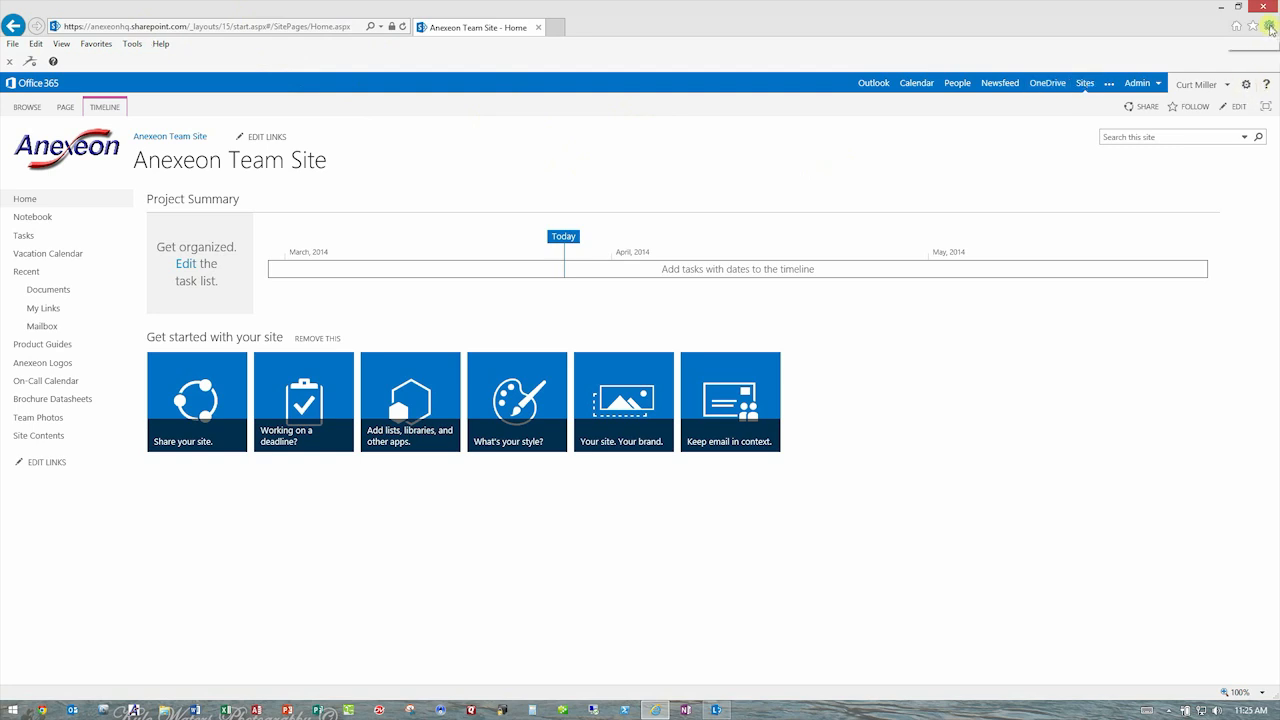
Step: Add anexeonhq.sharepoint.com to Internet Explorer's Trusted sites security zone
{"action": "left_click", "coordinate": [1253, 27]}
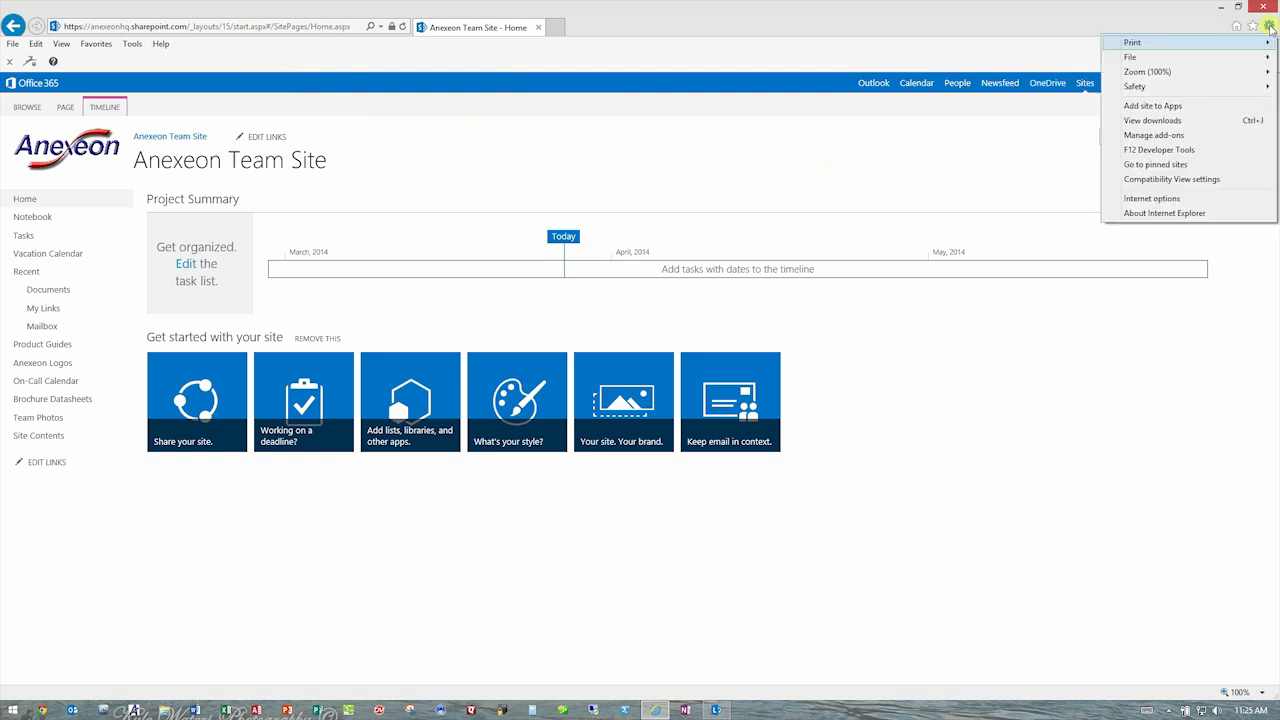
{"action": "mouse_move", "coordinate": [1151, 198]}
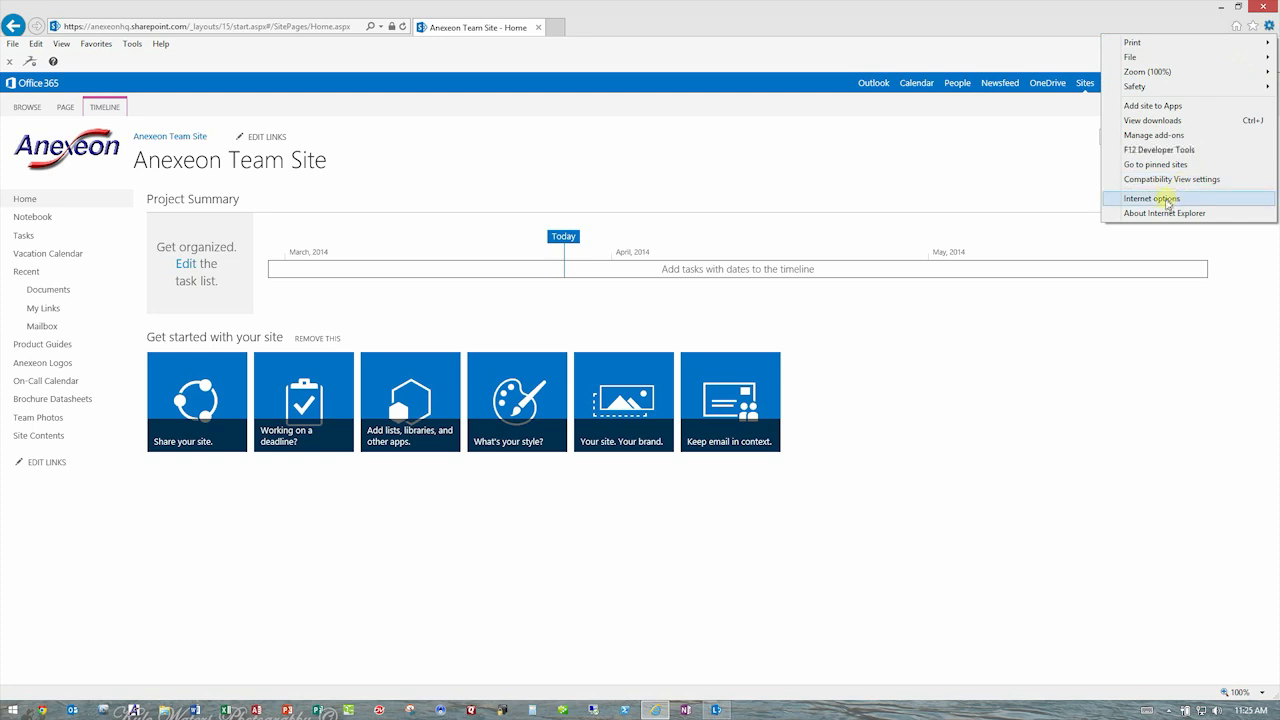
{"action": "left_click", "coordinate": [763, 44]}
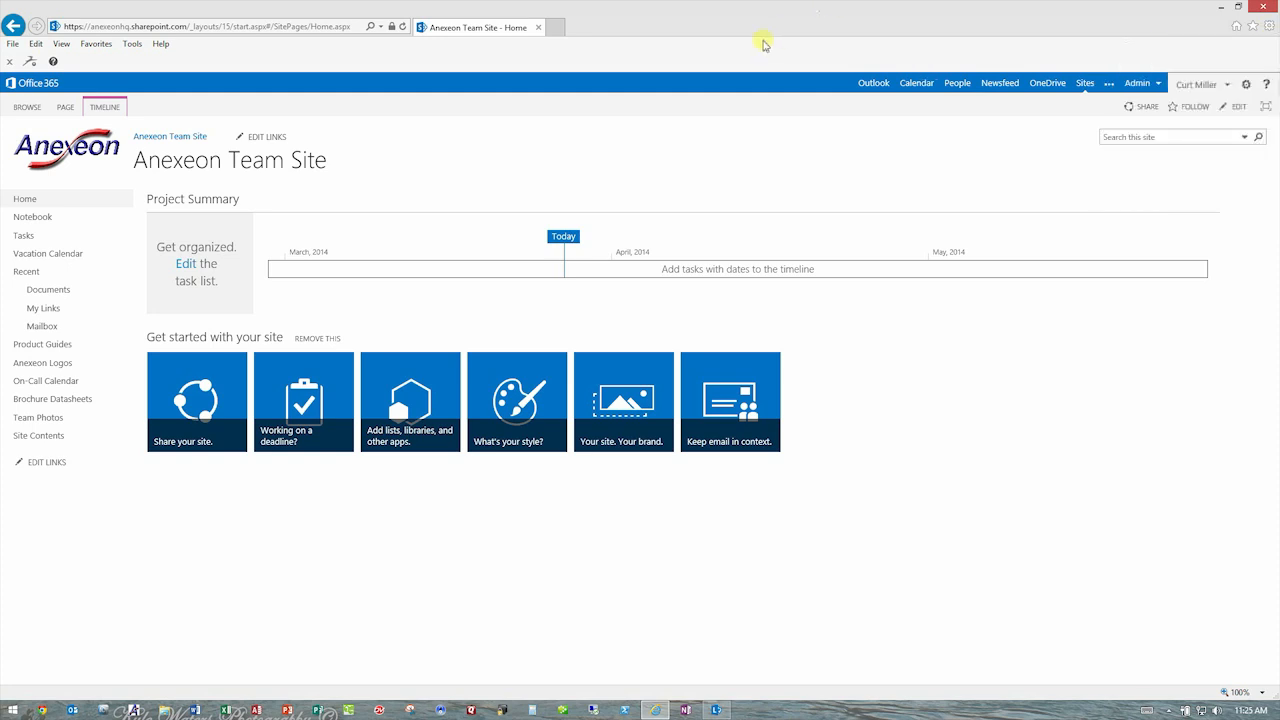
{"action": "mouse_move", "coordinate": [131, 44]}
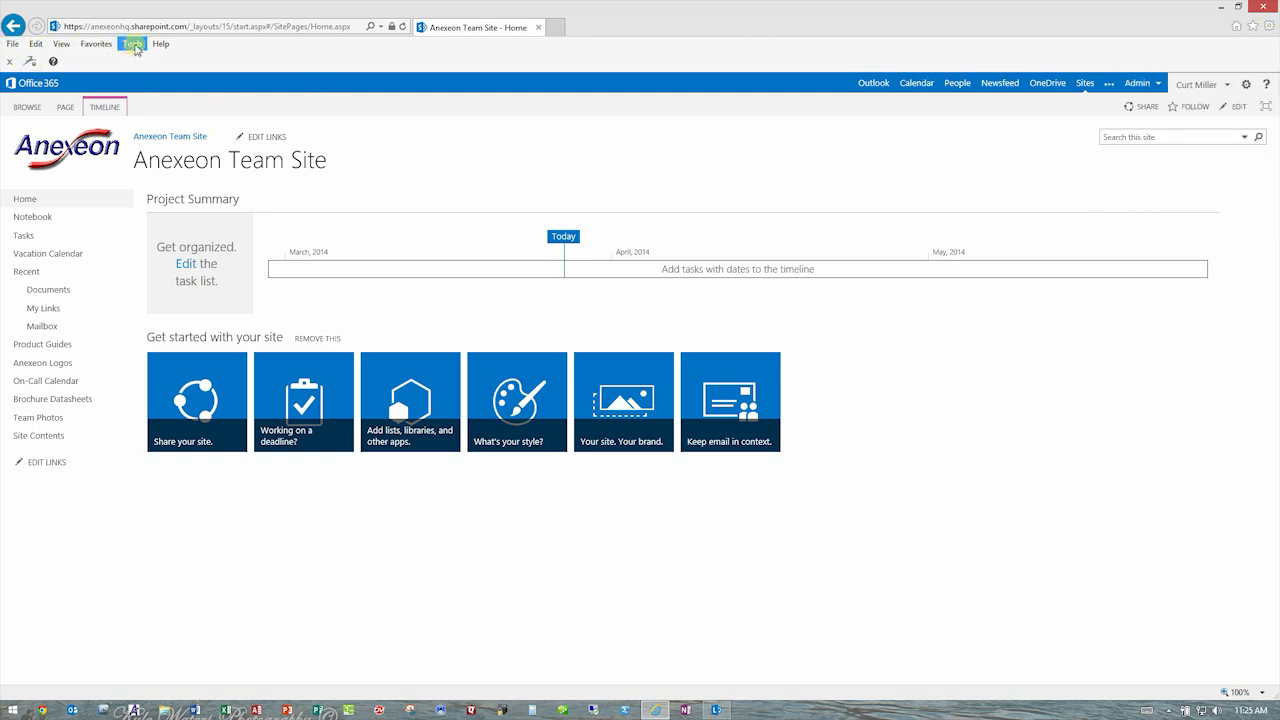
{"action": "left_click", "coordinate": [130, 44]}
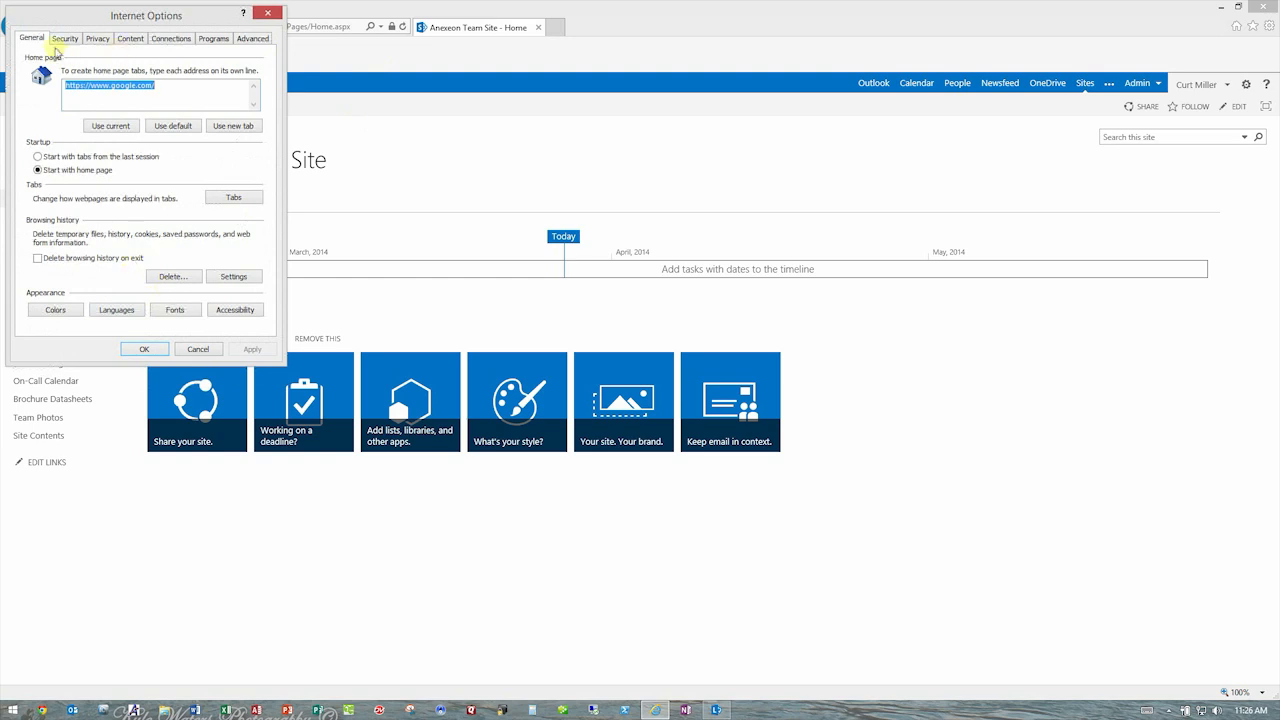
{"action": "left_click", "coordinate": [64, 38]}
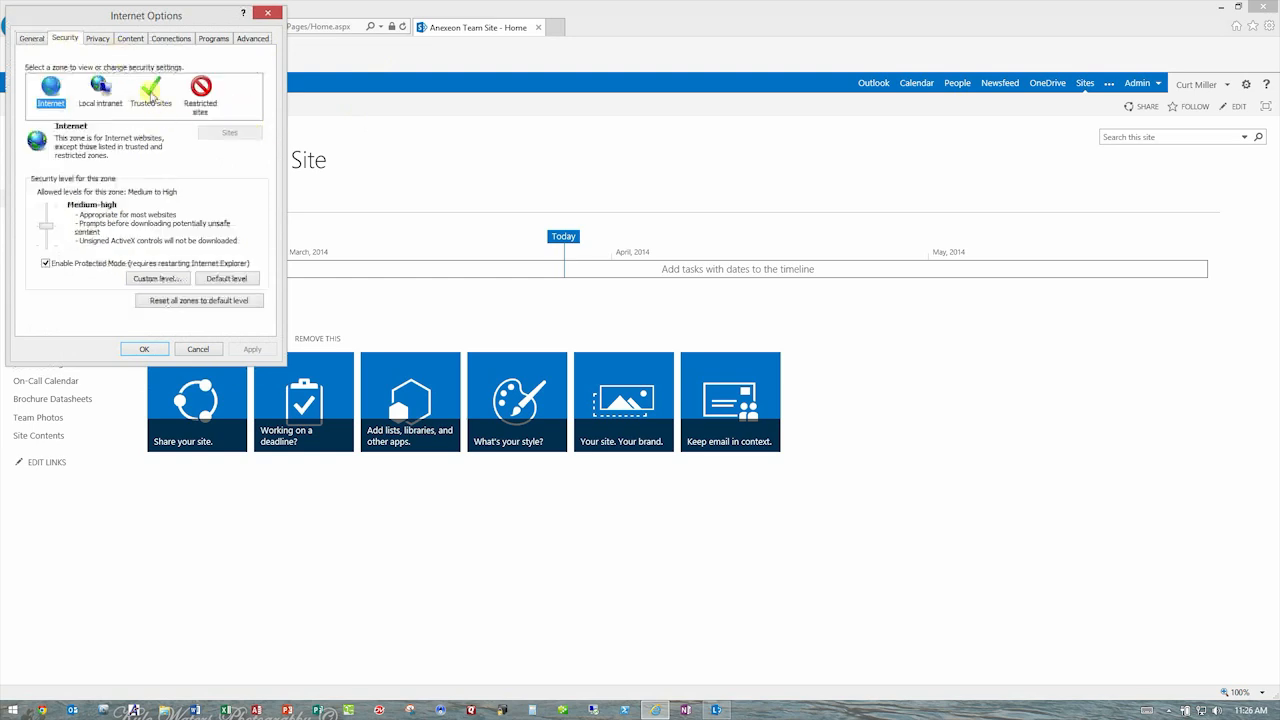
{"action": "left_click", "coordinate": [151, 95]}
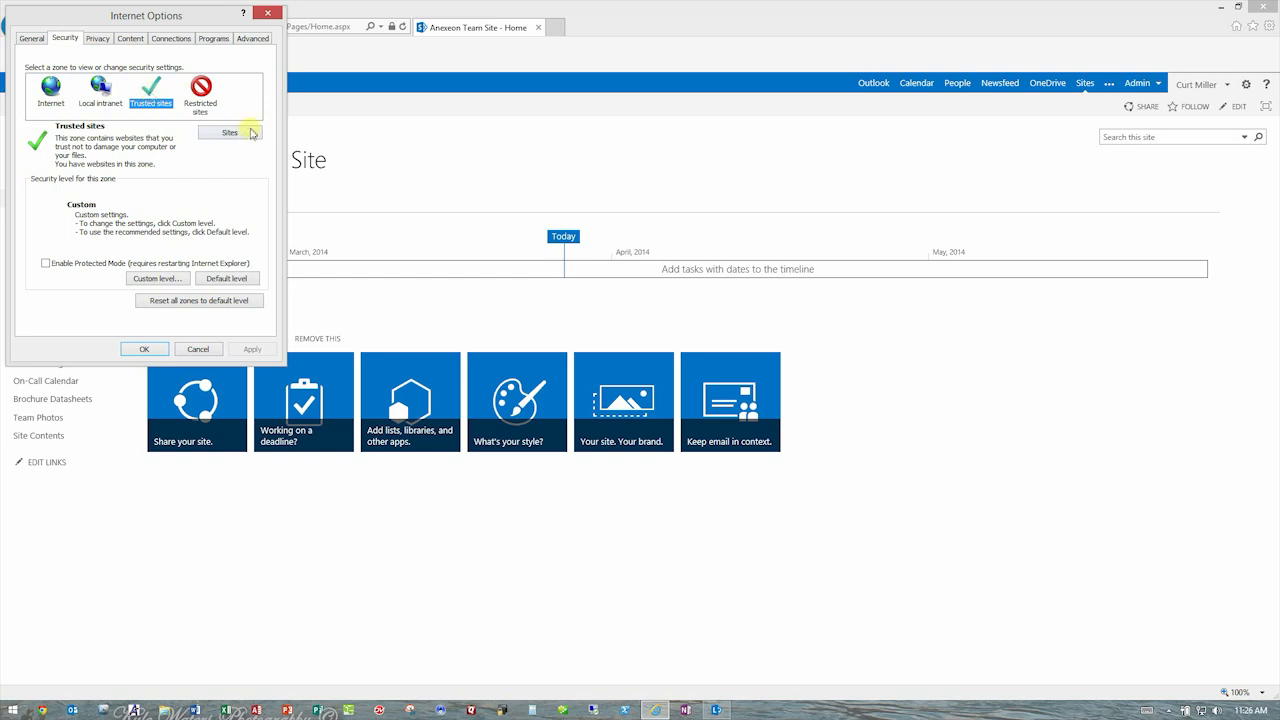
{"action": "left_click", "coordinate": [228, 132]}
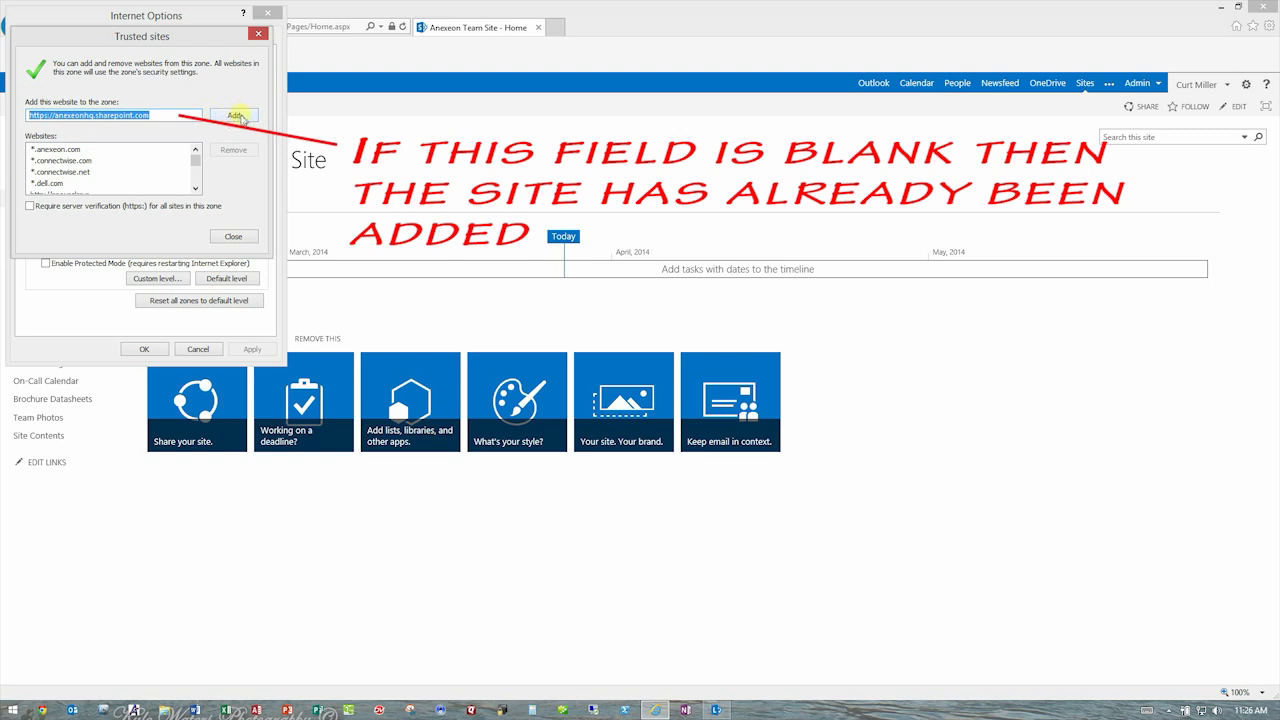
{"action": "left_click", "coordinate": [234, 114]}
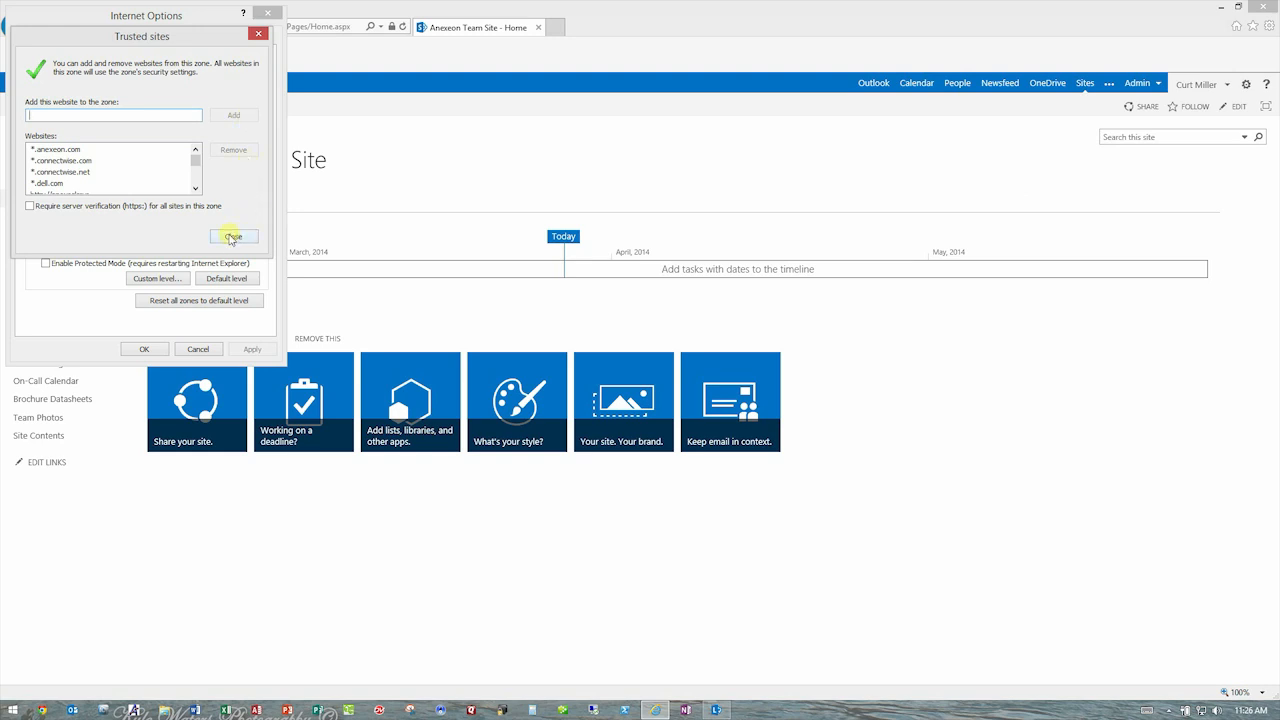
{"action": "left_click", "coordinate": [234, 237]}
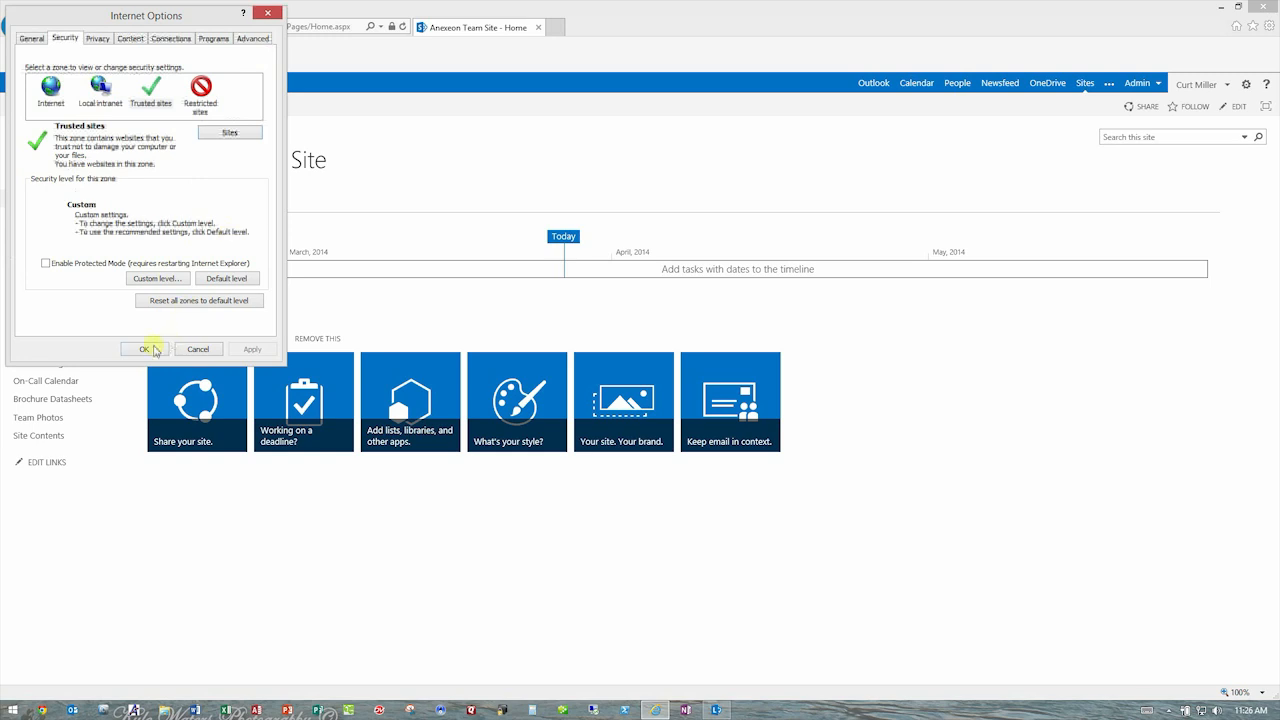
Step: Close Internet Options and go to the OneDrive for Business Documents library
{"action": "left_click", "coordinate": [144, 349]}
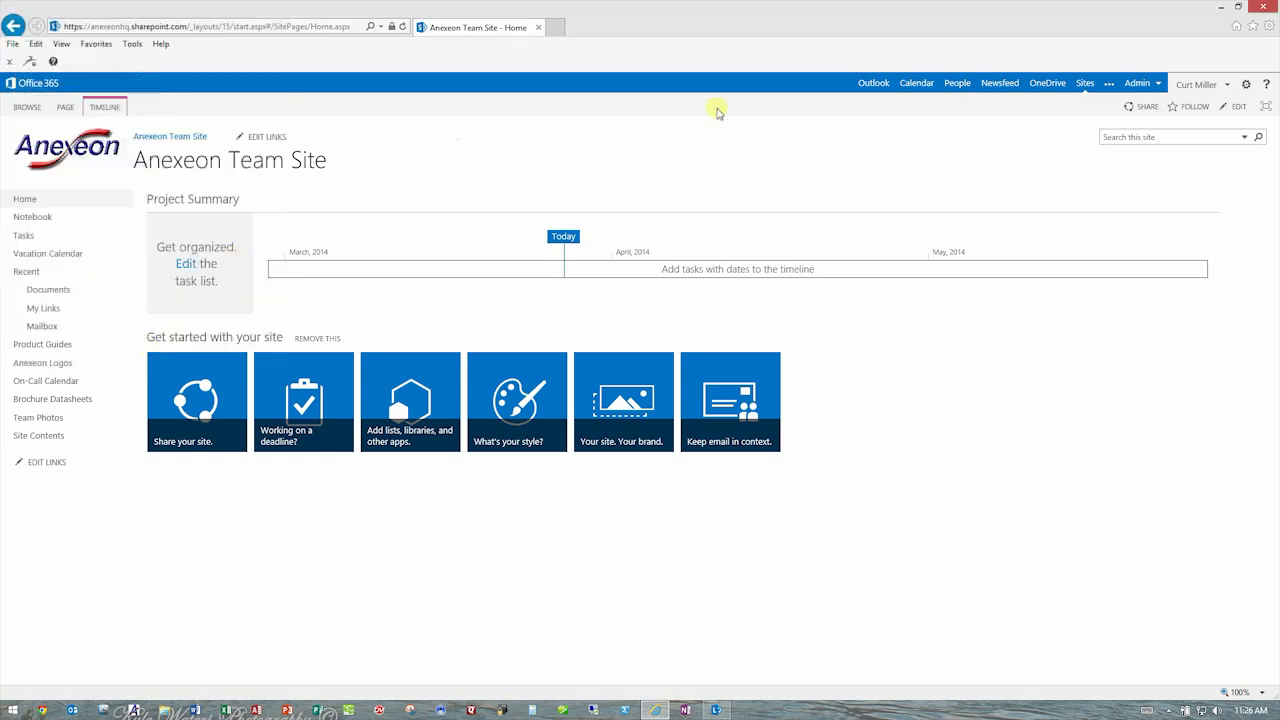
{"action": "mouse_move", "coordinate": [1047, 83]}
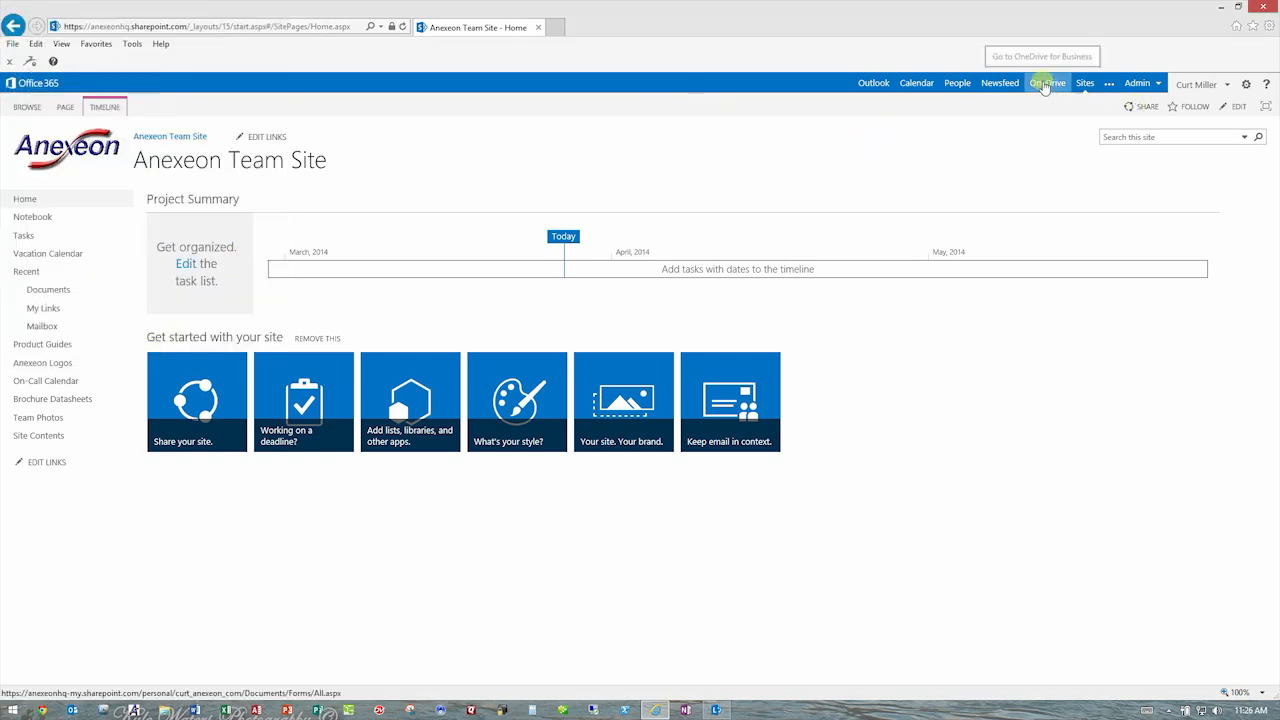
{"action": "left_click", "coordinate": [1048, 83]}
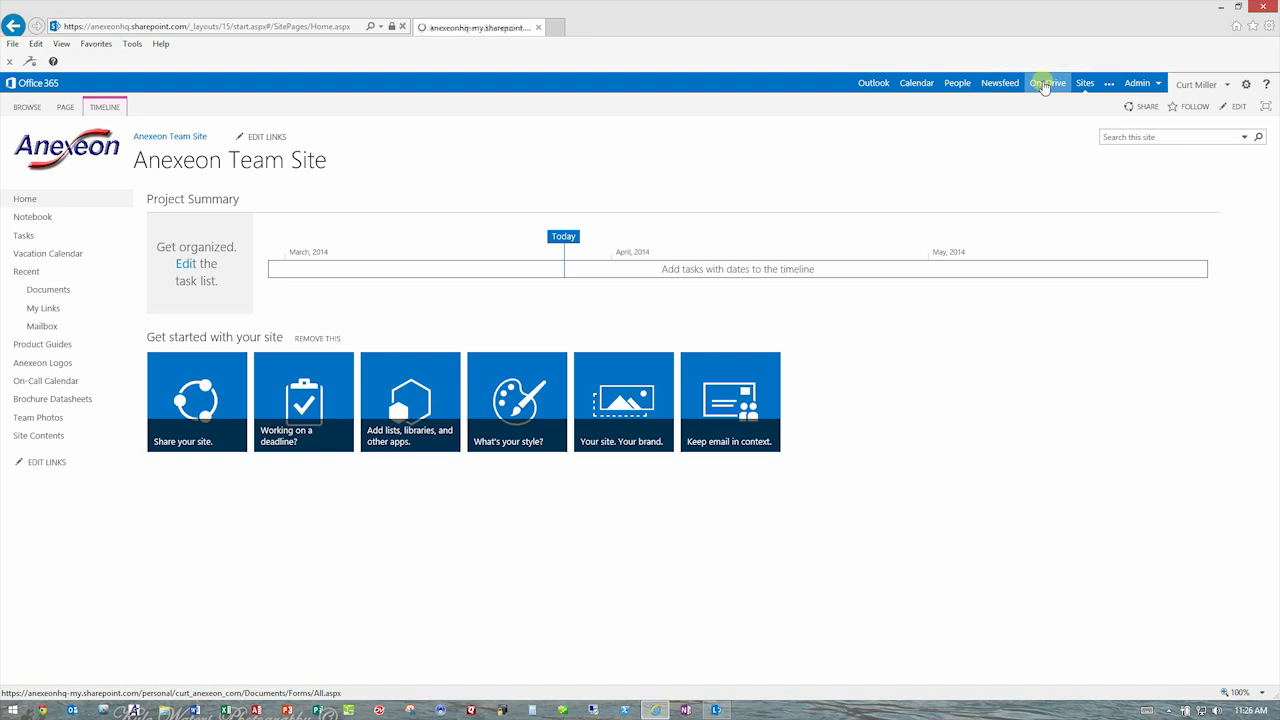
{"action": "left_click", "coordinate": [1047, 83]}
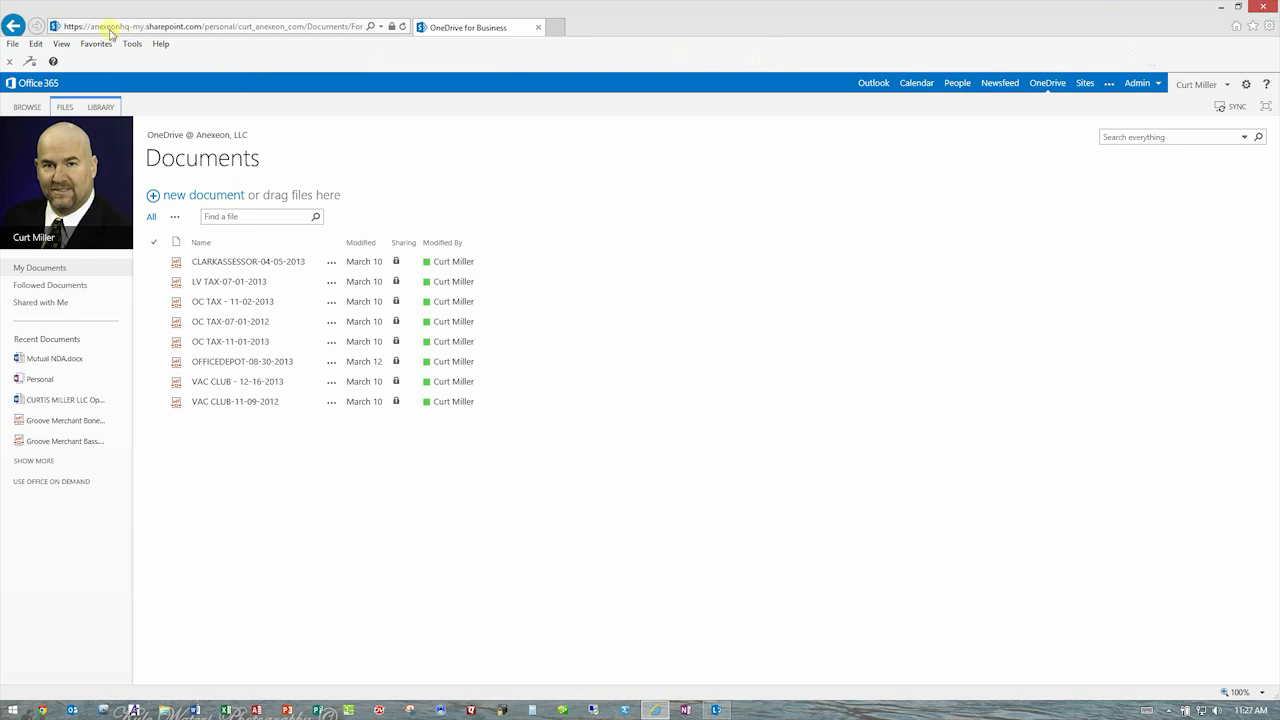
Step: Add the anexeonhq-my.sharepoint.com OneDrive address to the Trusted sites zone
{"action": "left_click", "coordinate": [131, 43]}
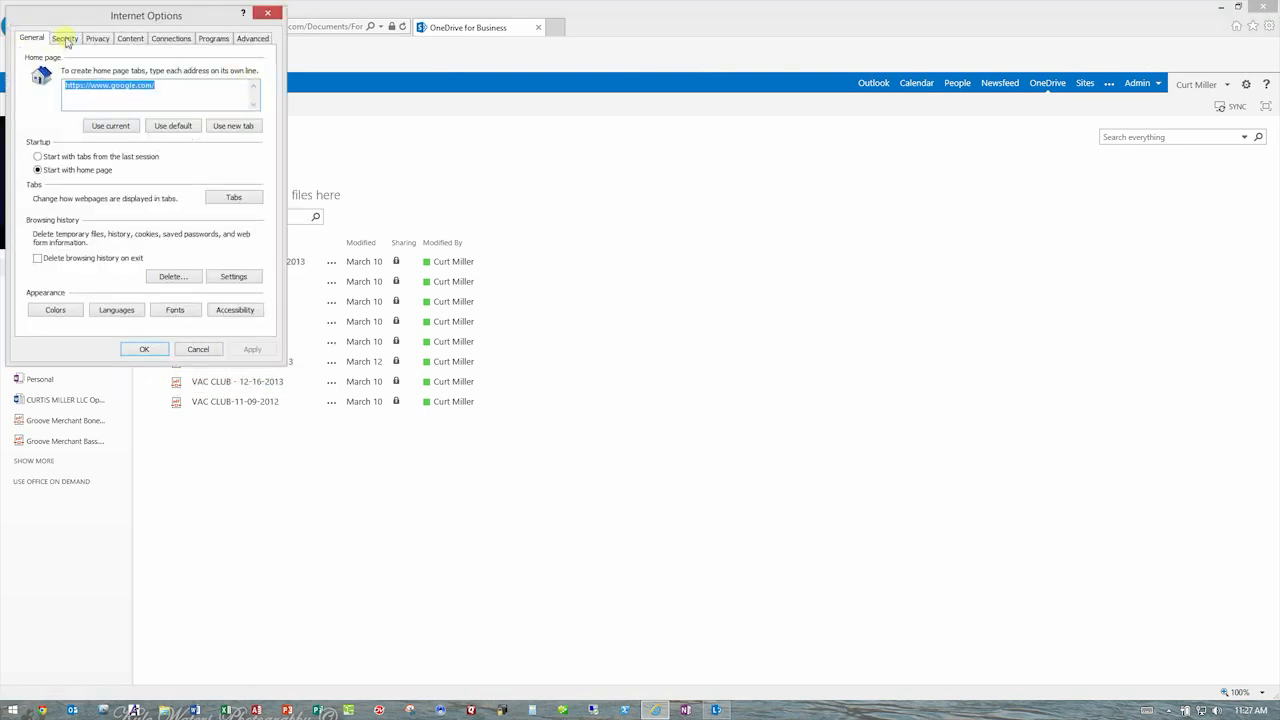
{"action": "left_click", "coordinate": [64, 38]}
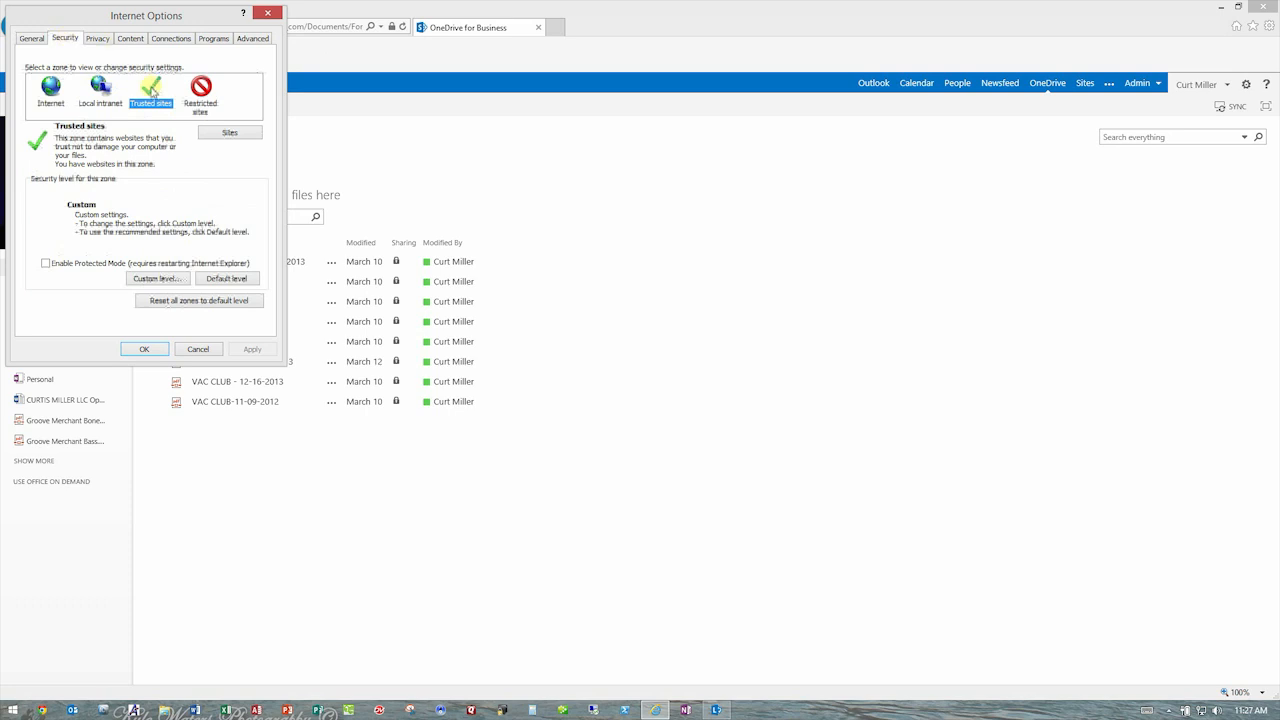
{"action": "left_click", "coordinate": [229, 132]}
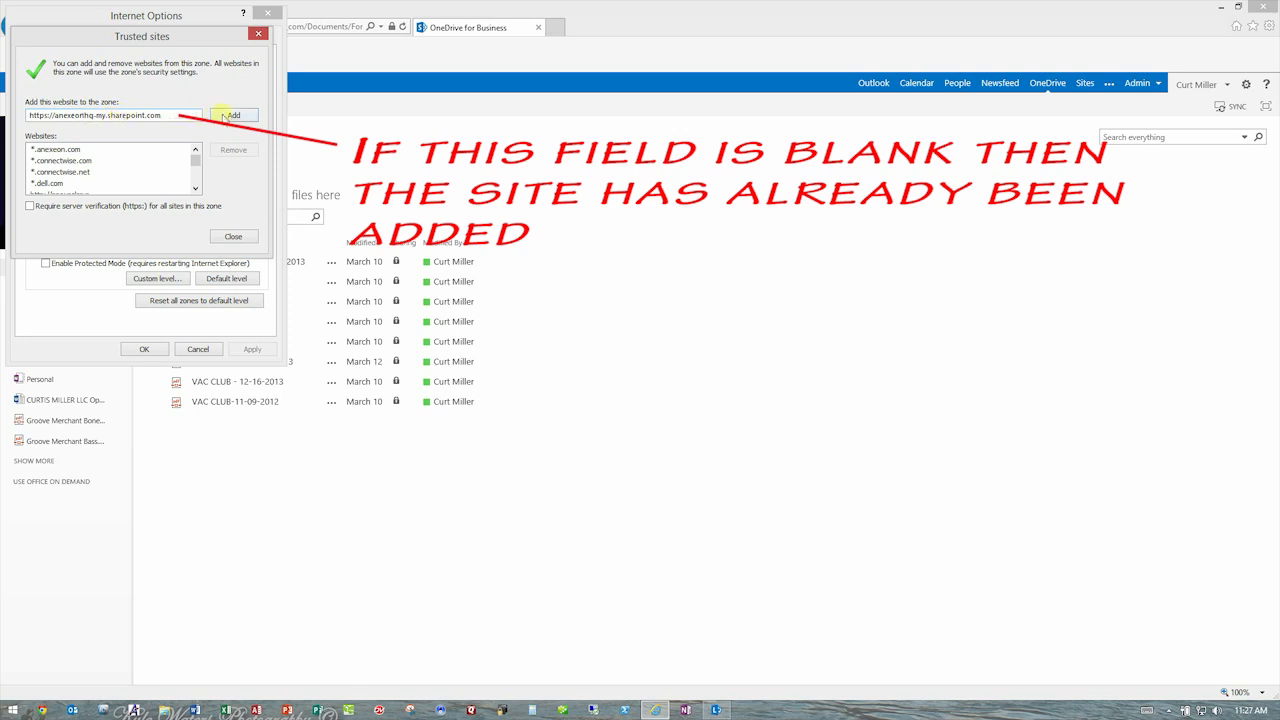
{"action": "left_click", "coordinate": [233, 114]}
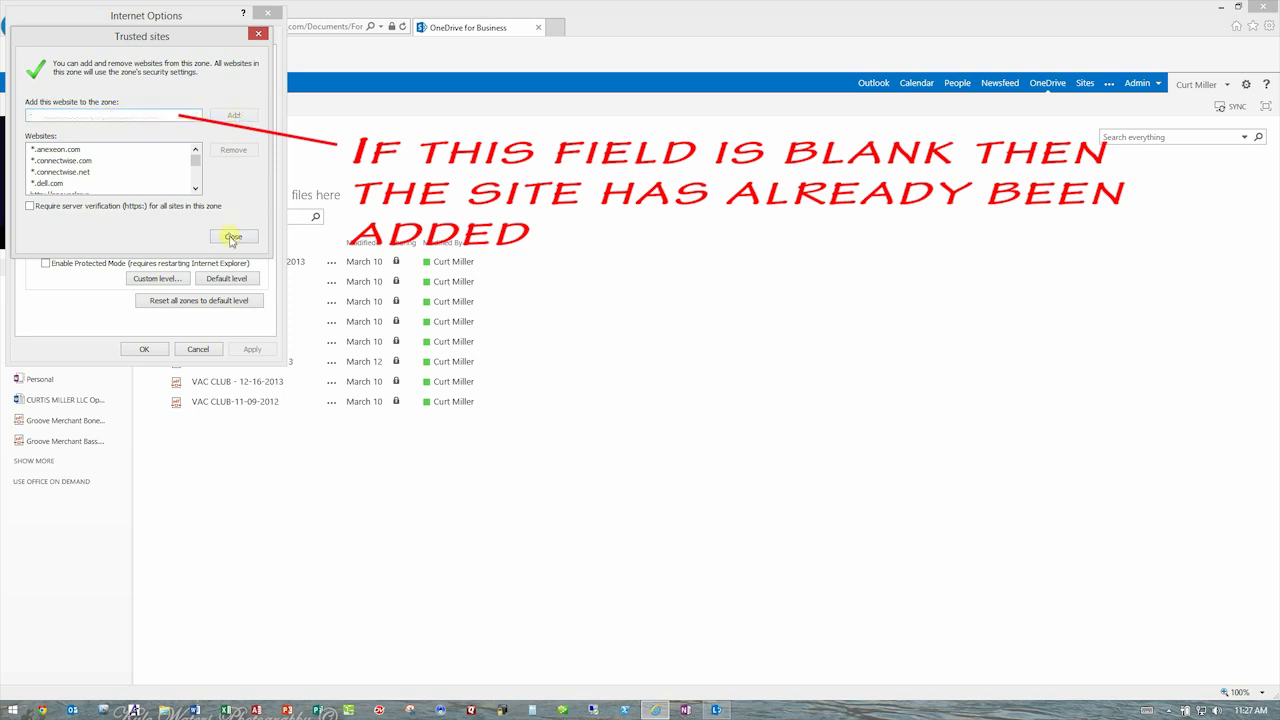
{"action": "left_click", "coordinate": [233, 237]}
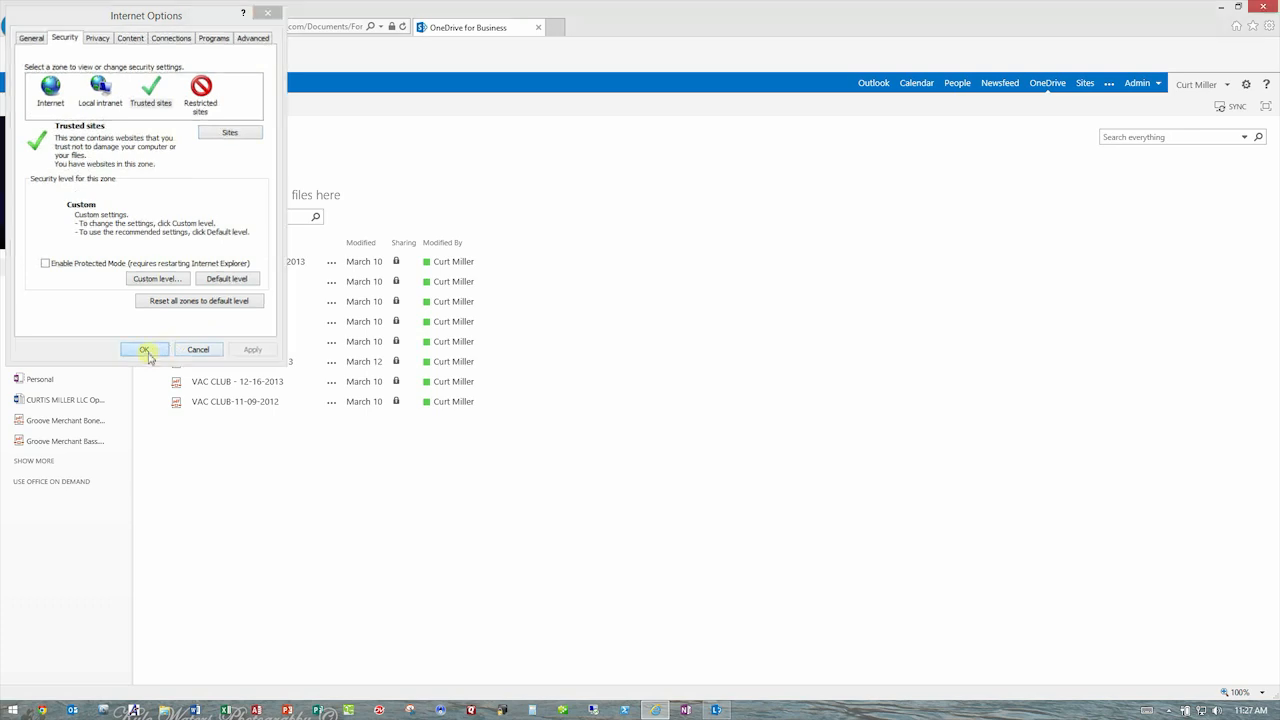
Step: Close Internet Options and open the Anexeon Team Site's Documents library via Sites
{"action": "left_click", "coordinate": [144, 349]}
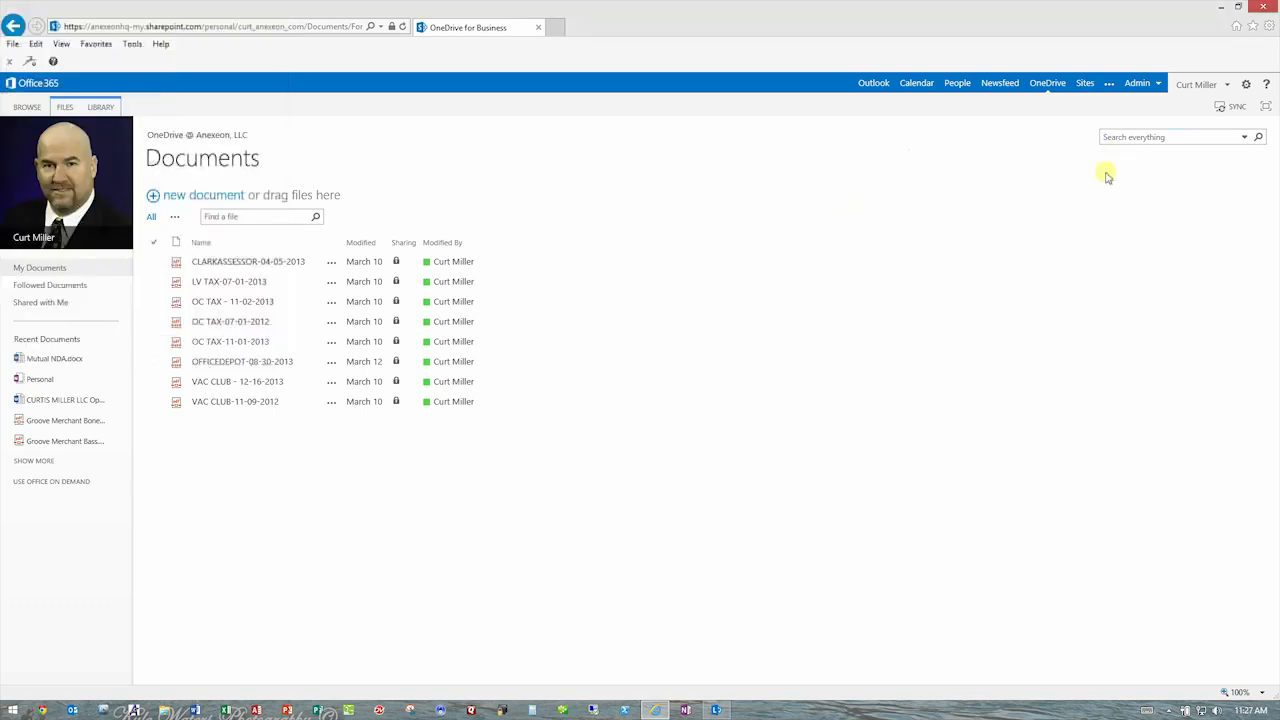
{"action": "mouse_move", "coordinate": [1085, 83]}
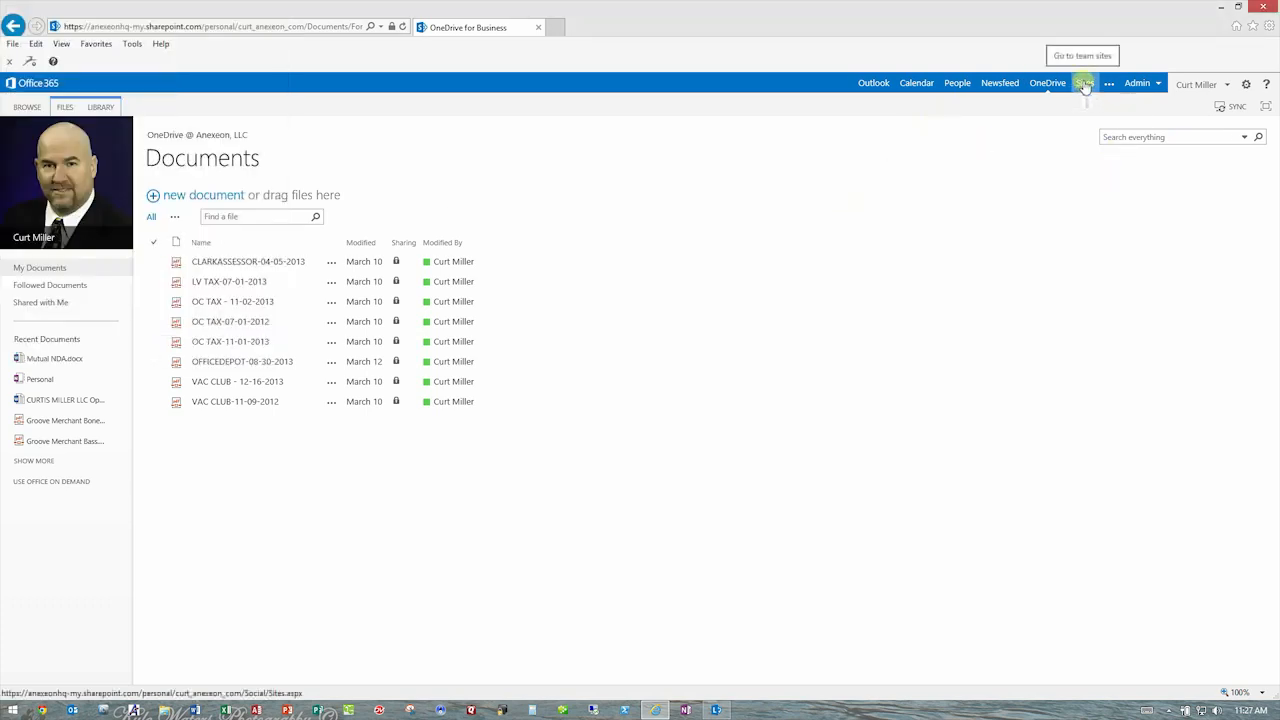
{"action": "left_click", "coordinate": [1084, 83]}
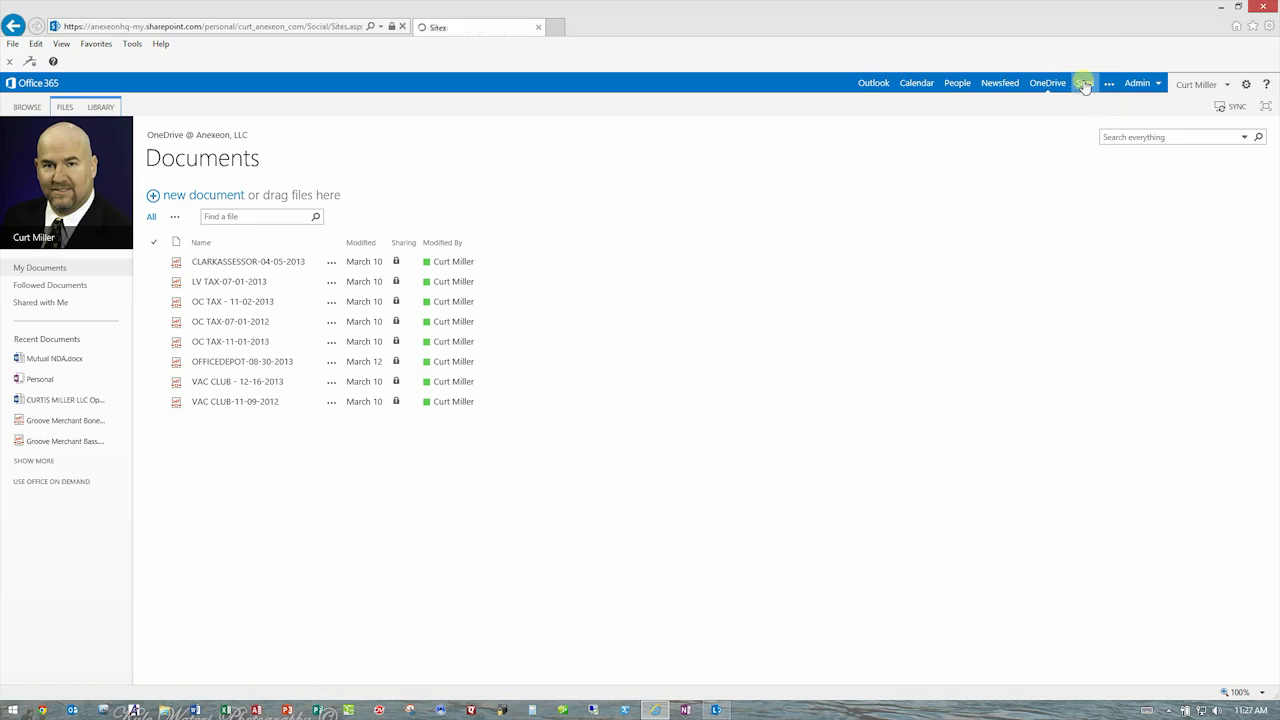
{"action": "left_click", "coordinate": [1084, 83]}
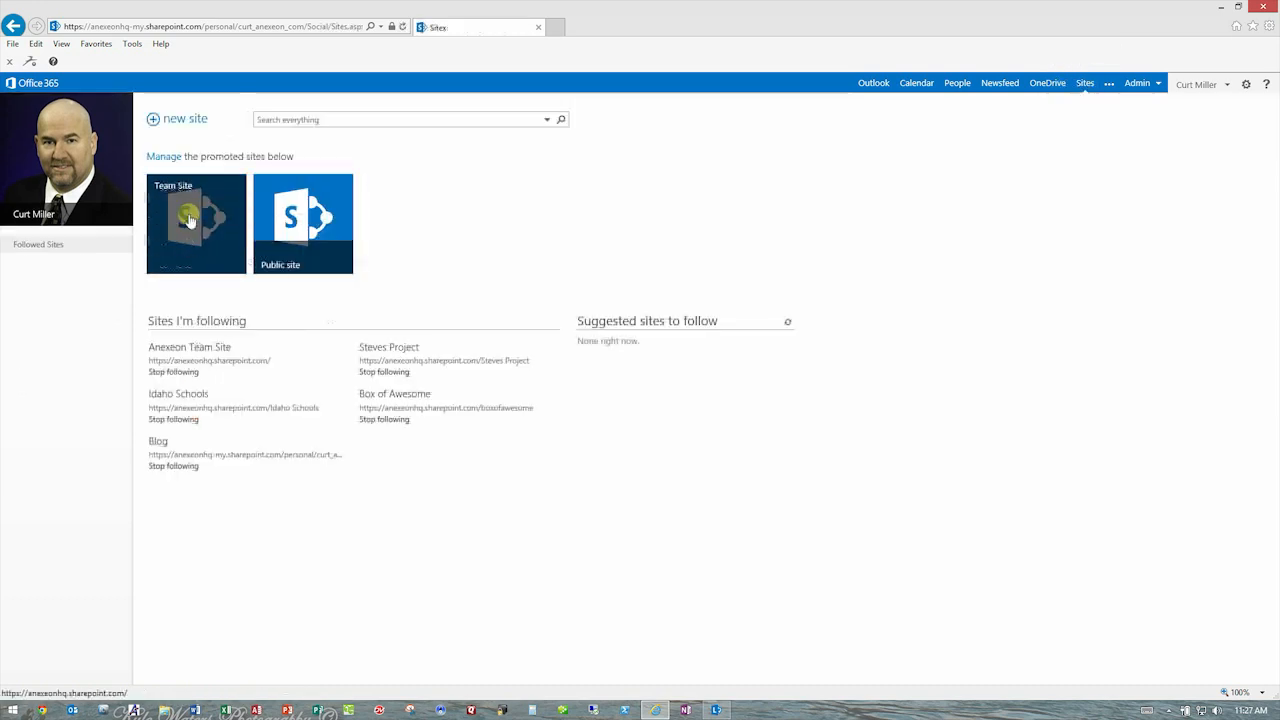
{"action": "left_click", "coordinate": [196, 223]}
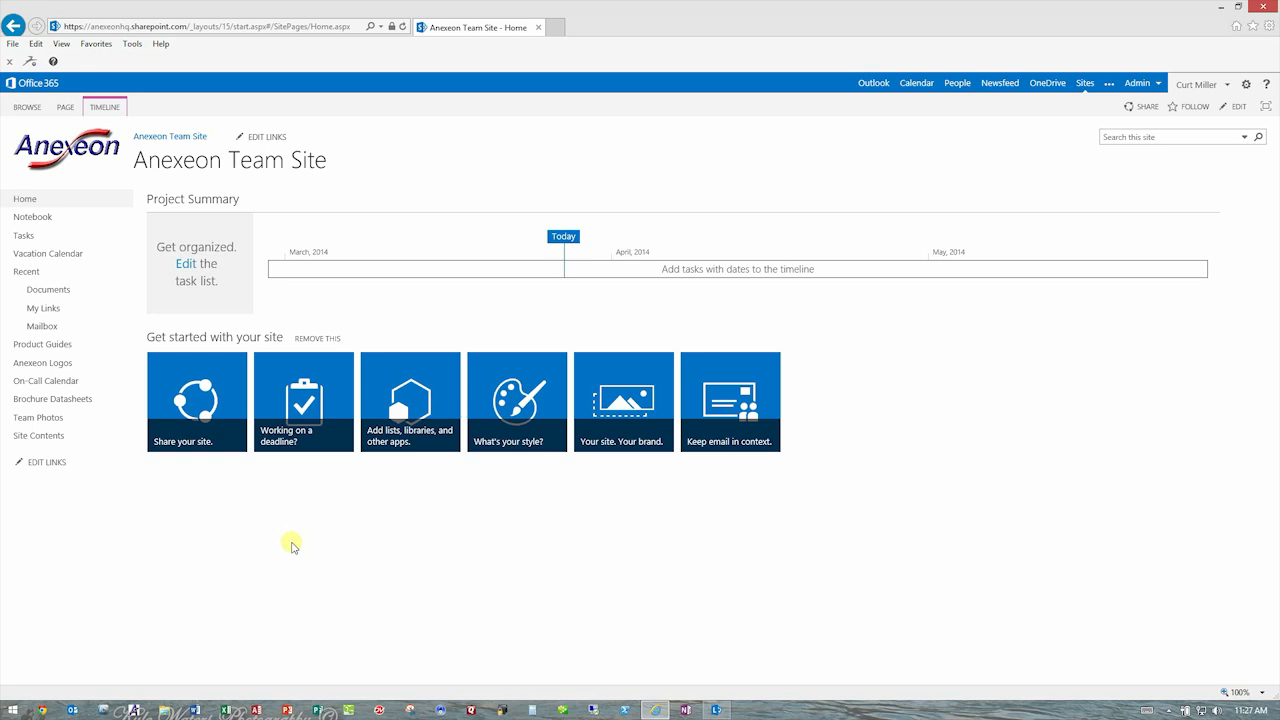
{"action": "mouse_move", "coordinate": [49, 290]}
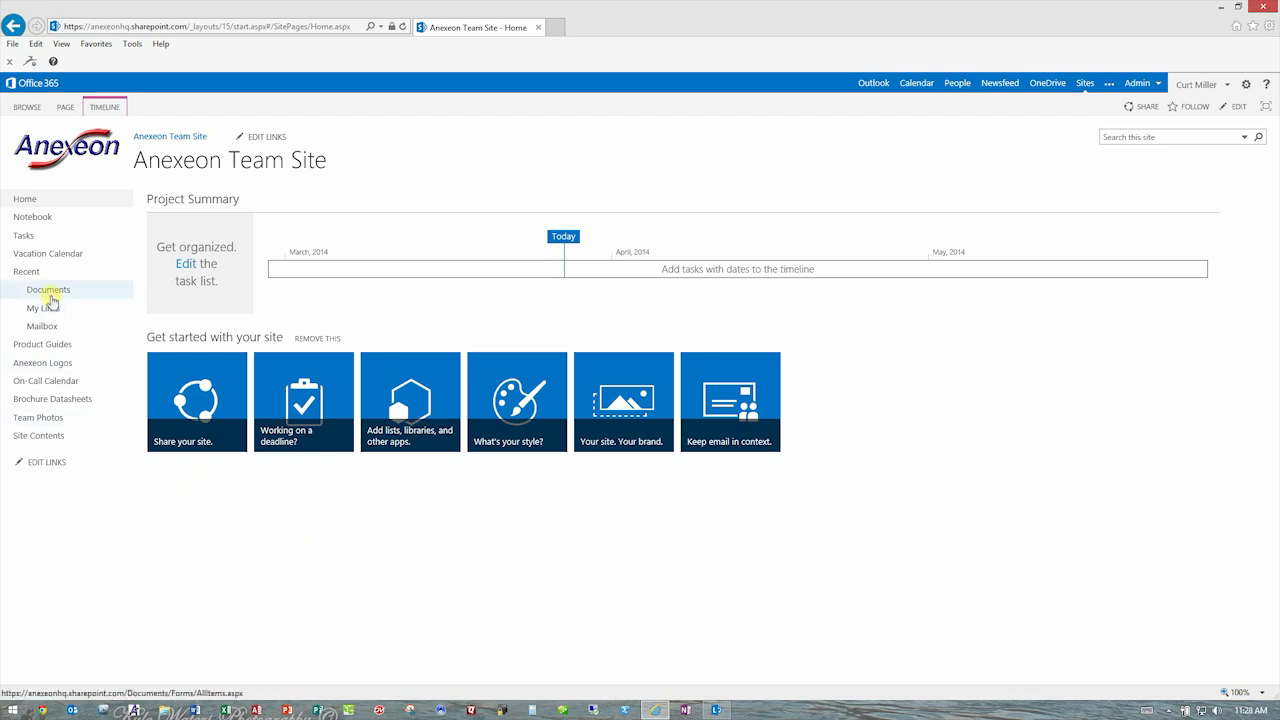
{"action": "left_click", "coordinate": [48, 289]}
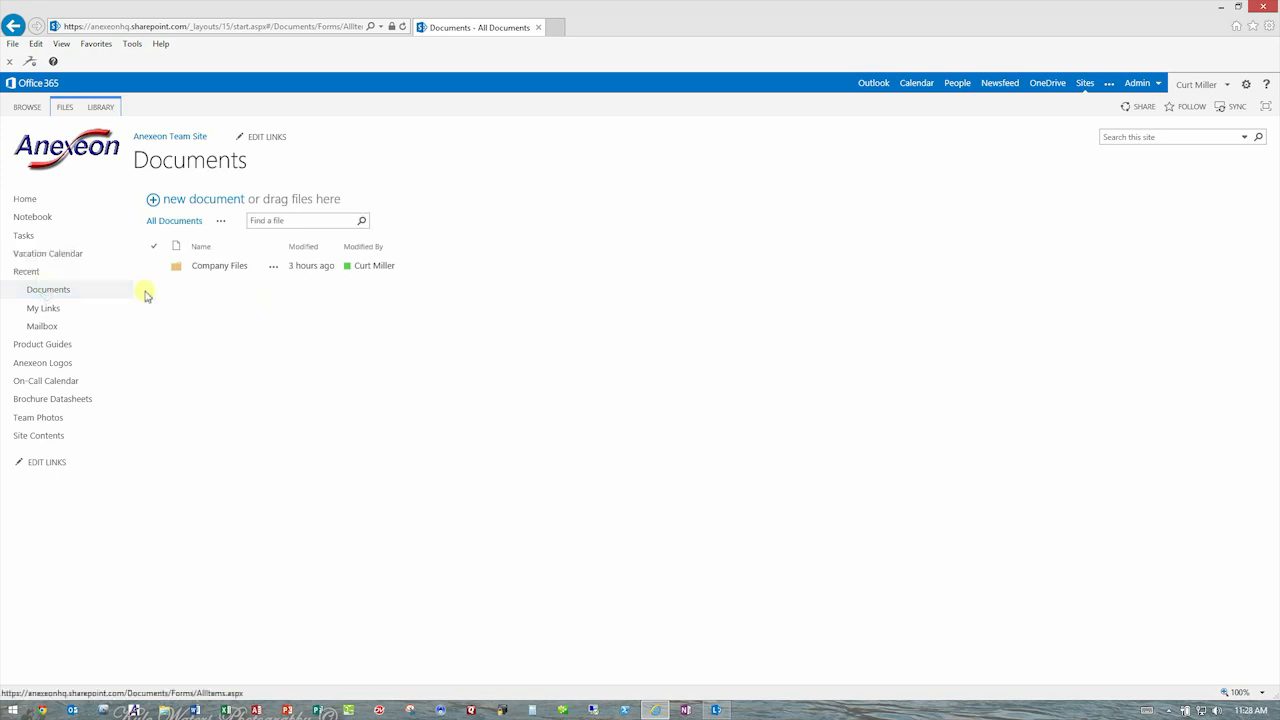
Step: Create a new folder named Test in the Documents library
{"action": "left_click", "coordinate": [219, 265]}
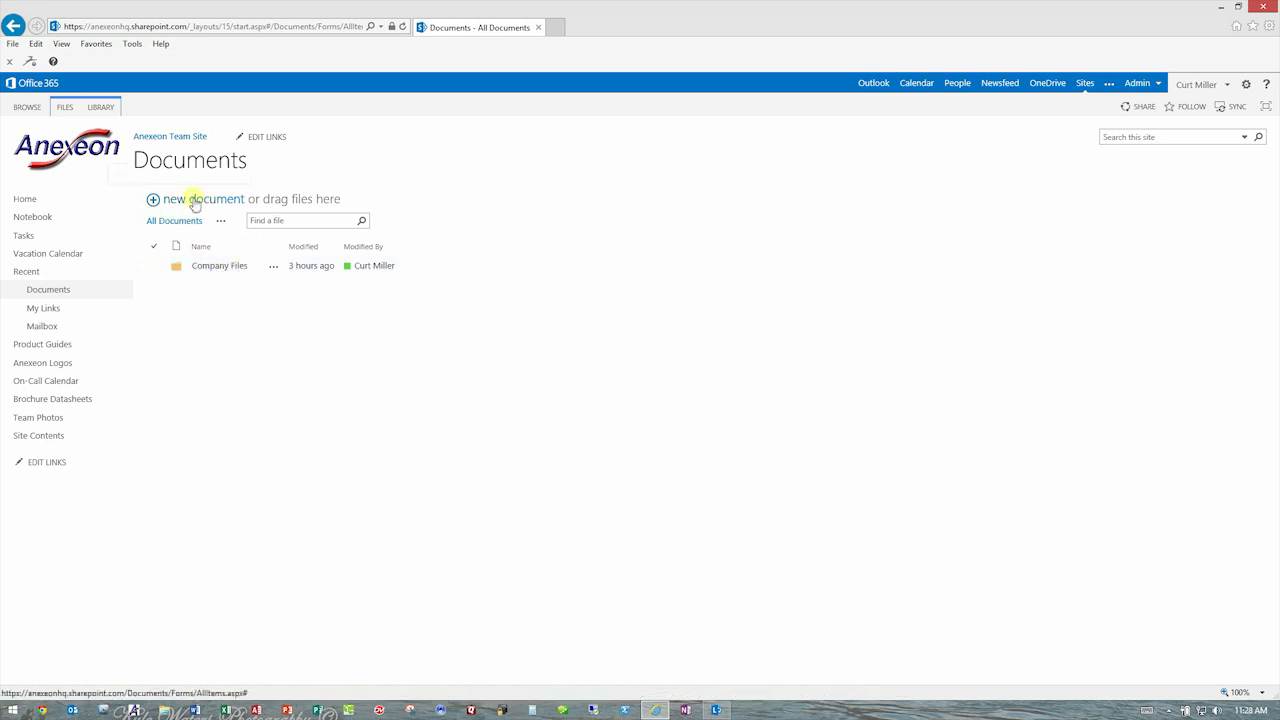
{"action": "left_click", "coordinate": [203, 199]}
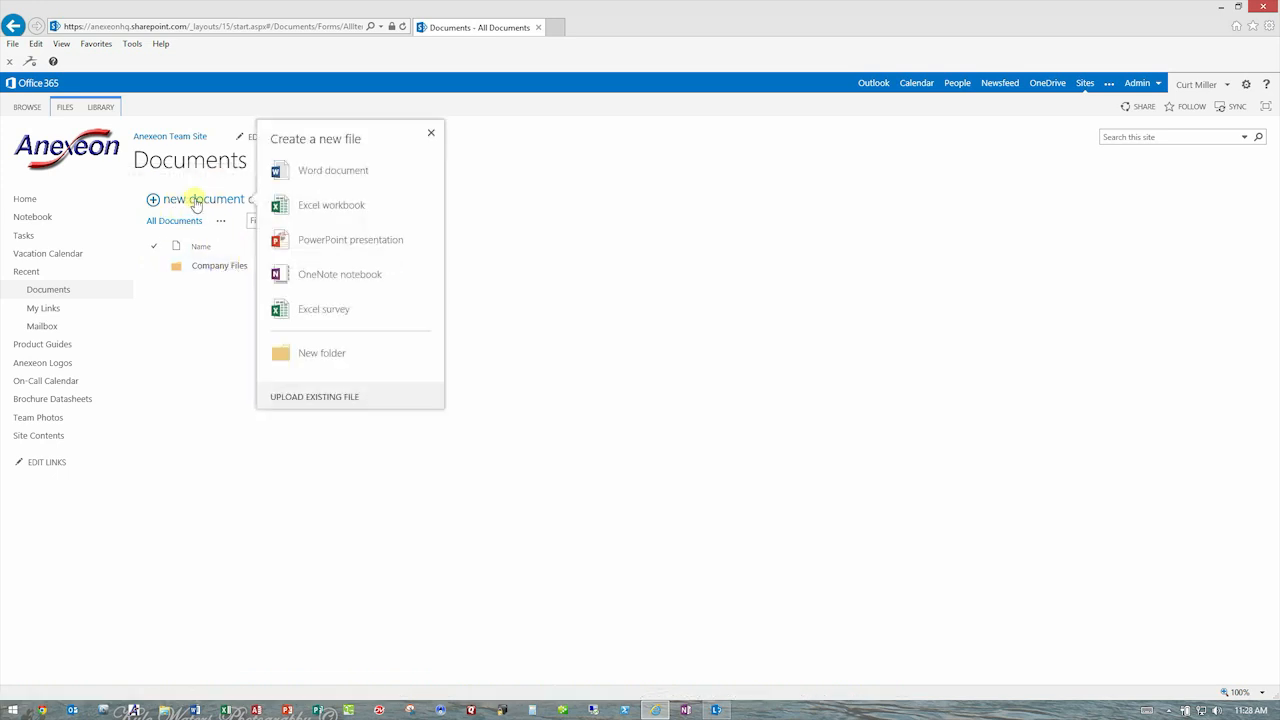
{"action": "left_click", "coordinate": [431, 132]}
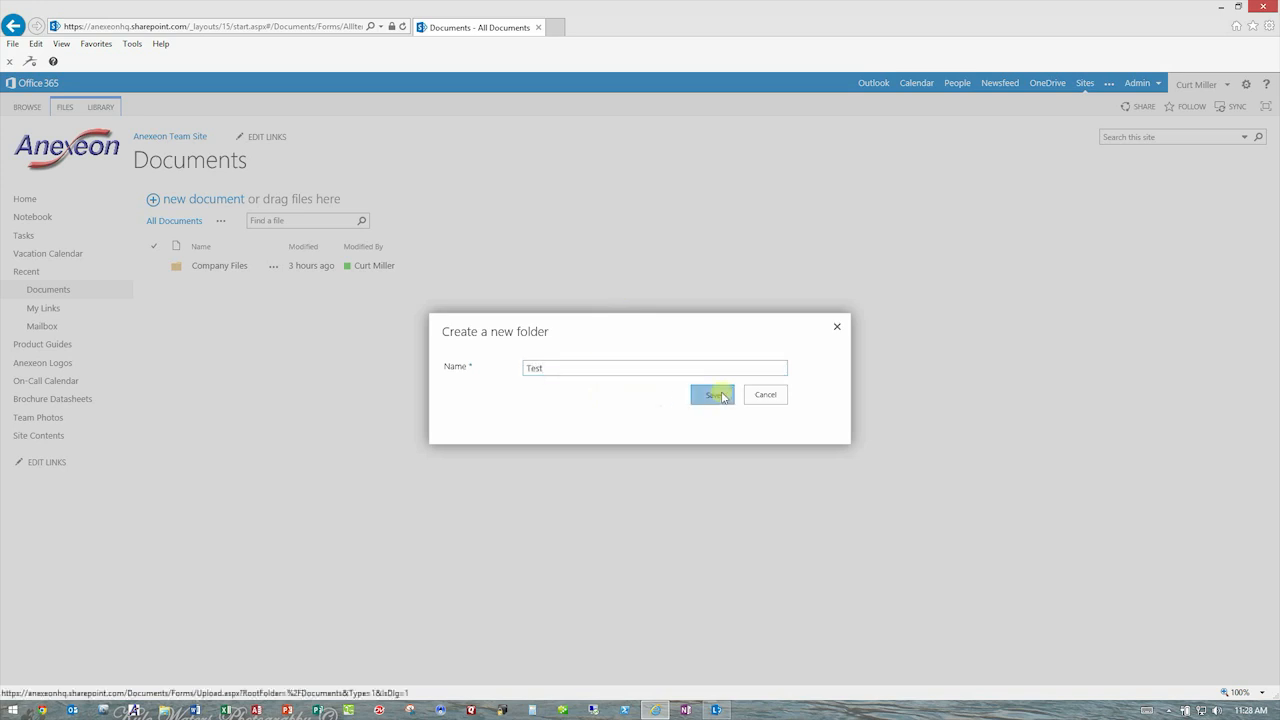
{"action": "left_click", "coordinate": [711, 394]}
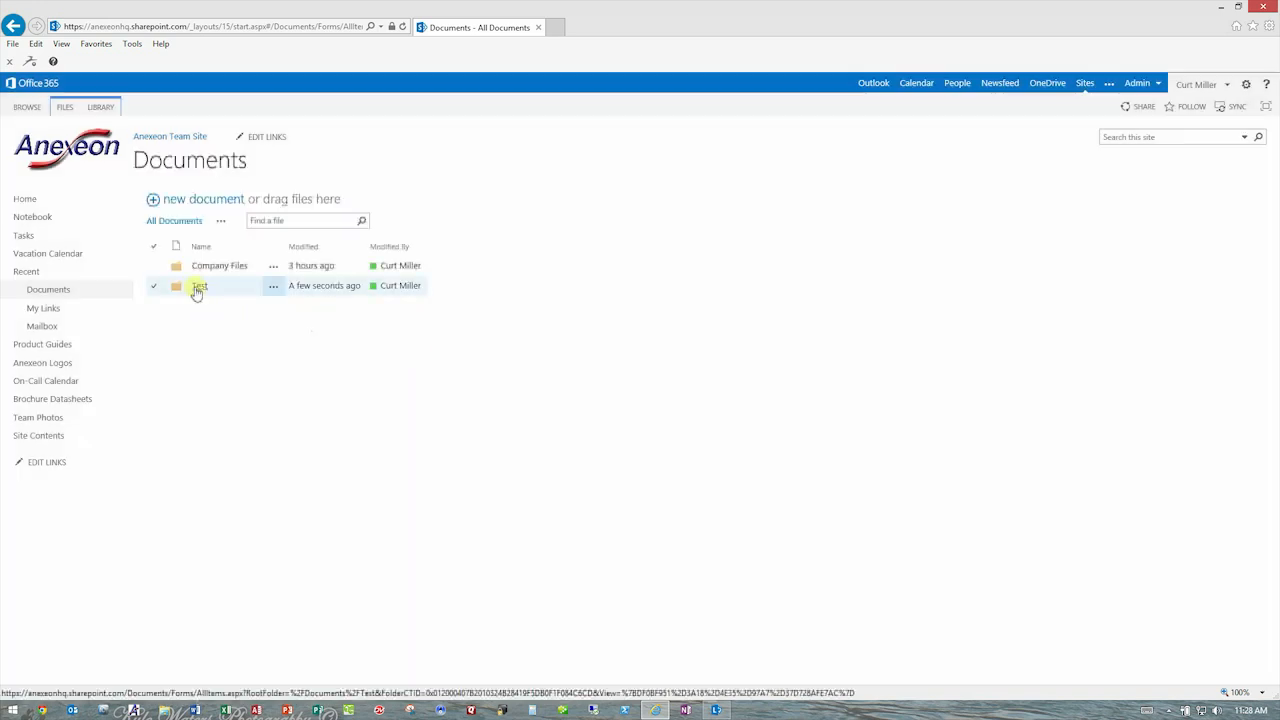
Step: Start uploading an existing file, then cancel the Add a document dialog
{"action": "left_click", "coordinate": [203, 199]}
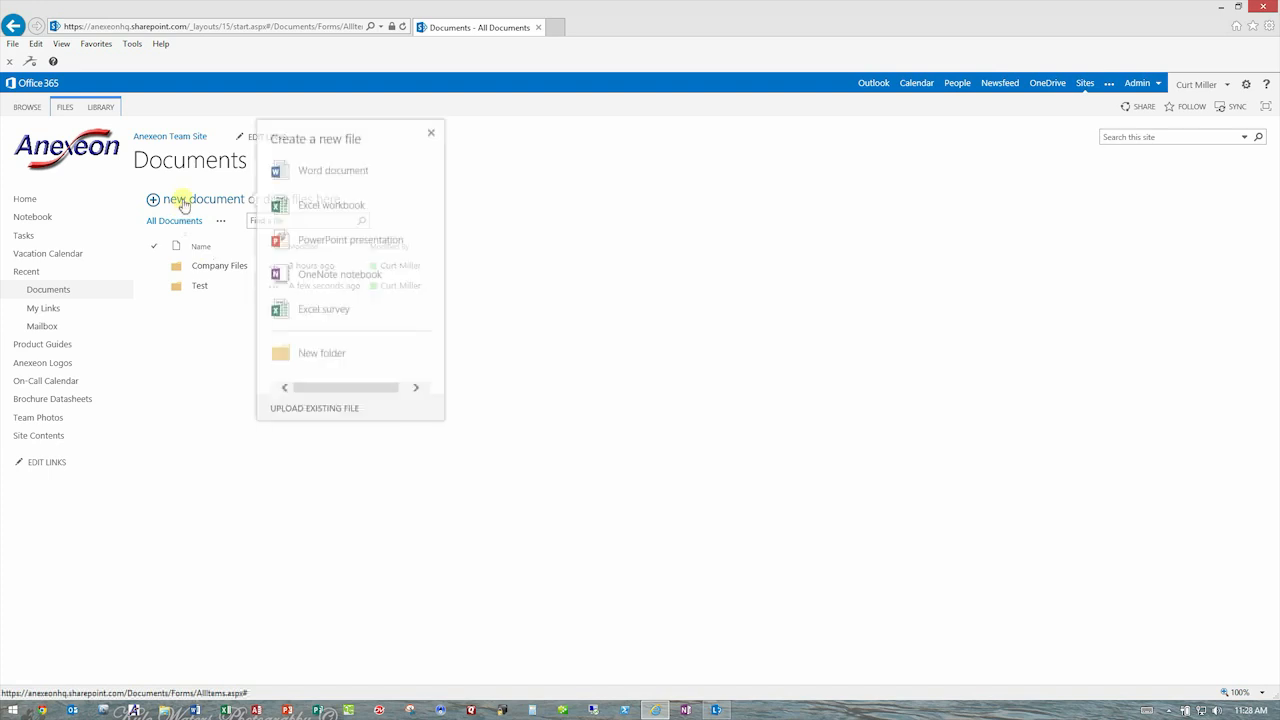
{"action": "left_click", "coordinate": [431, 132]}
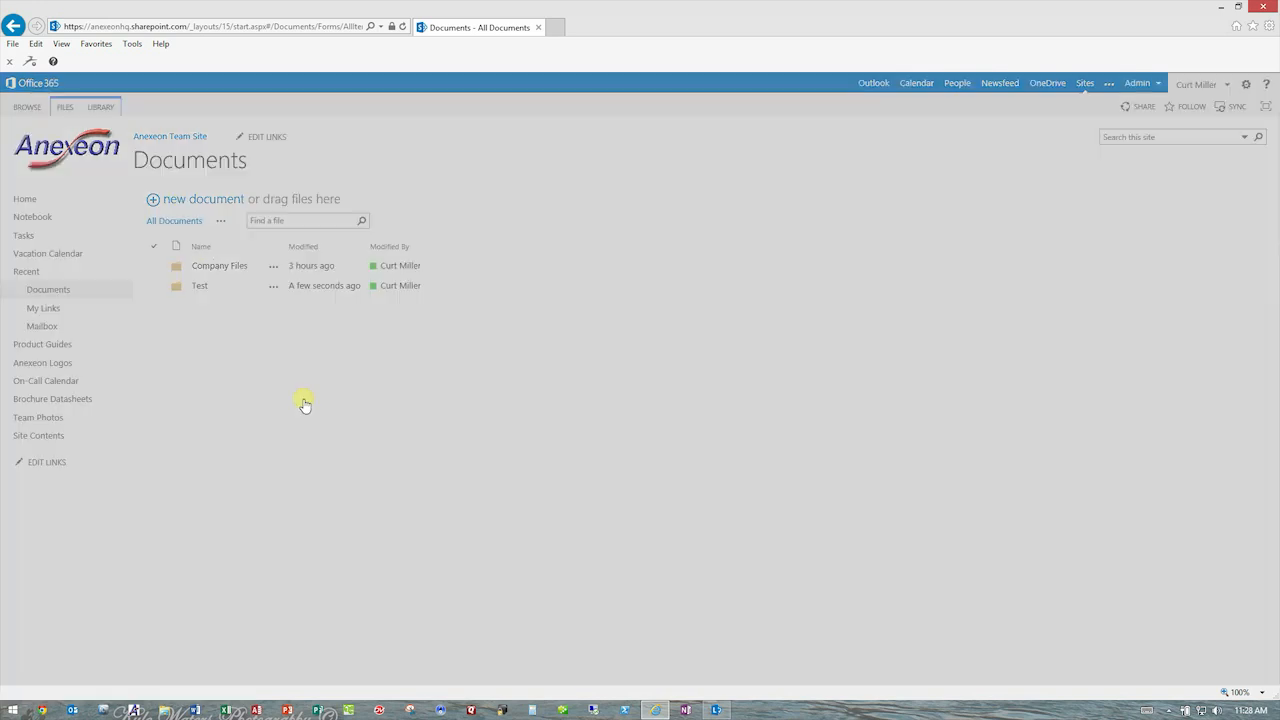
{"action": "left_click", "coordinate": [203, 199]}
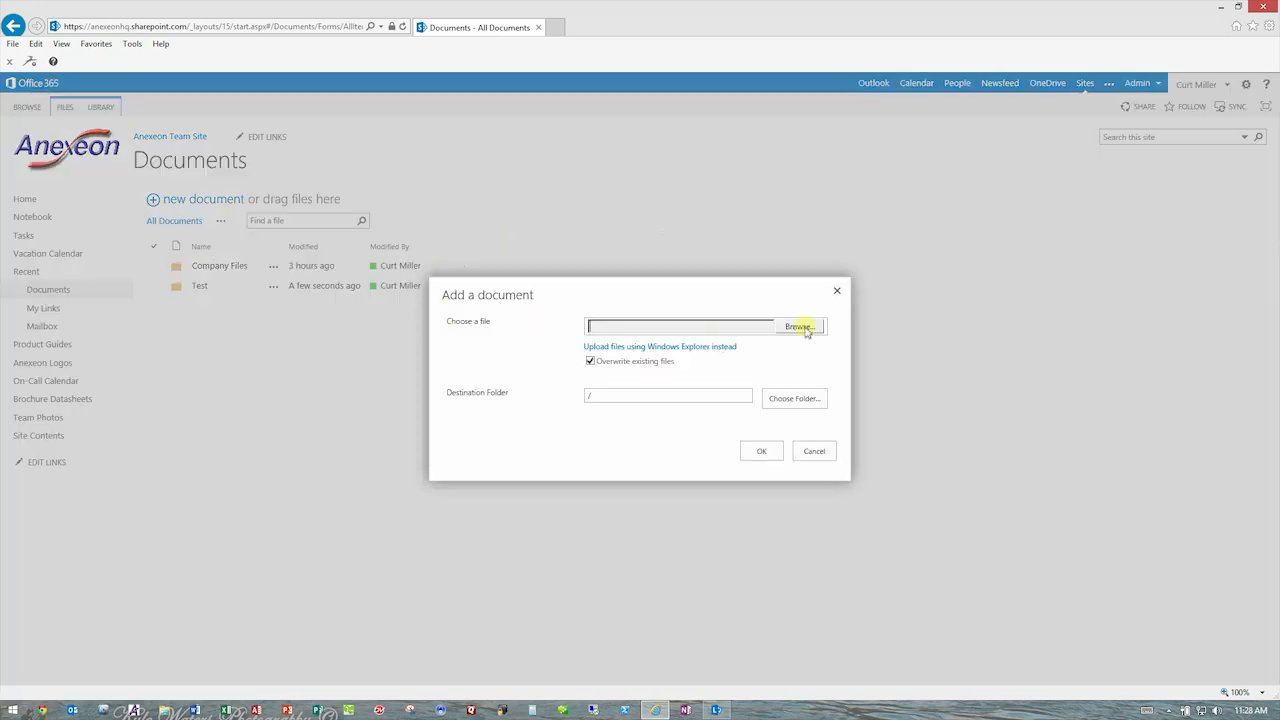
{"action": "mouse_move", "coordinate": [799, 326]}
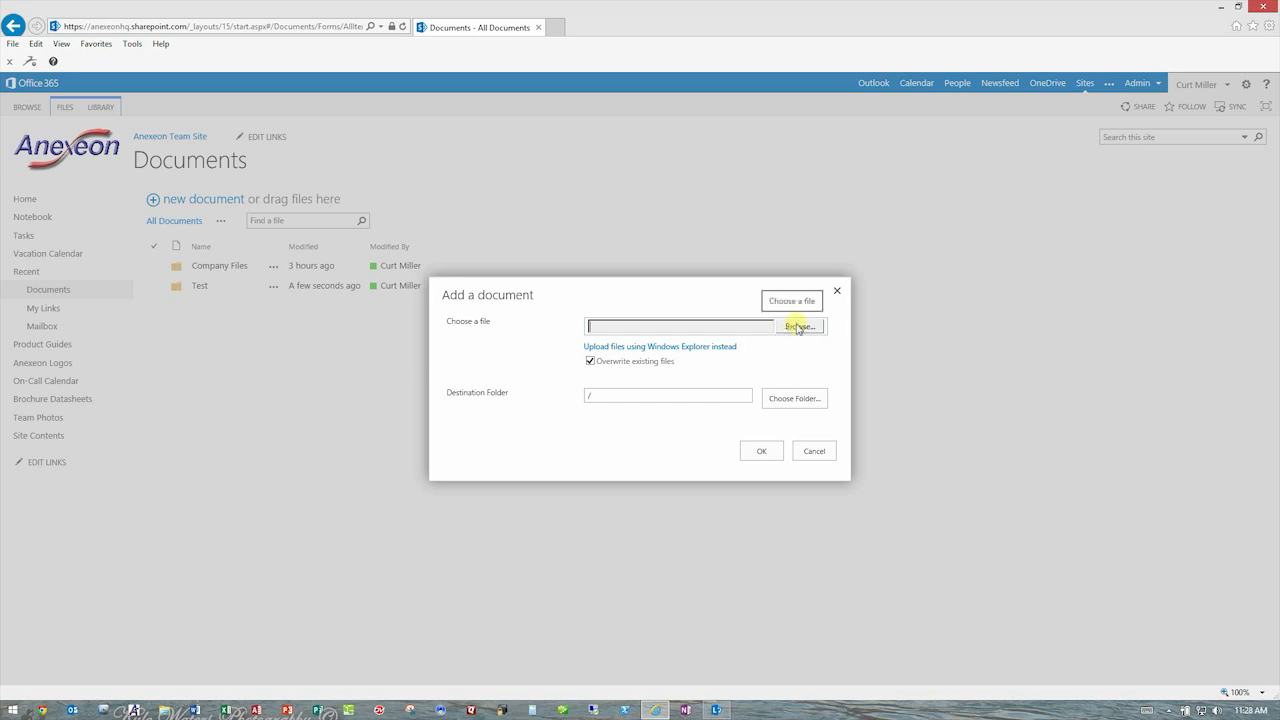
{"action": "mouse_move", "coordinate": [829, 438]}
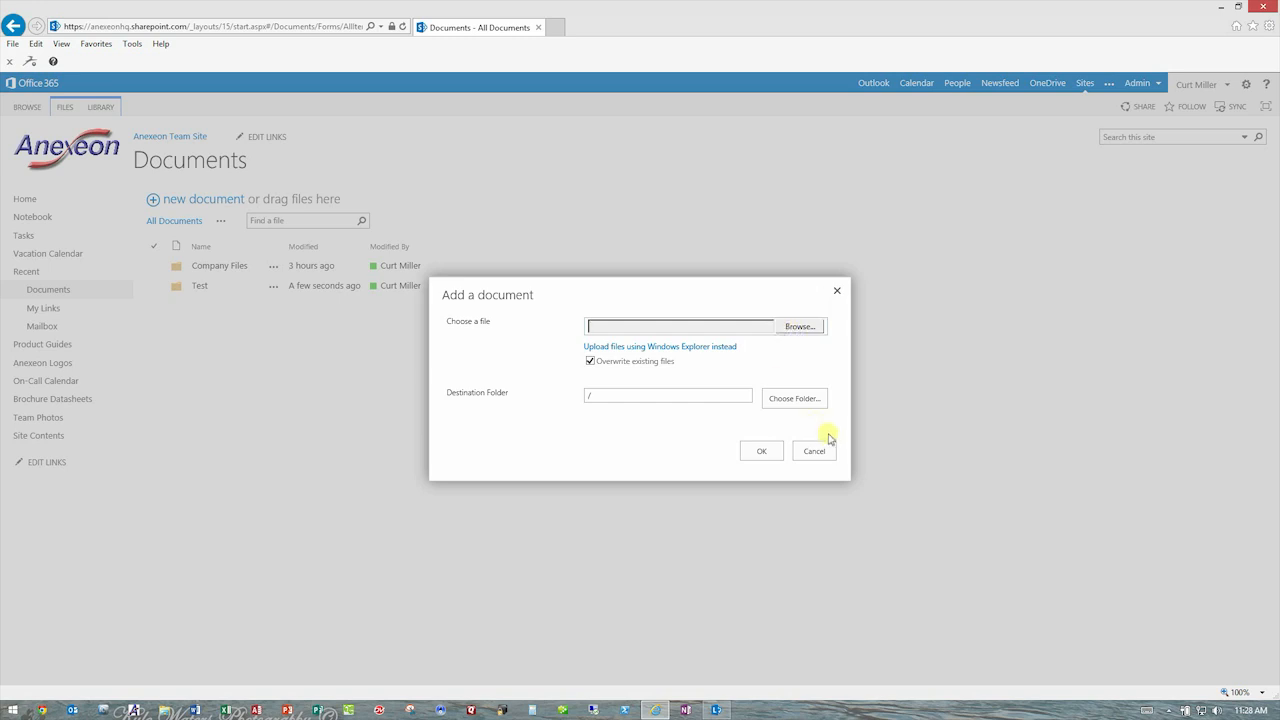
{"action": "left_click", "coordinate": [814, 451]}
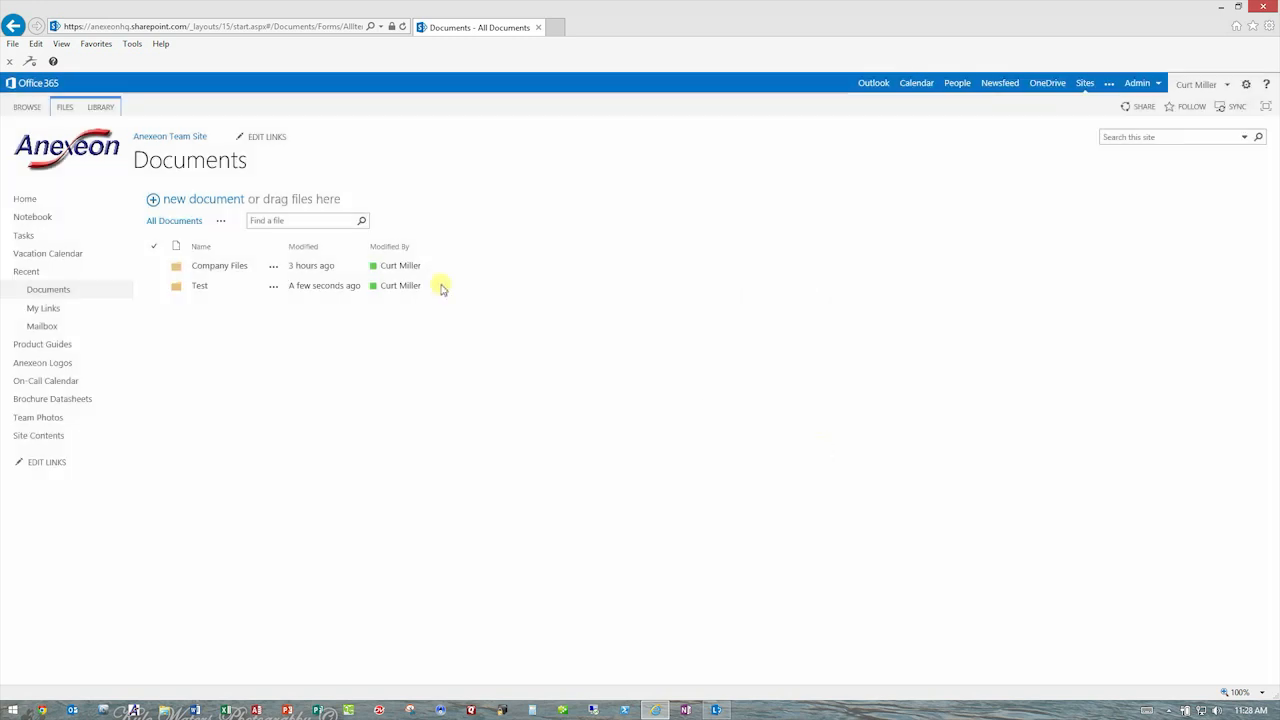
{"action": "left_click", "coordinate": [154, 265]}
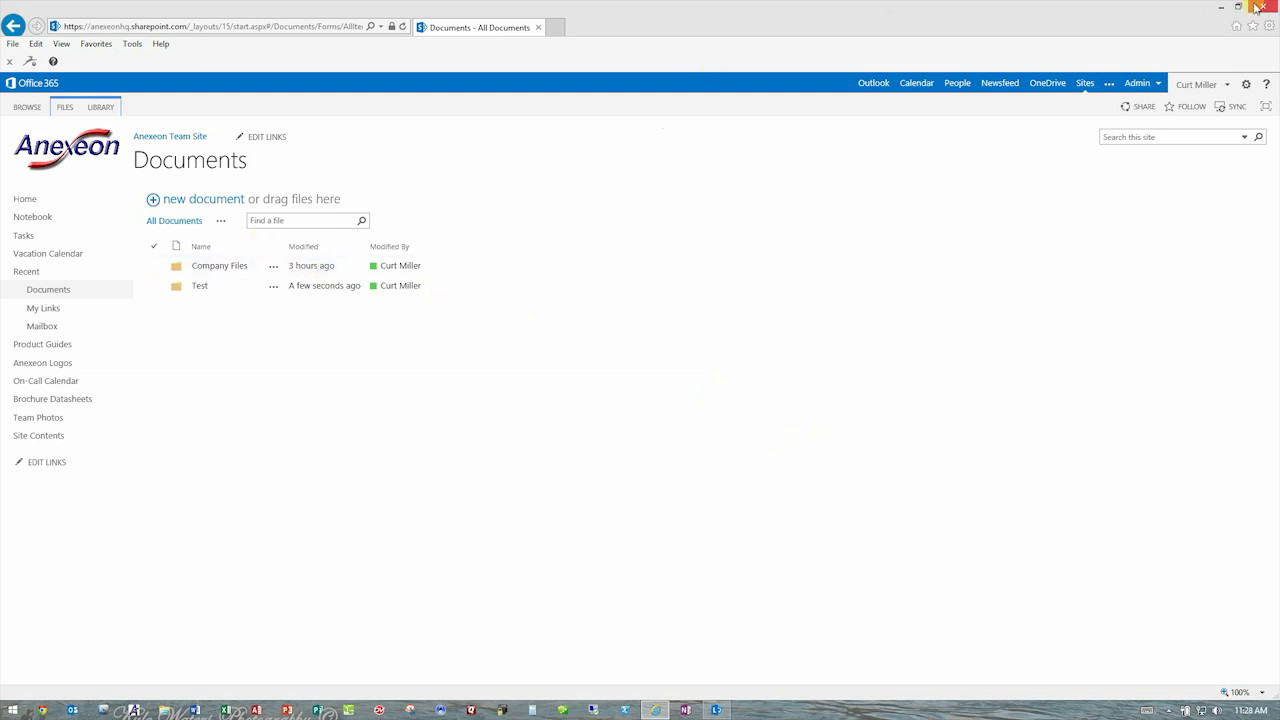
Step: Drag the 'An Intranet For Your Business' PDF from the desktop into Company Files, dismissing the error
{"action": "left_click", "coordinate": [1237, 7]}
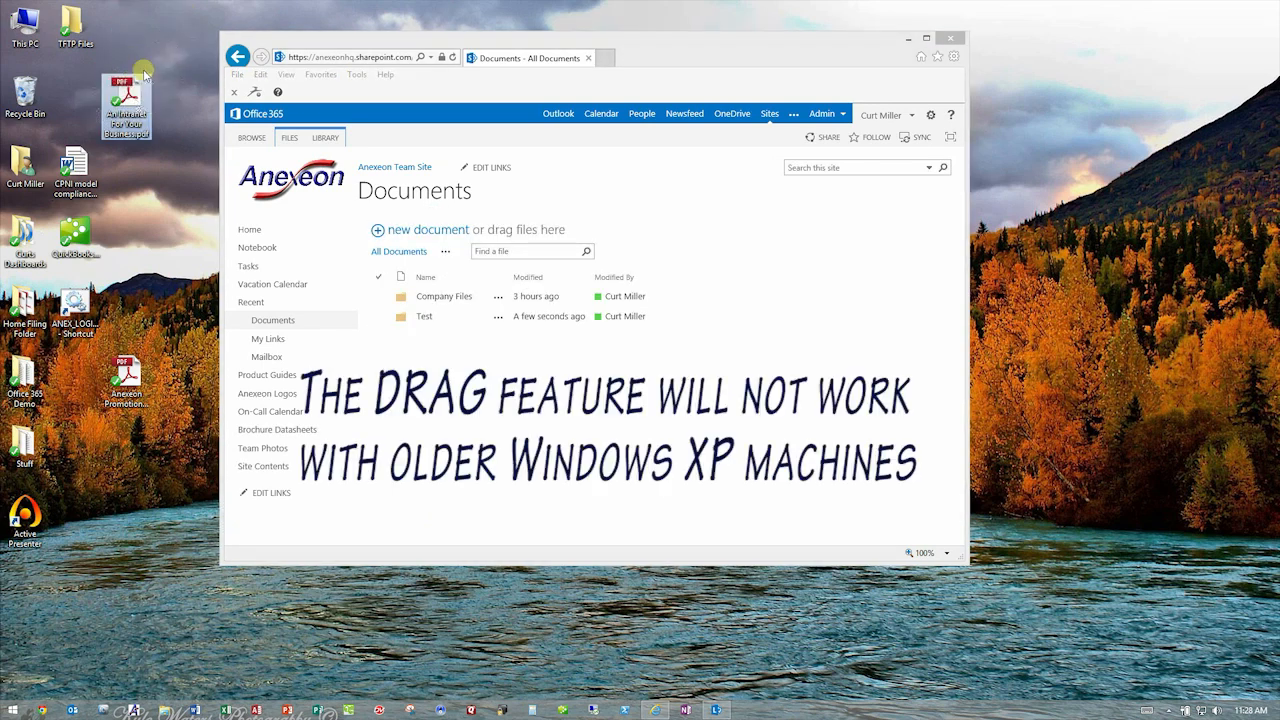
{"action": "left_click", "coordinate": [444, 296]}
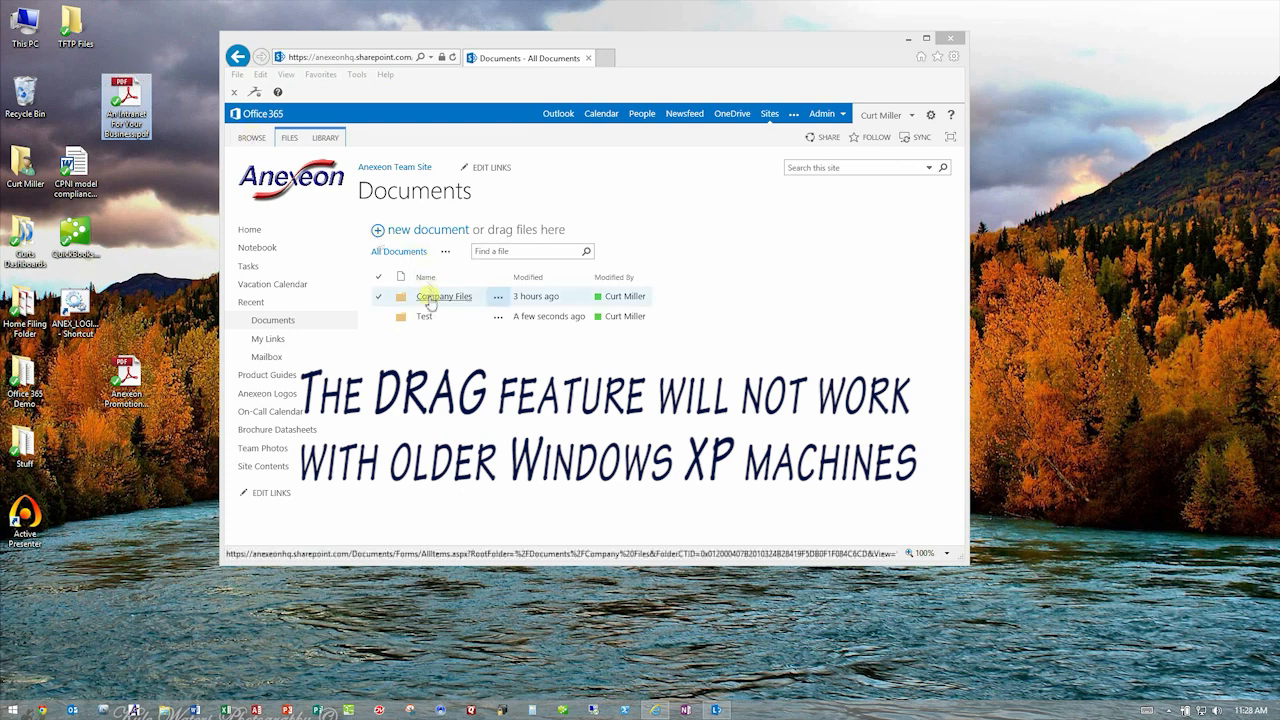
{"action": "left_click", "coordinate": [444, 296]}
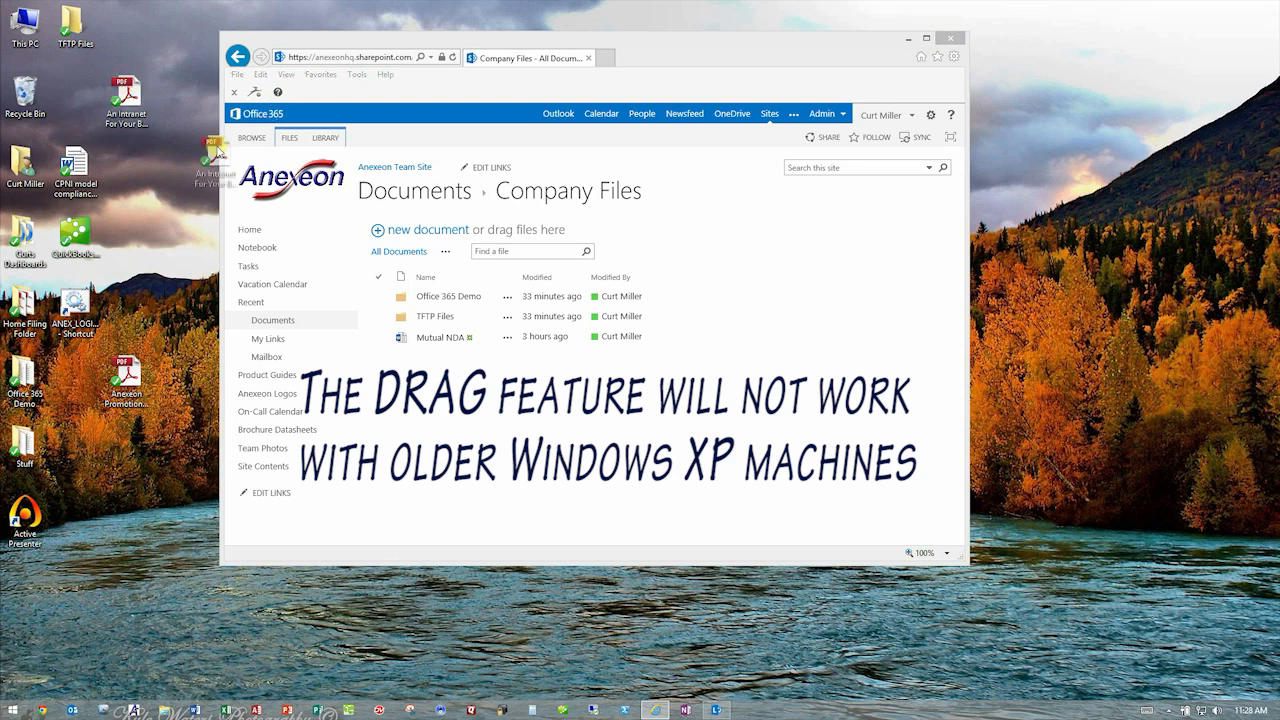
{"action": "left_click_drag", "start_coordinate": [215, 160], "coordinate": [550, 305]}
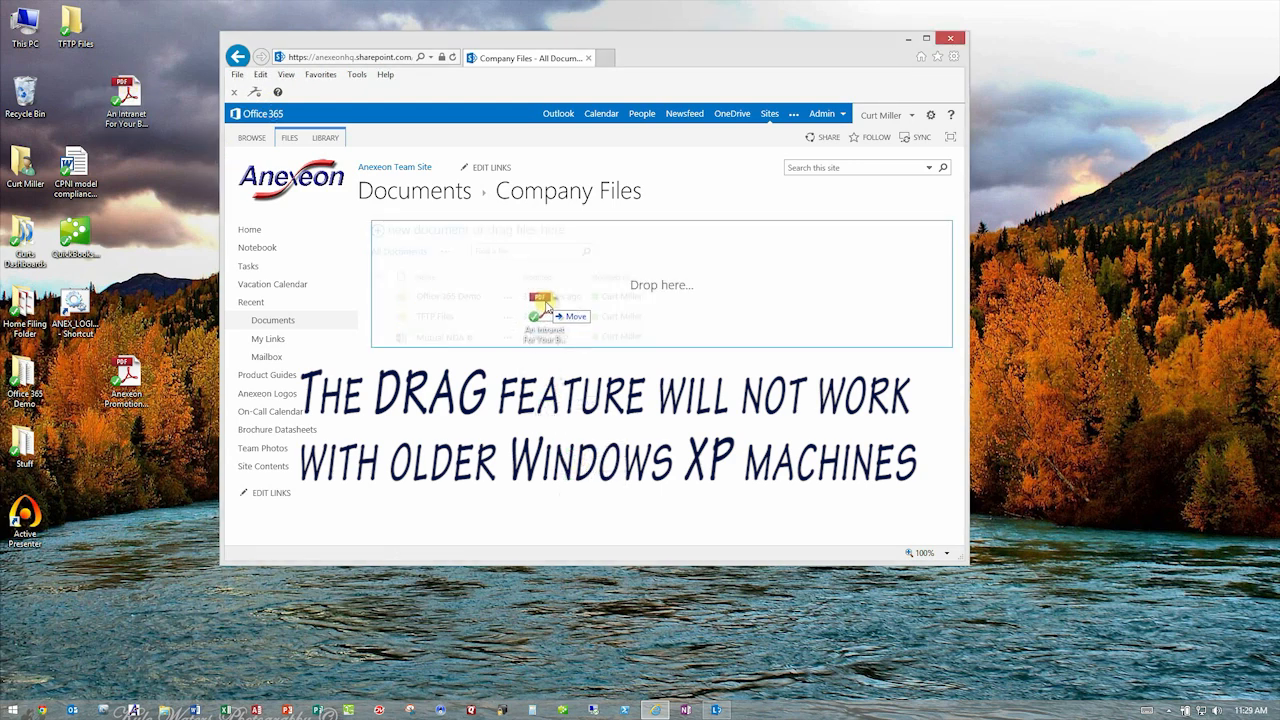
{"action": "left_click_drag", "start_coordinate": [545, 305], "coordinate": [660, 284]}
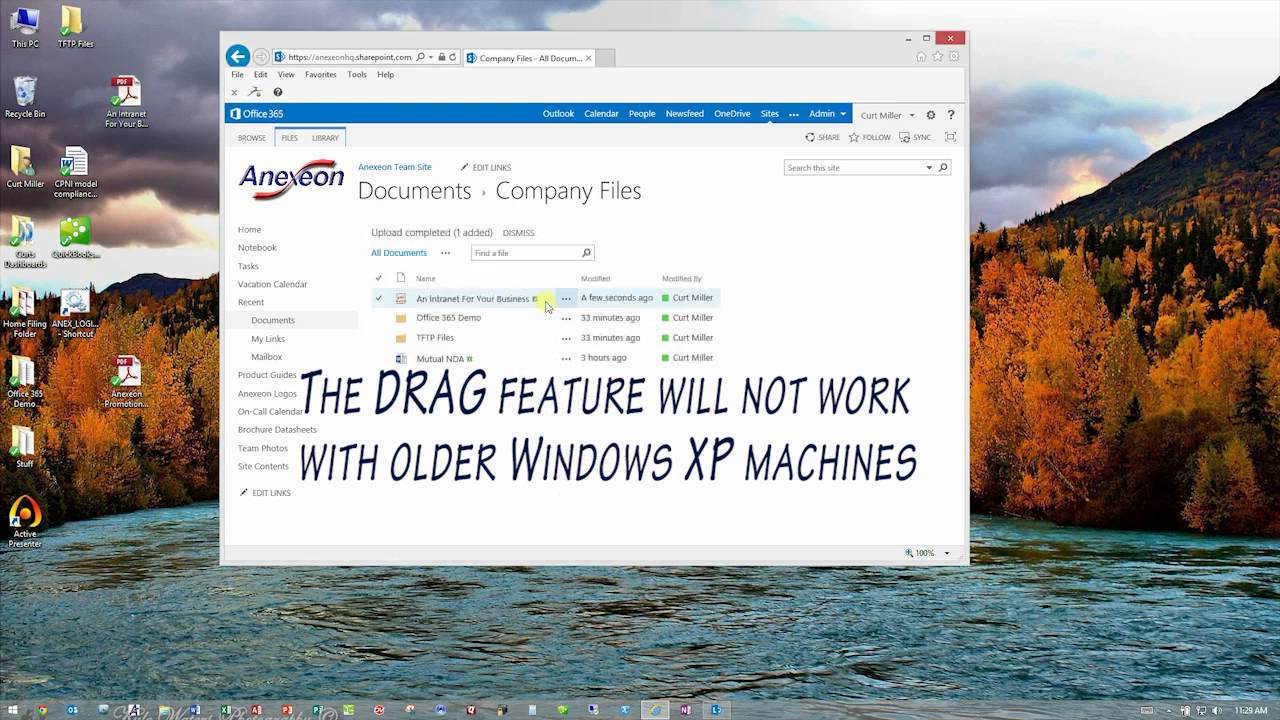
{"action": "left_click", "coordinate": [470, 298]}
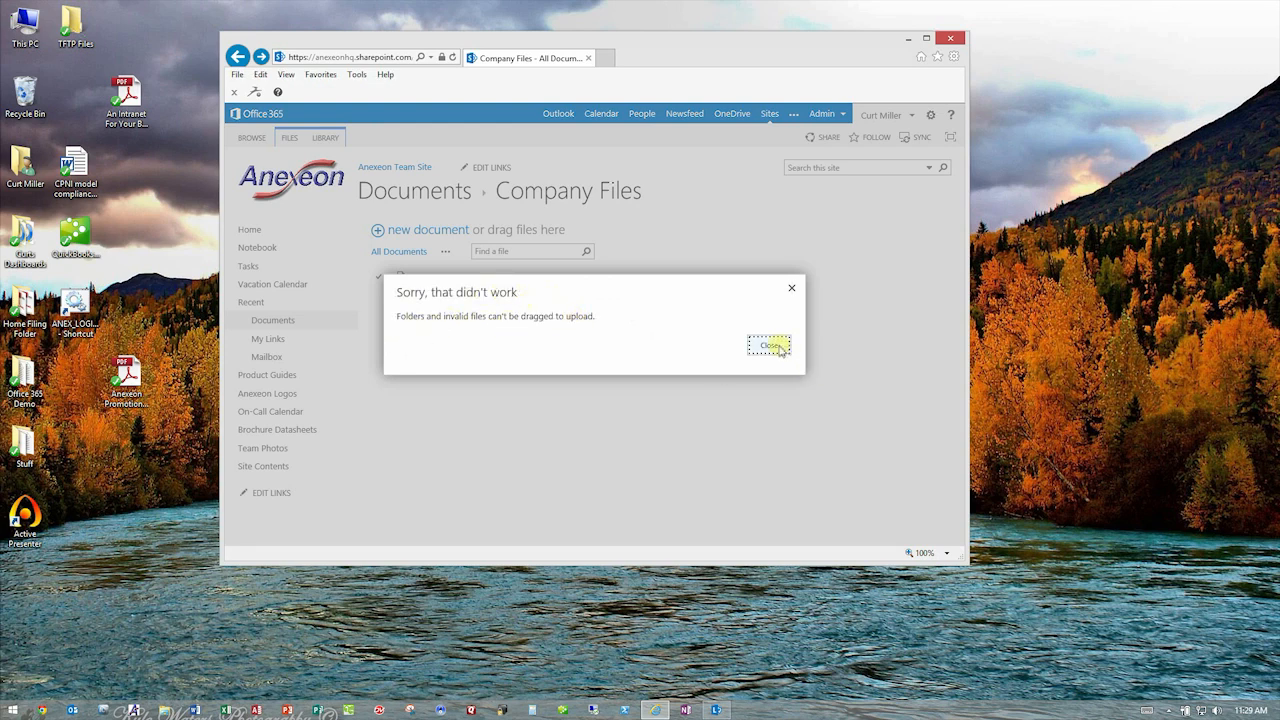
{"action": "left_click", "coordinate": [770, 345]}
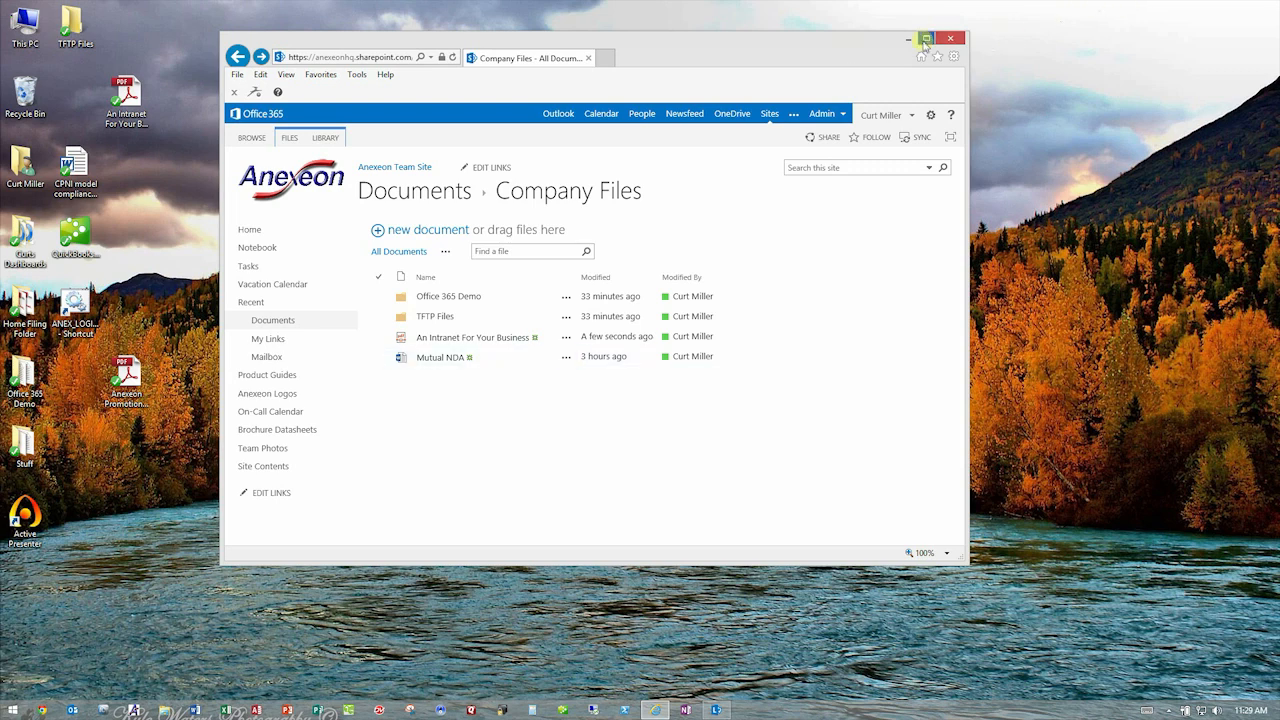
Step: Maximize the browser and open the team site Documents library with Open with Explorer
{"action": "left_click", "coordinate": [925, 39]}
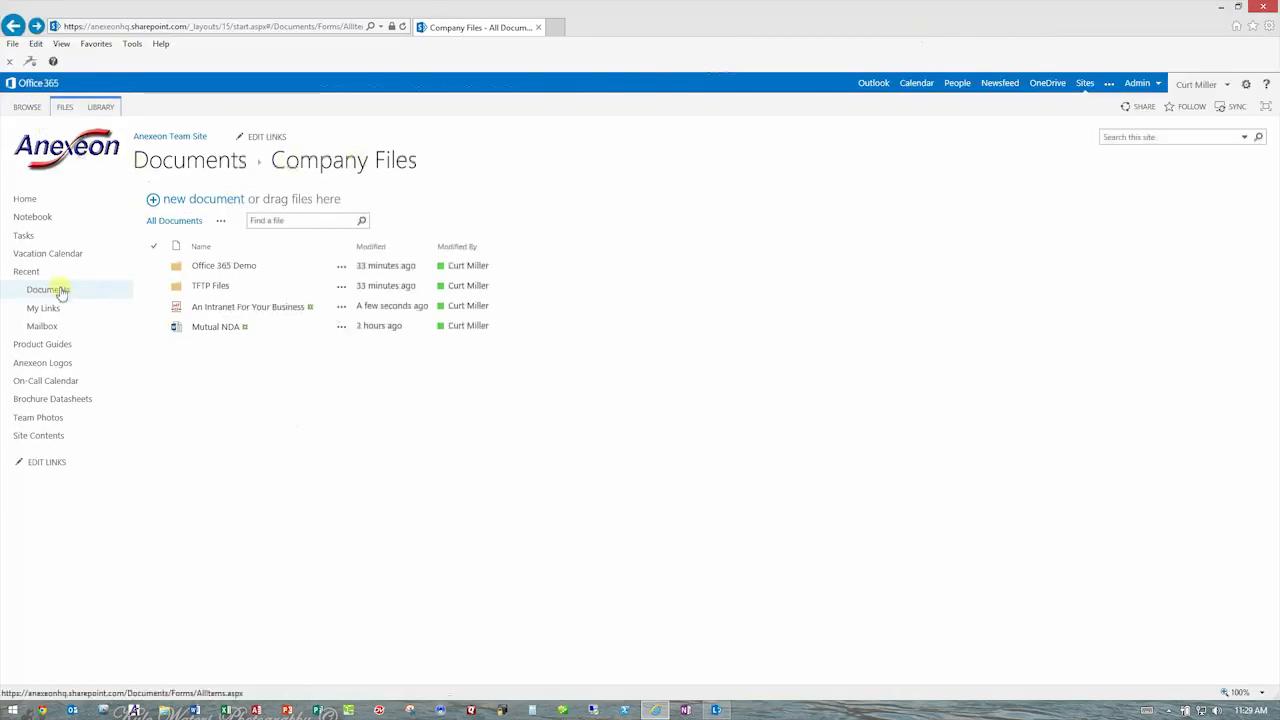
{"action": "left_click", "coordinate": [47, 289]}
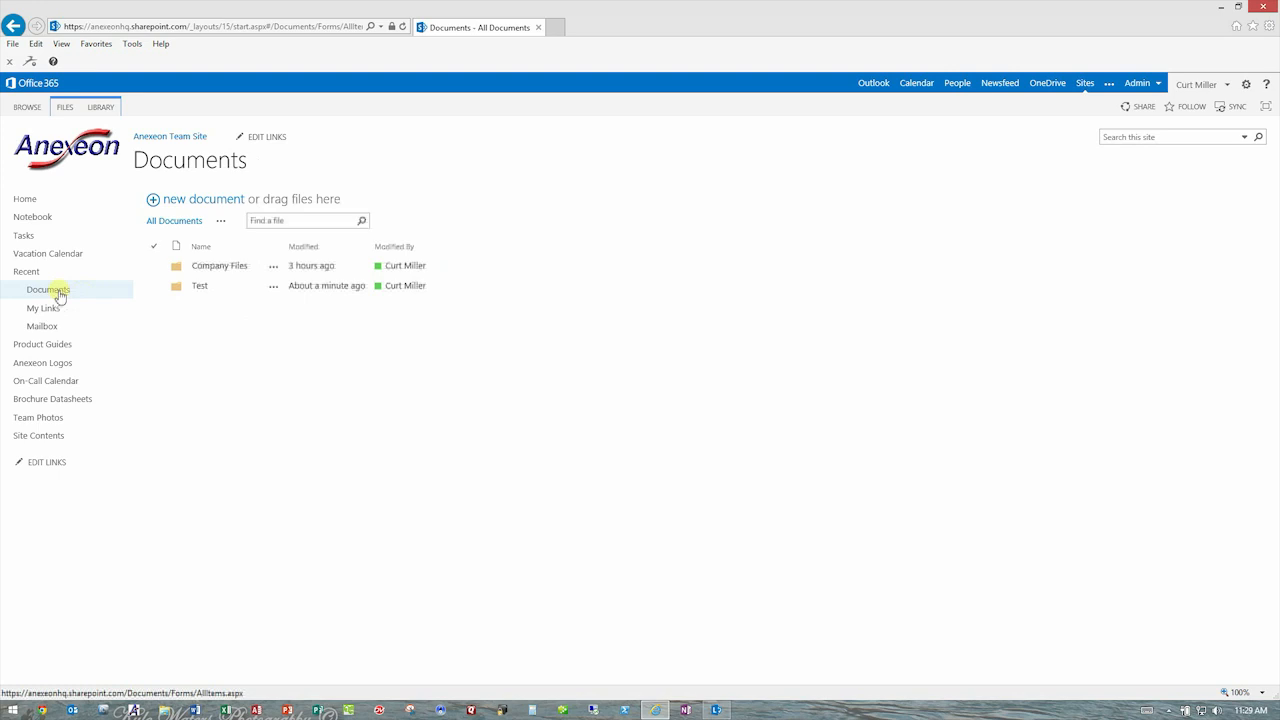
{"action": "left_click", "coordinate": [100, 107]}
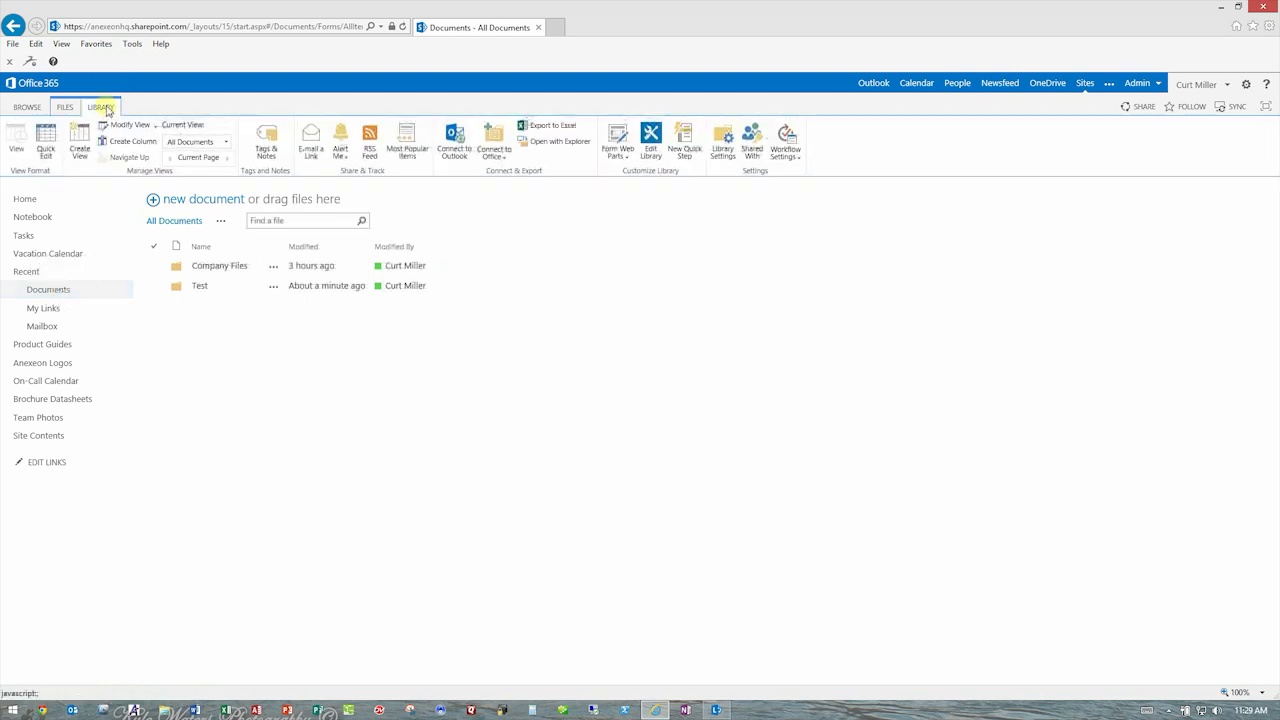
{"action": "mouse_move", "coordinate": [560, 141]}
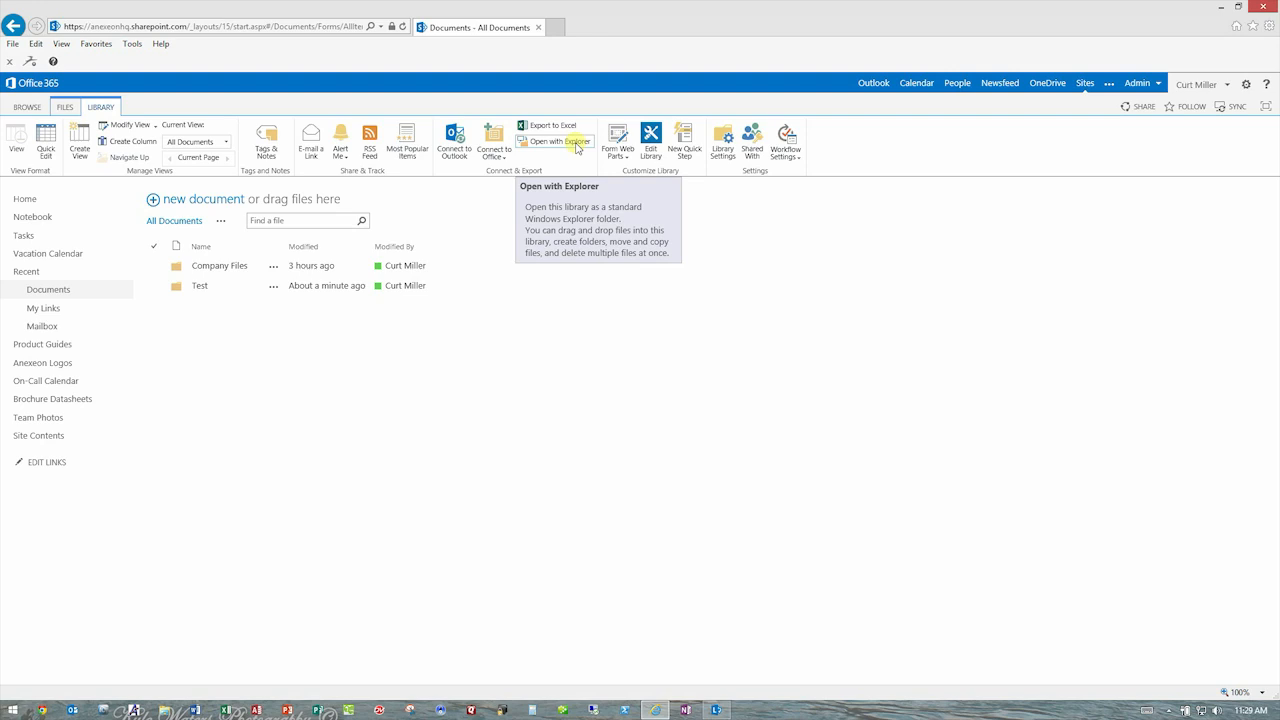
{"action": "left_click", "coordinate": [555, 141]}
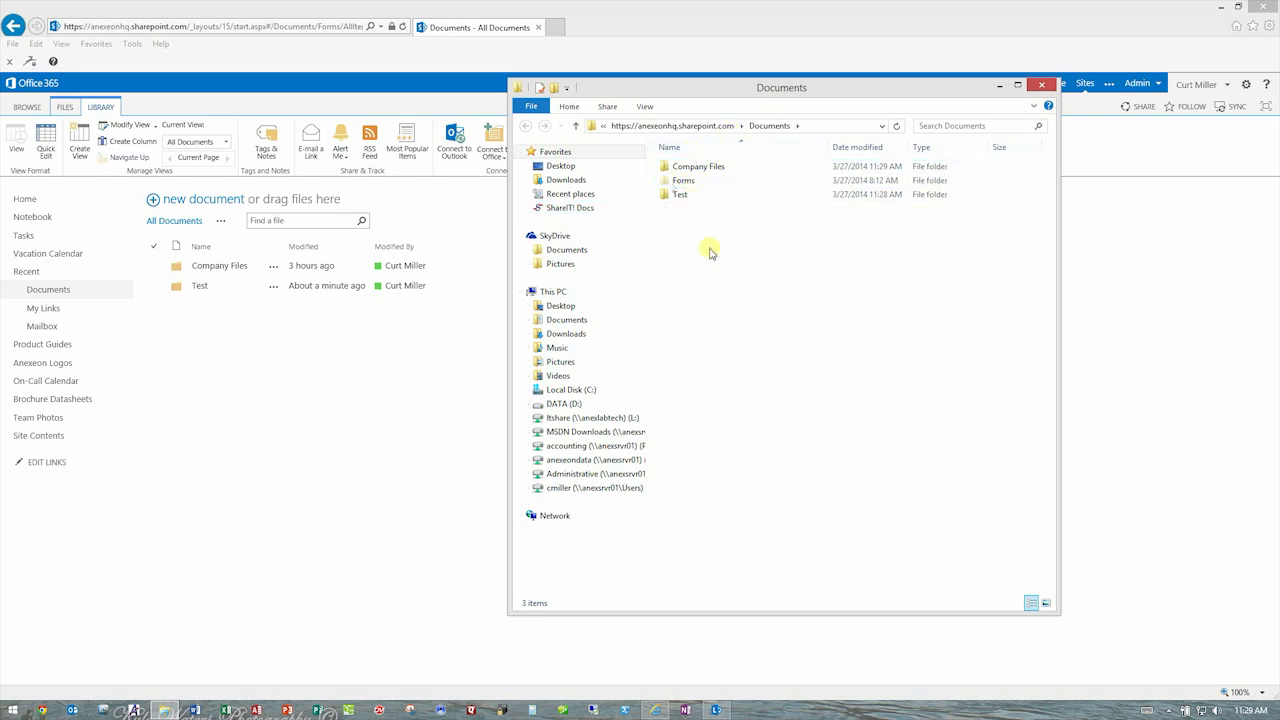
Step: Browse into the Test folder (TFTP Files, Office 365 Demo) and return to Documents
{"action": "left_click", "coordinate": [683, 180]}
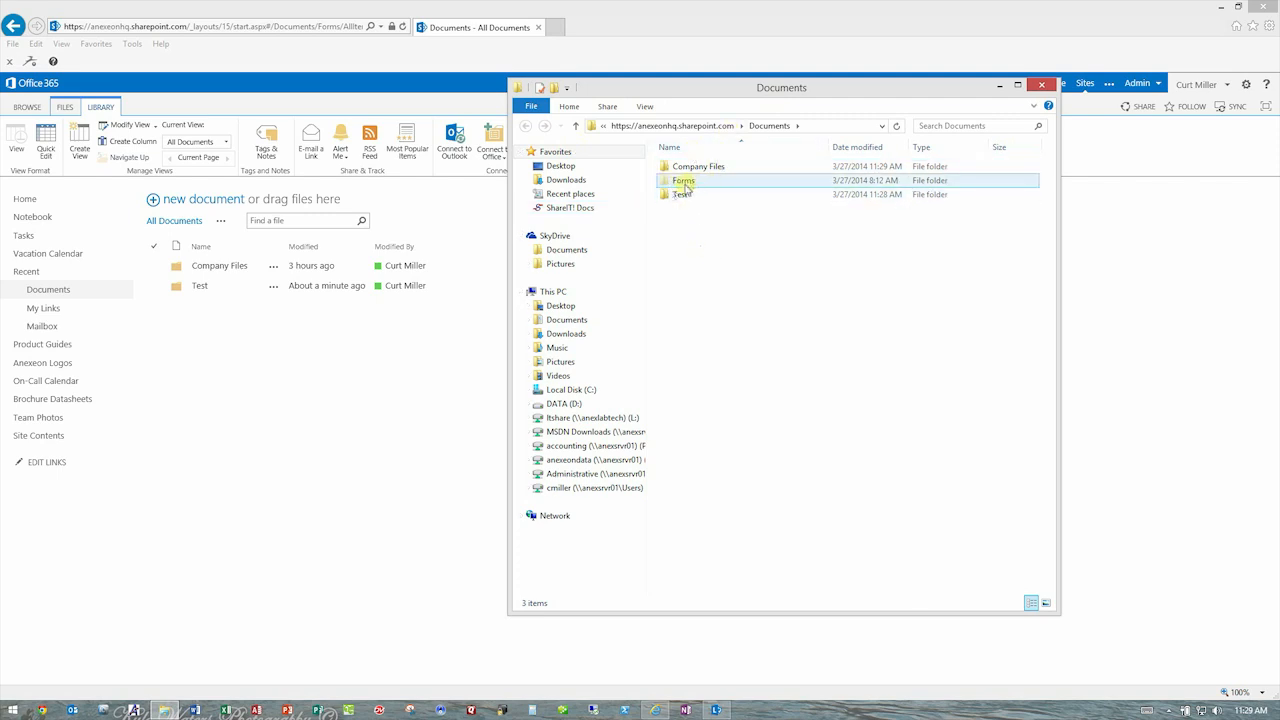
{"action": "mouse_move", "coordinate": [695, 182]}
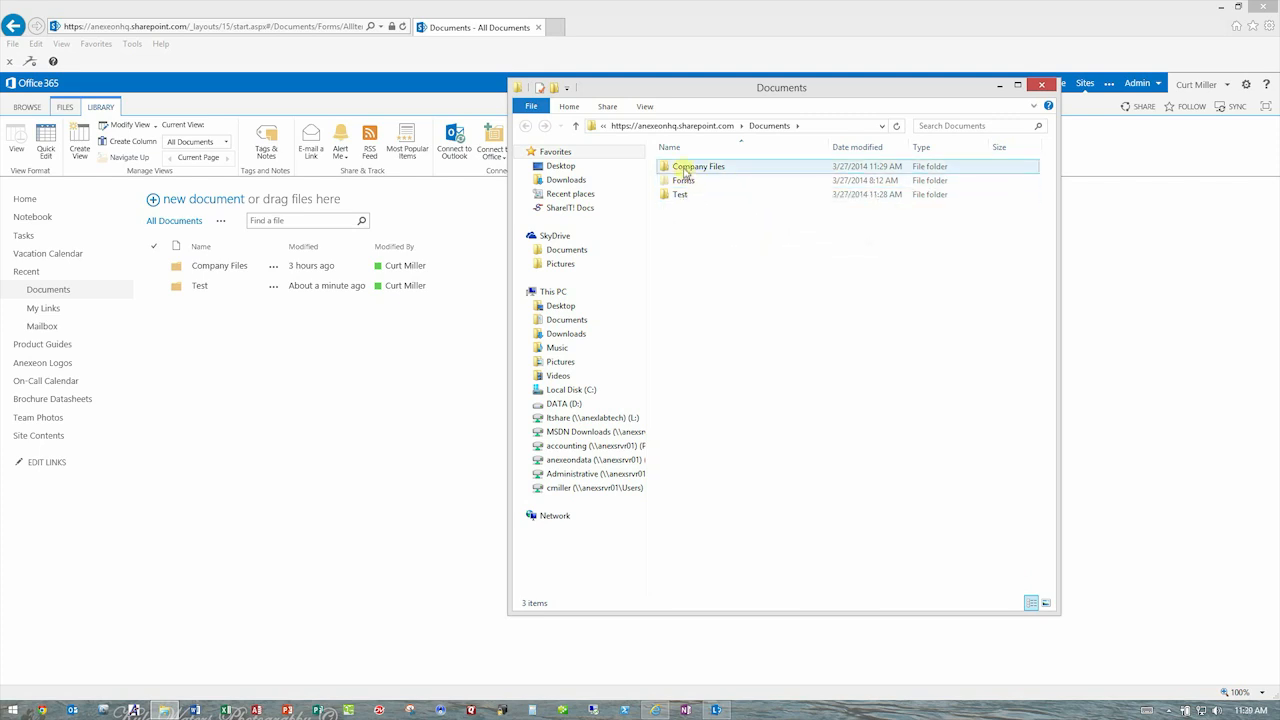
{"action": "left_click", "coordinate": [683, 180]}
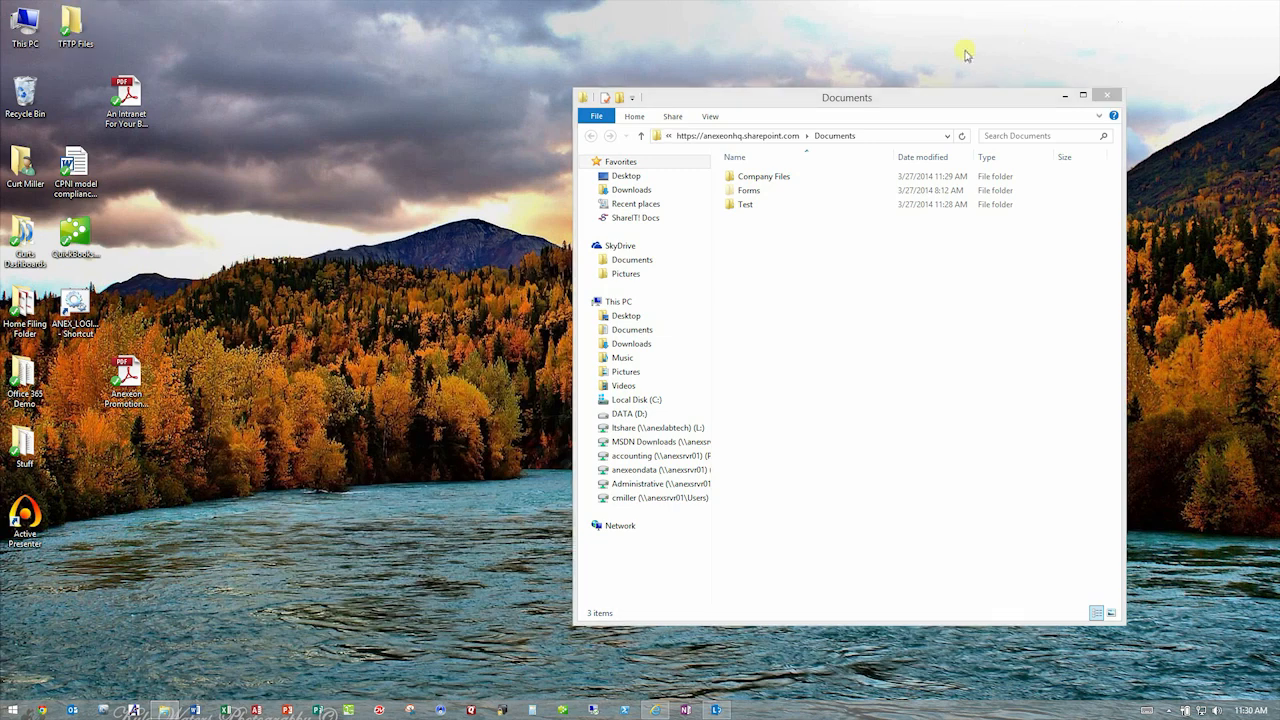
{"action": "mouse_move", "coordinate": [522, 283]}
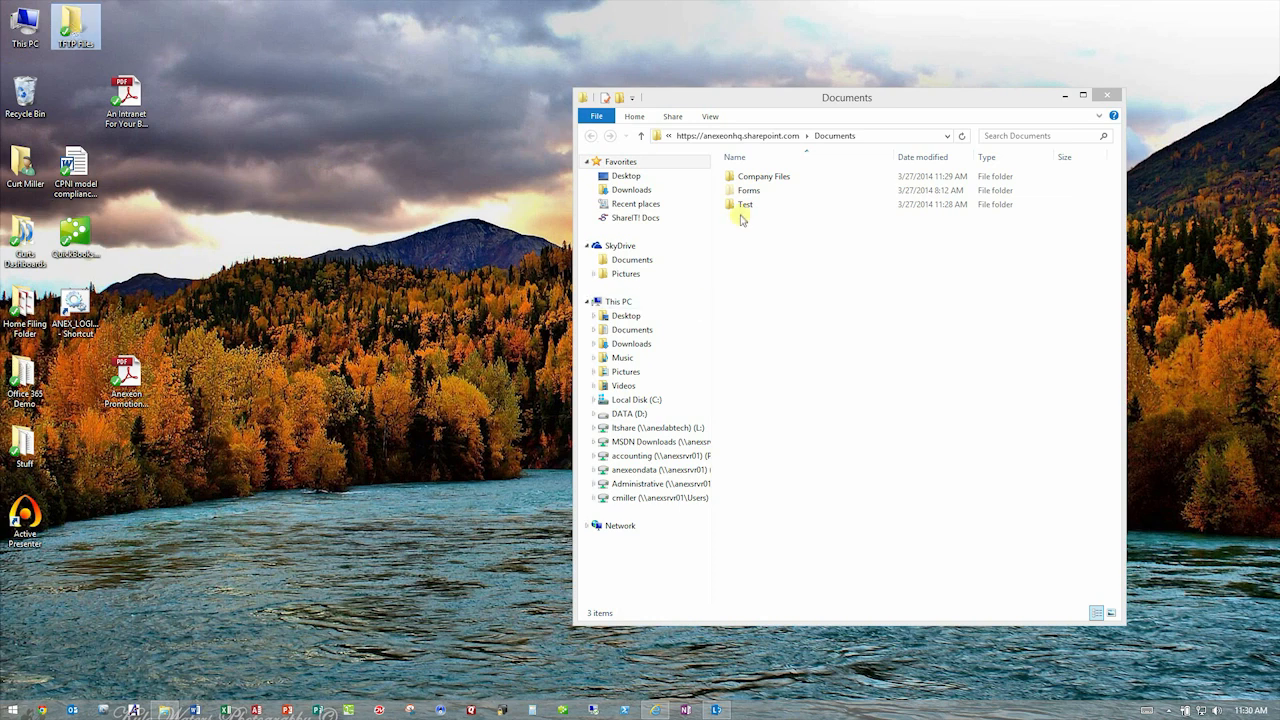
{"action": "double_click", "coordinate": [744, 204]}
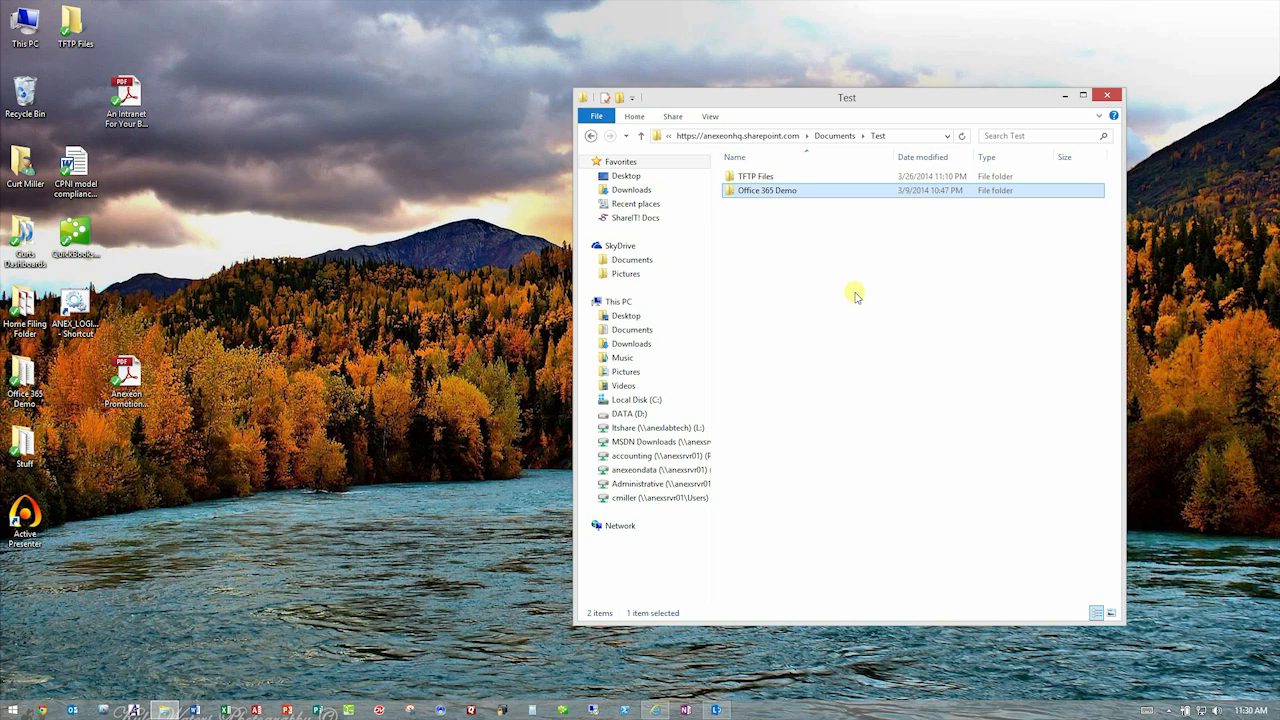
{"action": "mouse_move", "coordinate": [770, 167]}
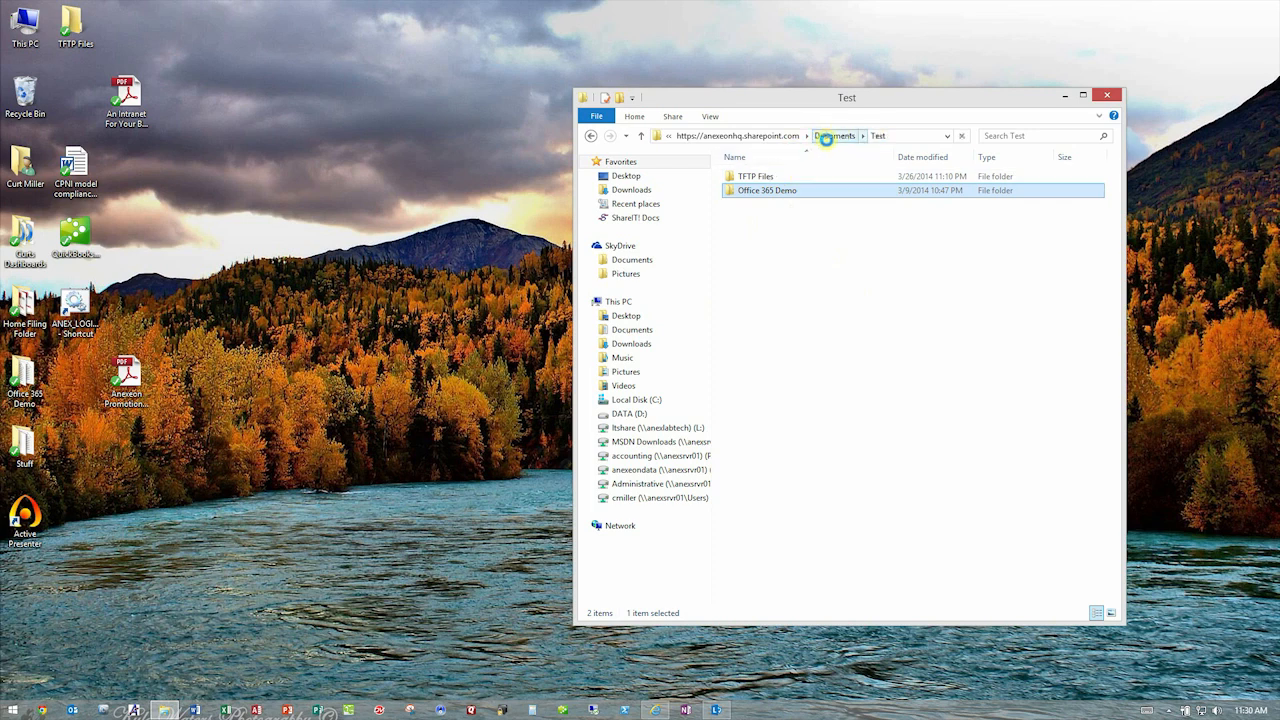
{"action": "left_click", "coordinate": [834, 135]}
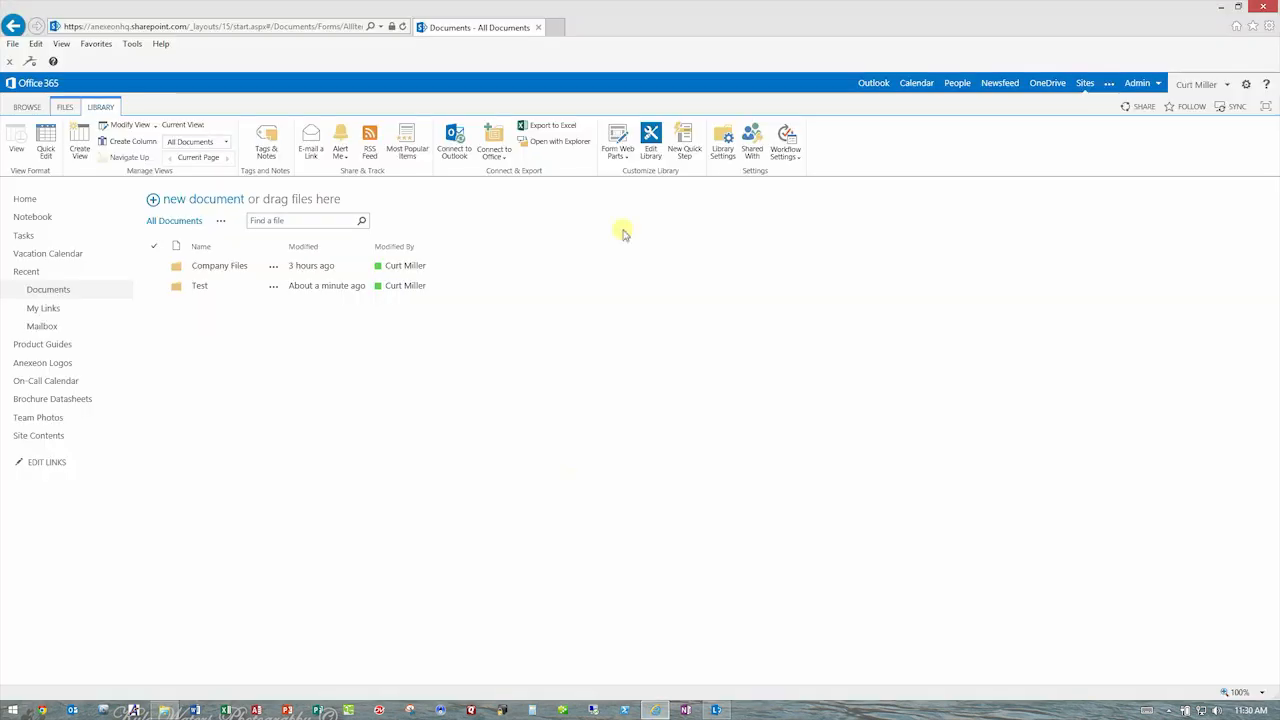
Step: Check the Library ribbon's Open with Explorer option, then return to the top-level Documents library
{"action": "left_click", "coordinate": [26, 107]}
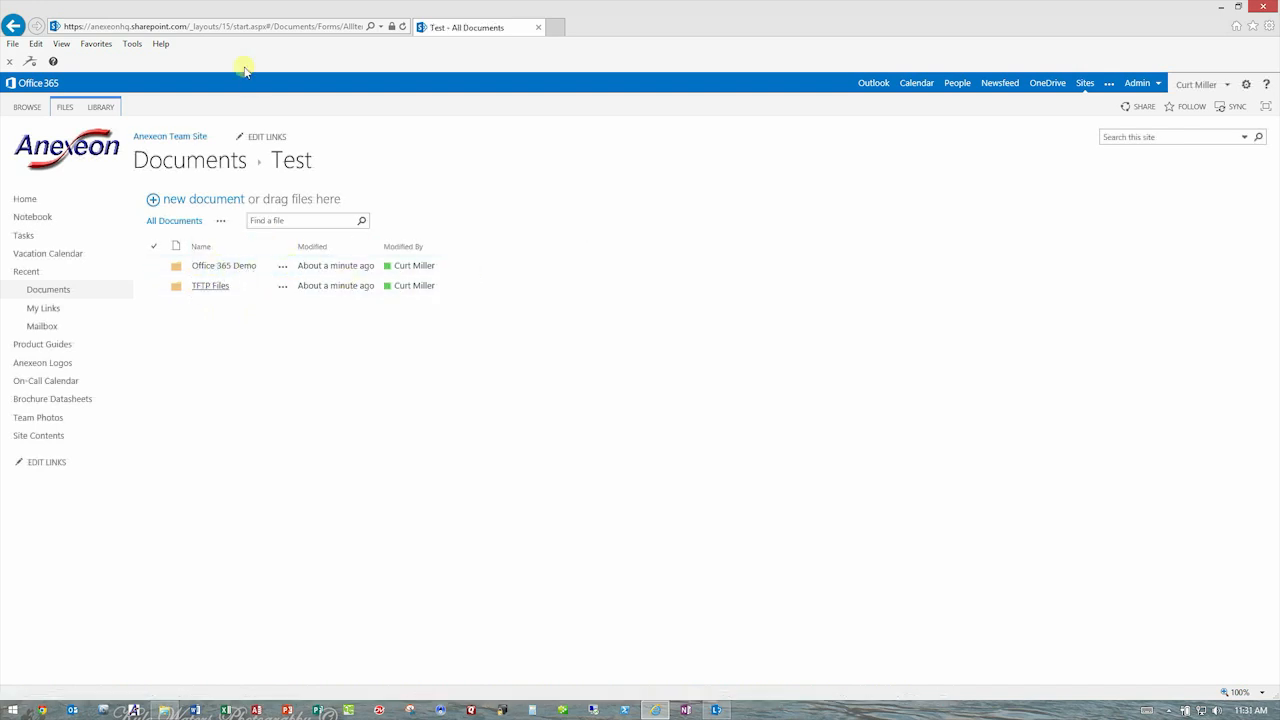
{"action": "left_click", "coordinate": [100, 107]}
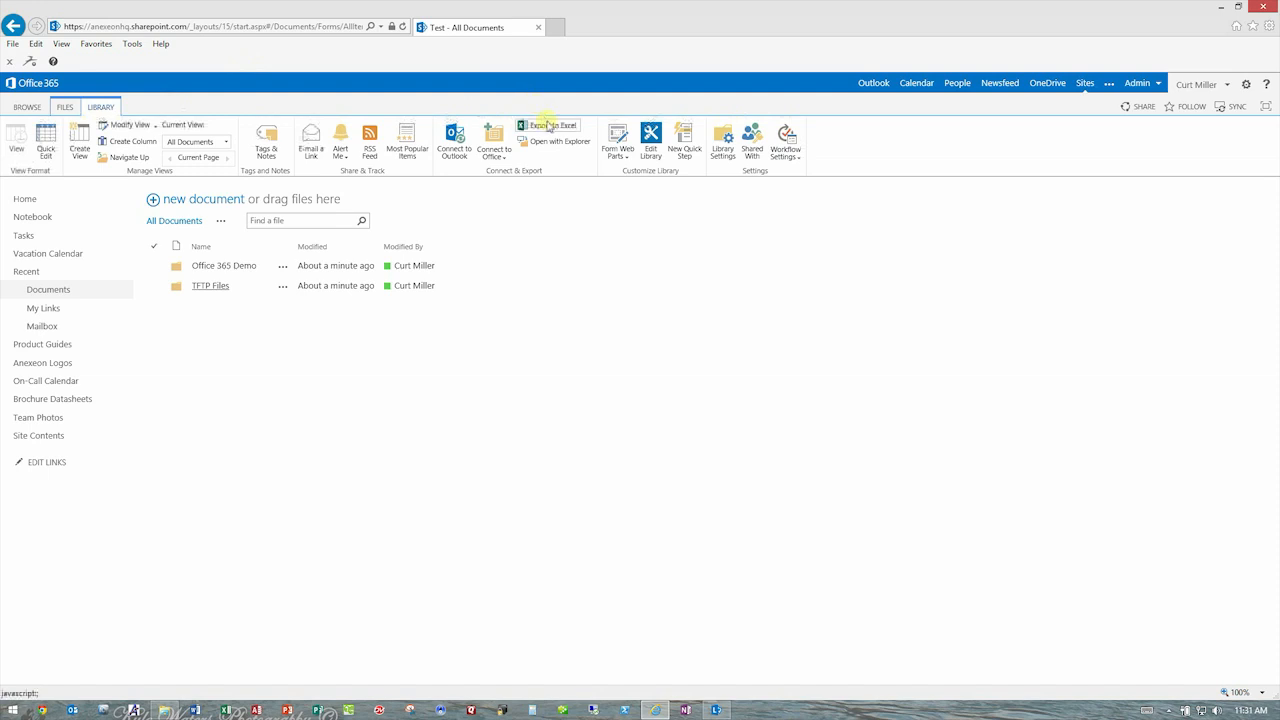
{"action": "mouse_move", "coordinate": [555, 141]}
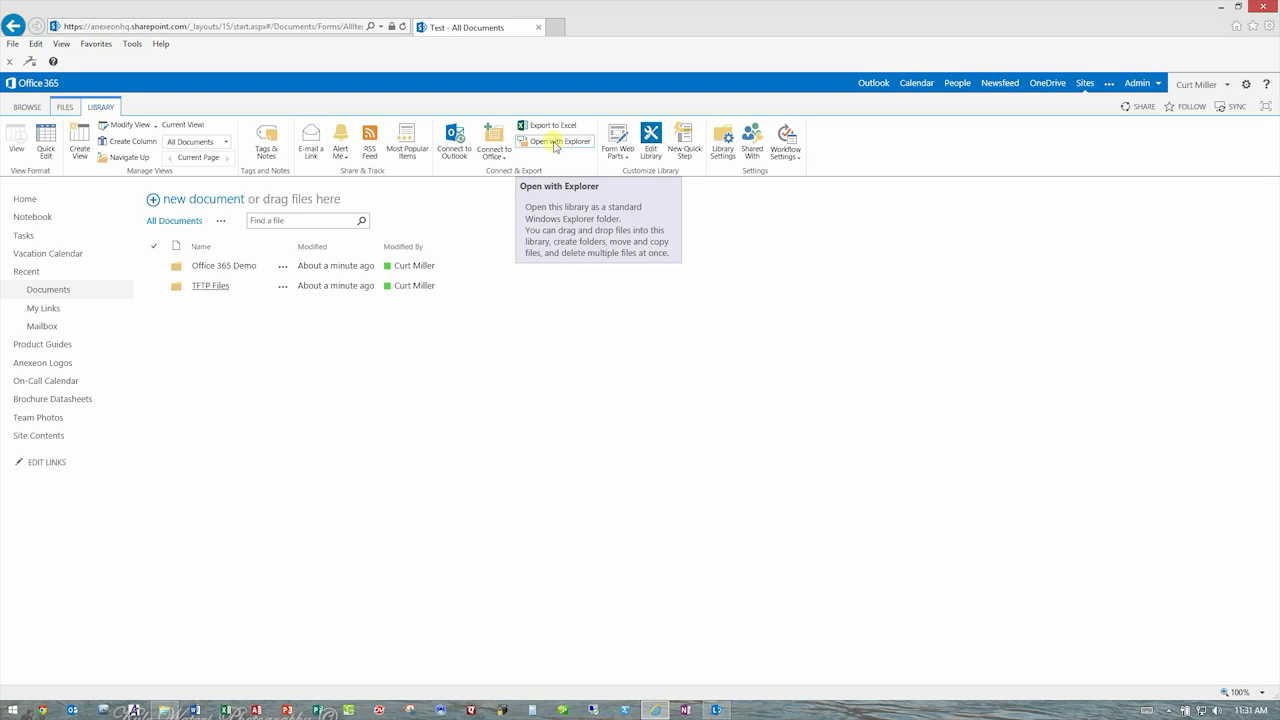
{"action": "mouse_move", "coordinate": [976, 18]}
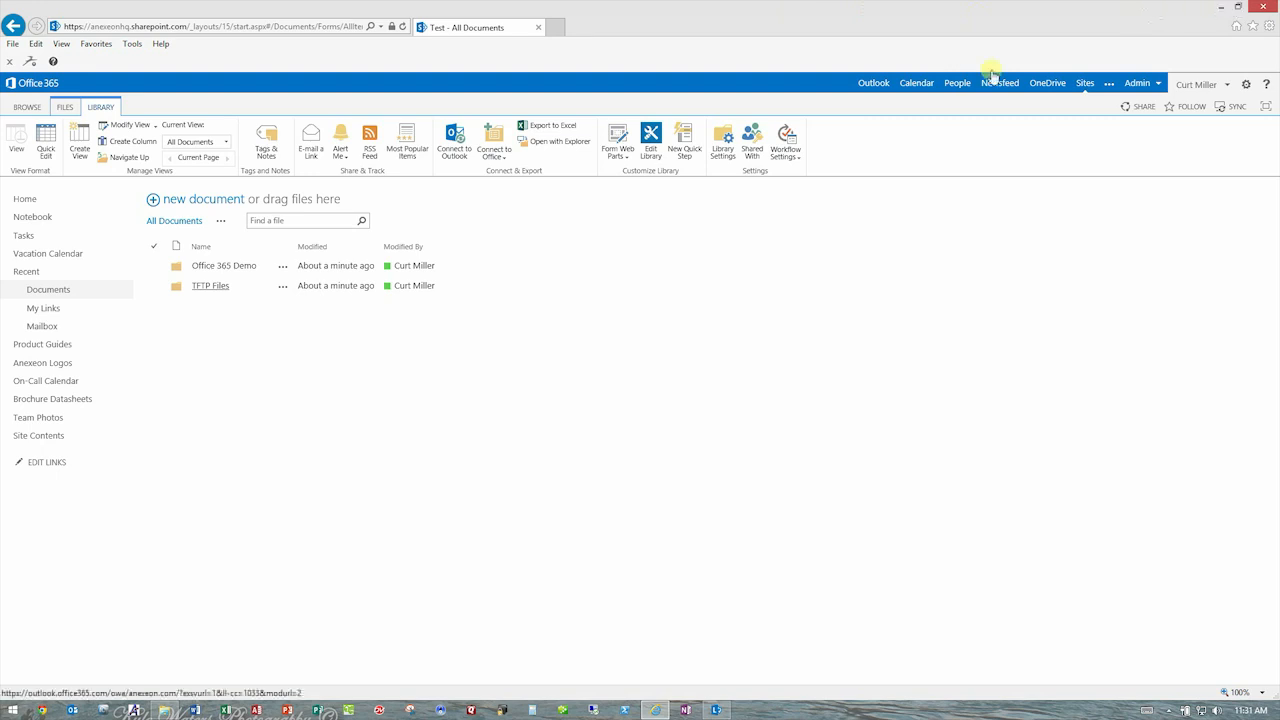
{"action": "left_click", "coordinate": [27, 107]}
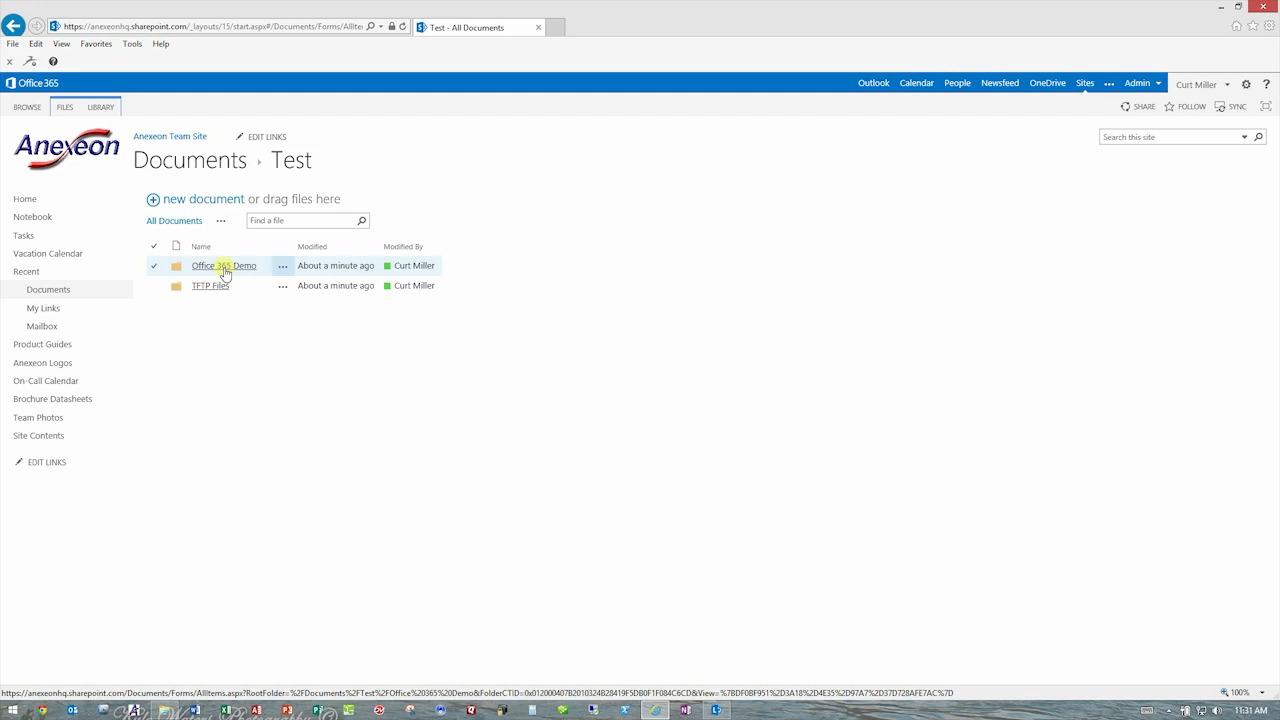
{"action": "mouse_move", "coordinate": [679, 193]}
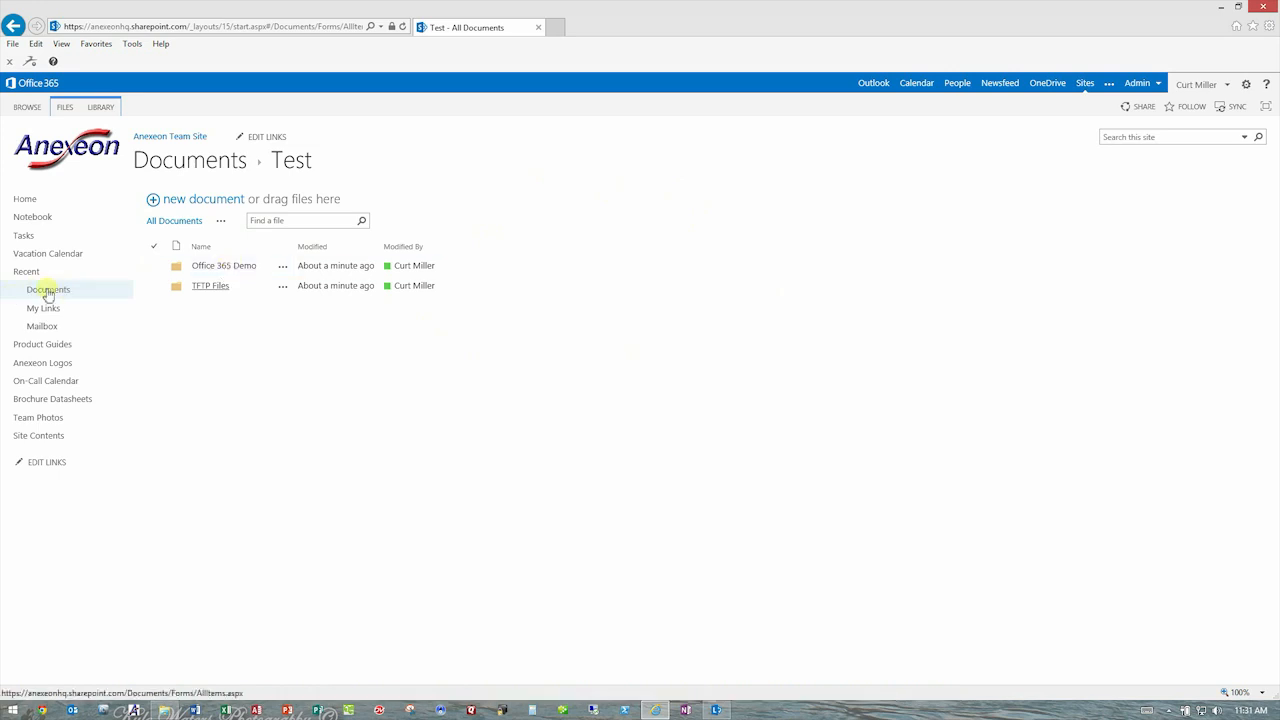
{"action": "left_click", "coordinate": [48, 289]}
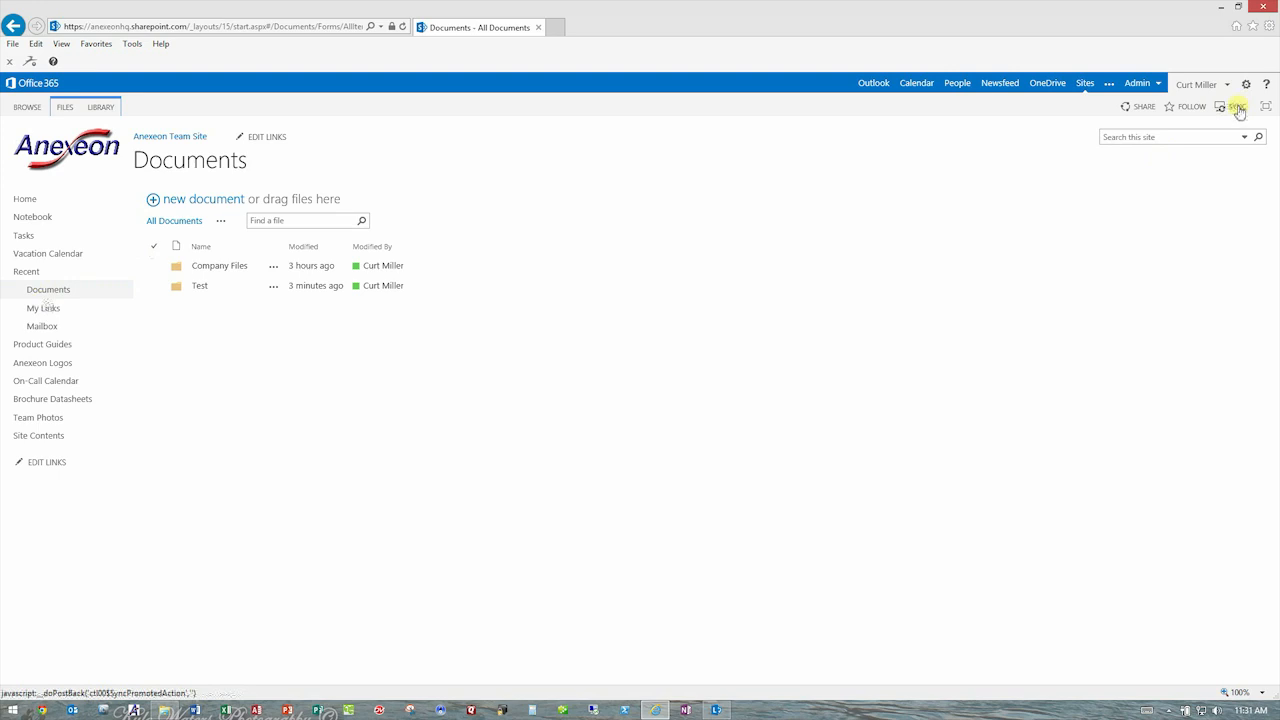
Step: Sync the Anexeon Team Site Documents library to this computer through SkyDrive Pro
{"action": "left_click", "coordinate": [1238, 106]}
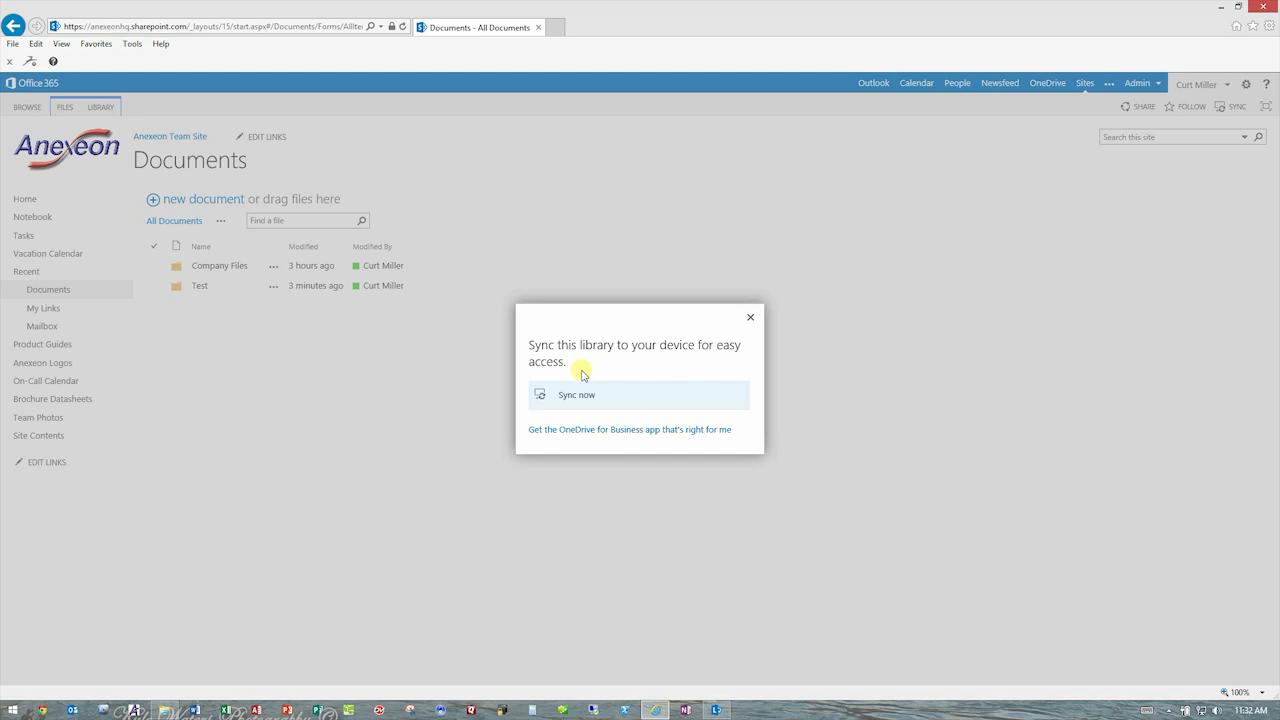
{"action": "mouse_move", "coordinate": [576, 394]}
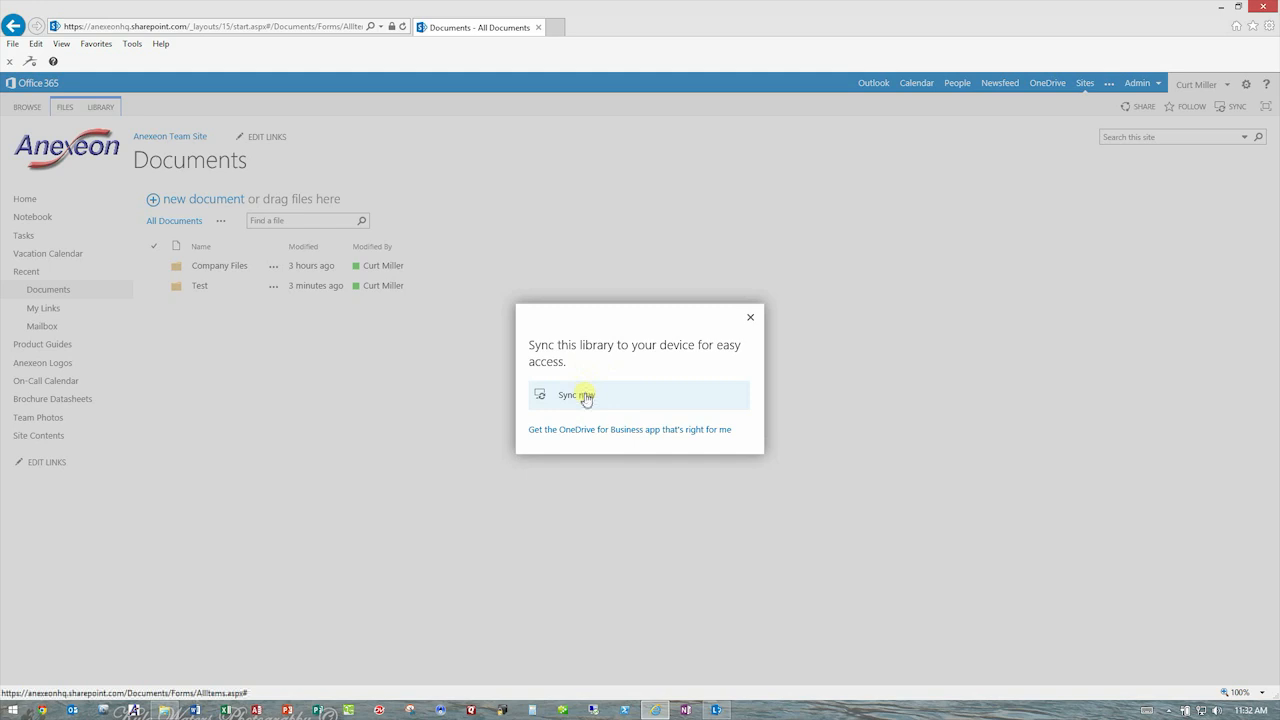
{"action": "mouse_move", "coordinate": [585, 360]}
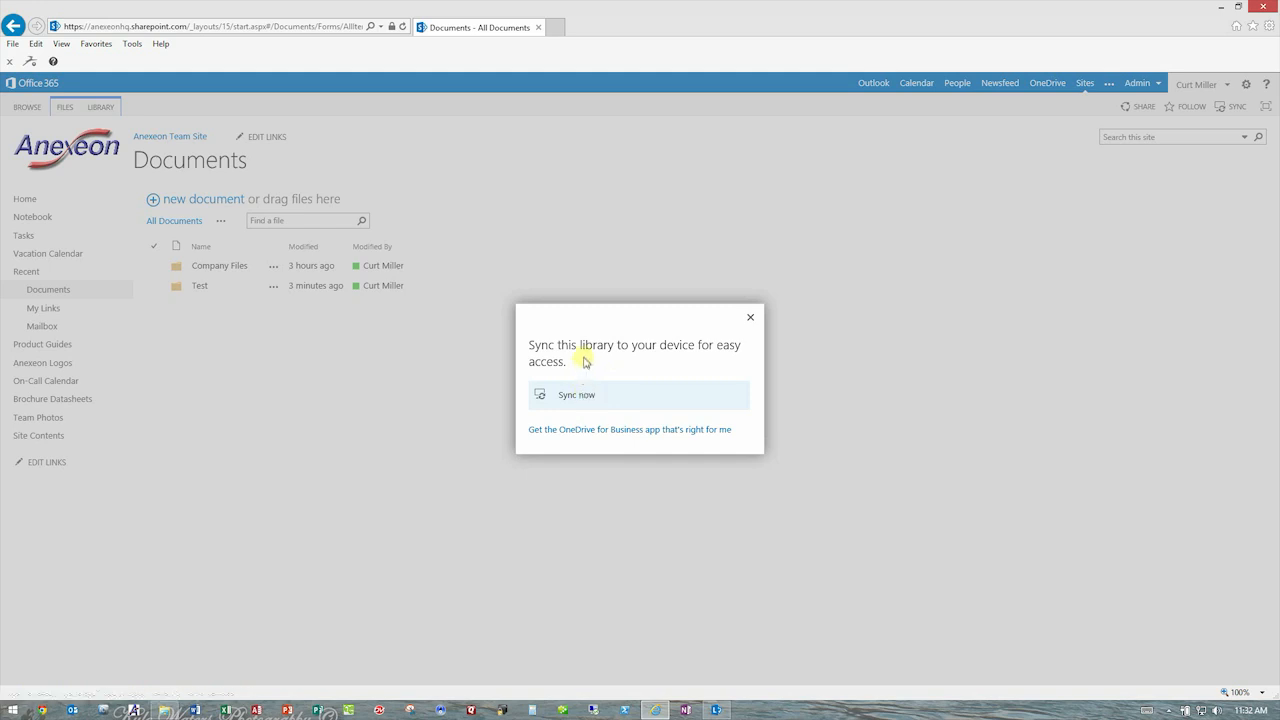
{"action": "mouse_move", "coordinate": [567, 415]}
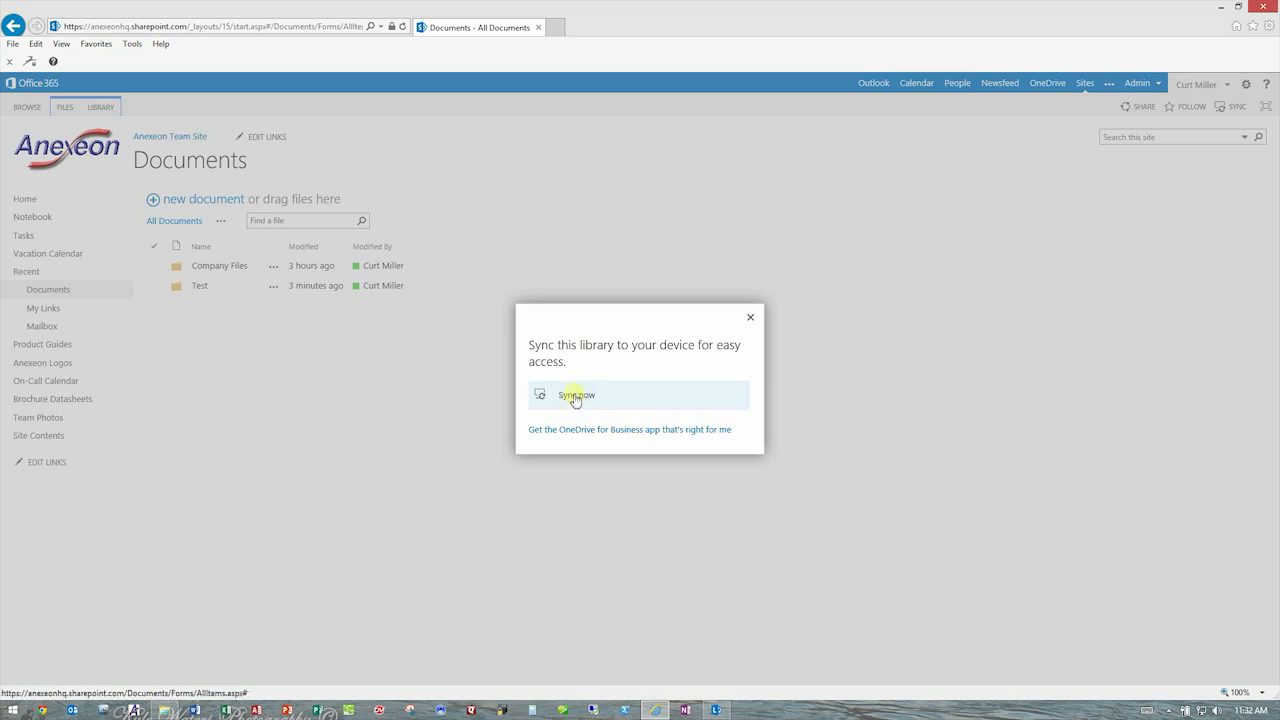
{"action": "left_click", "coordinate": [576, 394]}
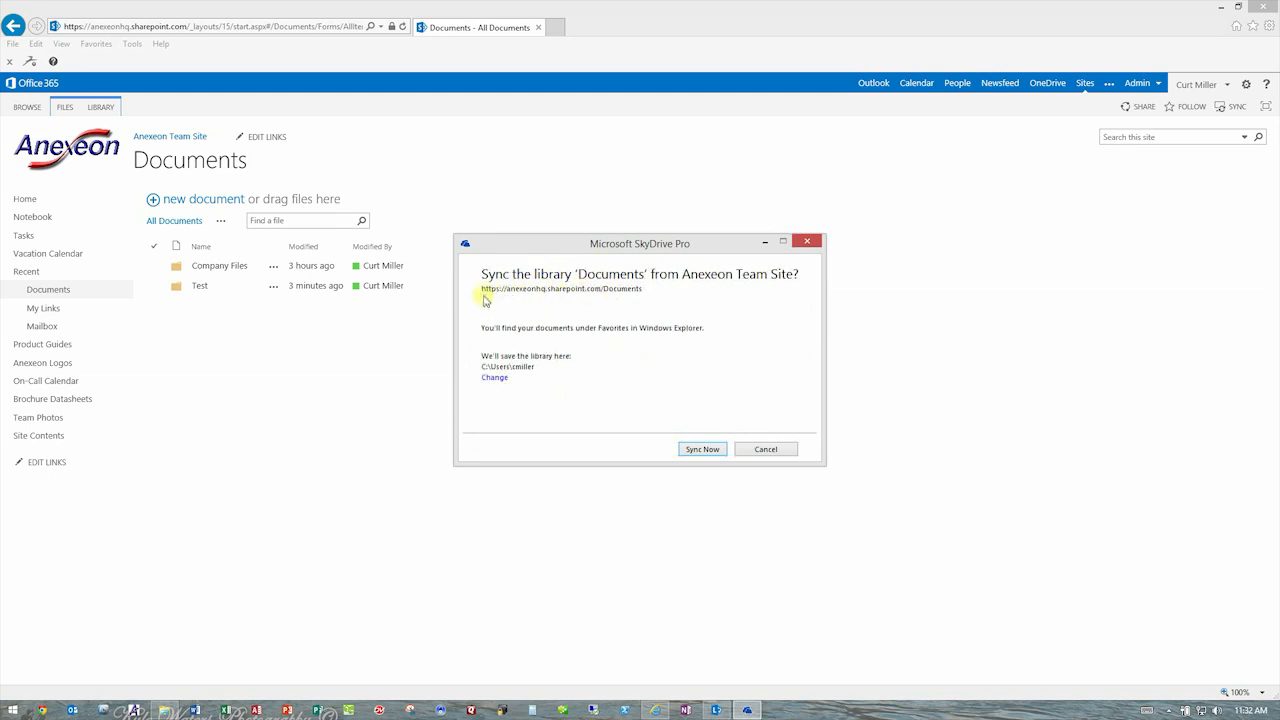
{"action": "mouse_move", "coordinate": [630, 278]}
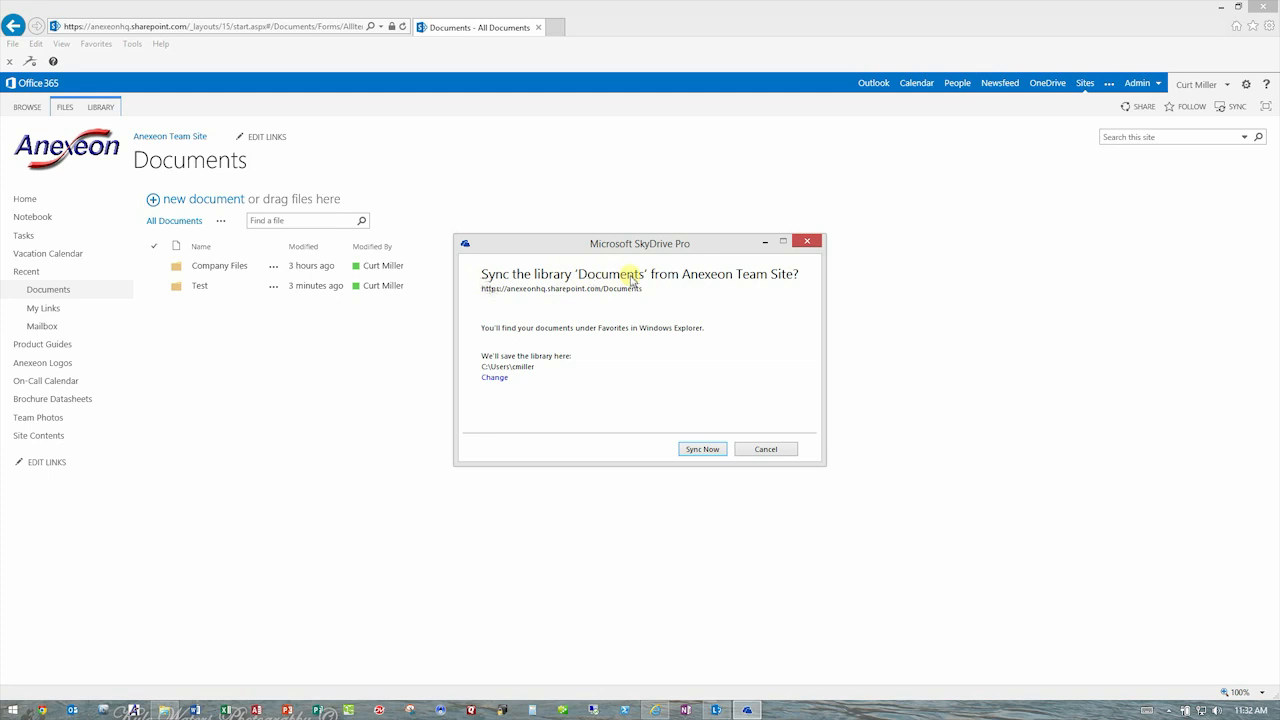
{"action": "mouse_move", "coordinate": [528, 352]}
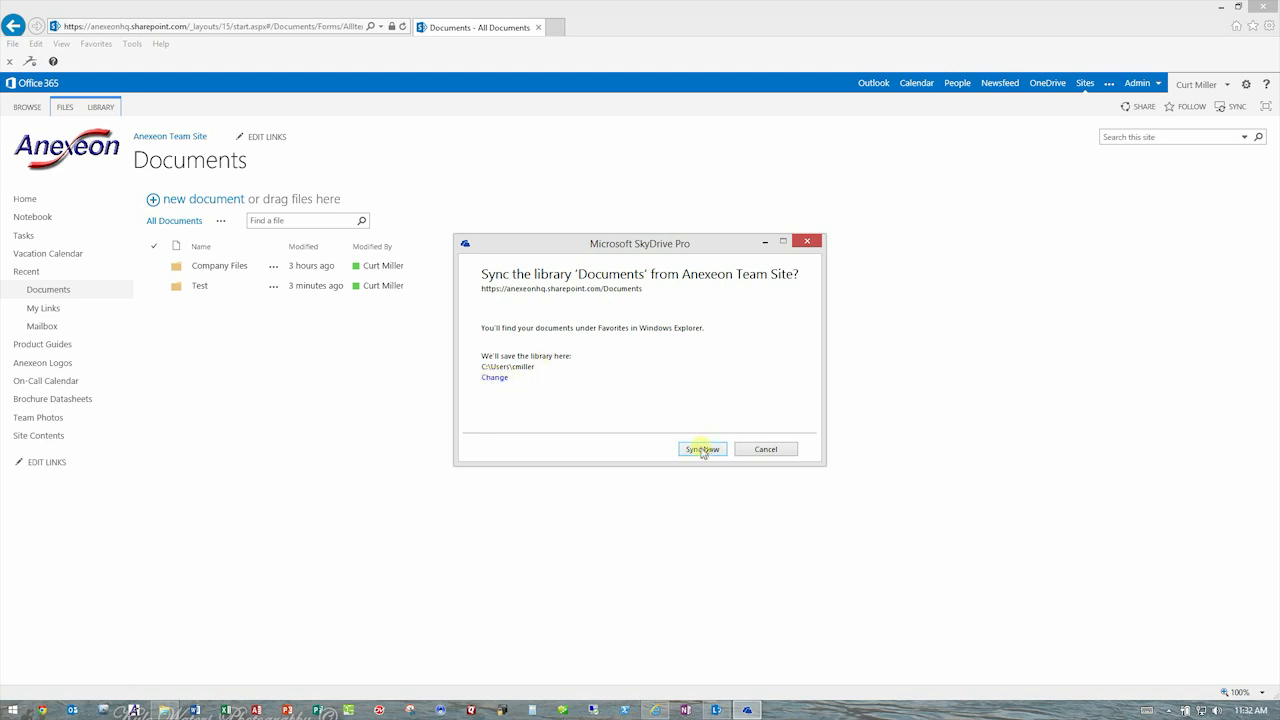
{"action": "left_click", "coordinate": [702, 448]}
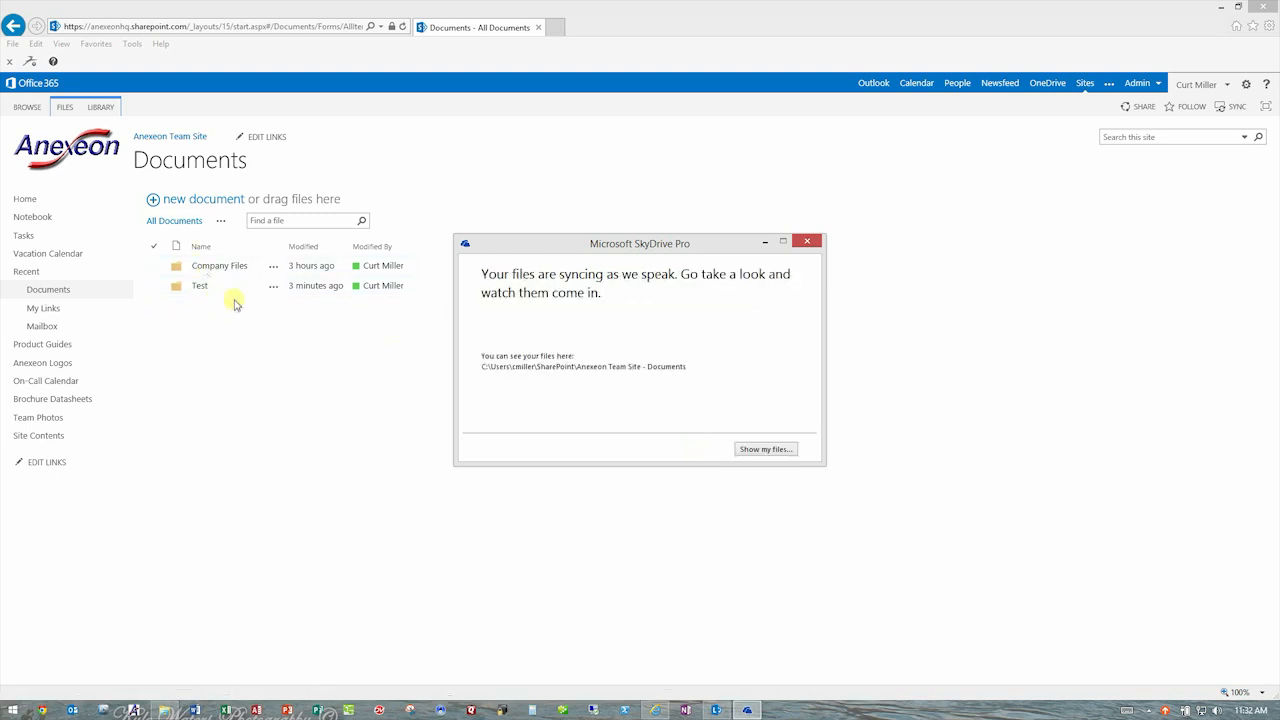
{"action": "mouse_move", "coordinate": [548, 280]}
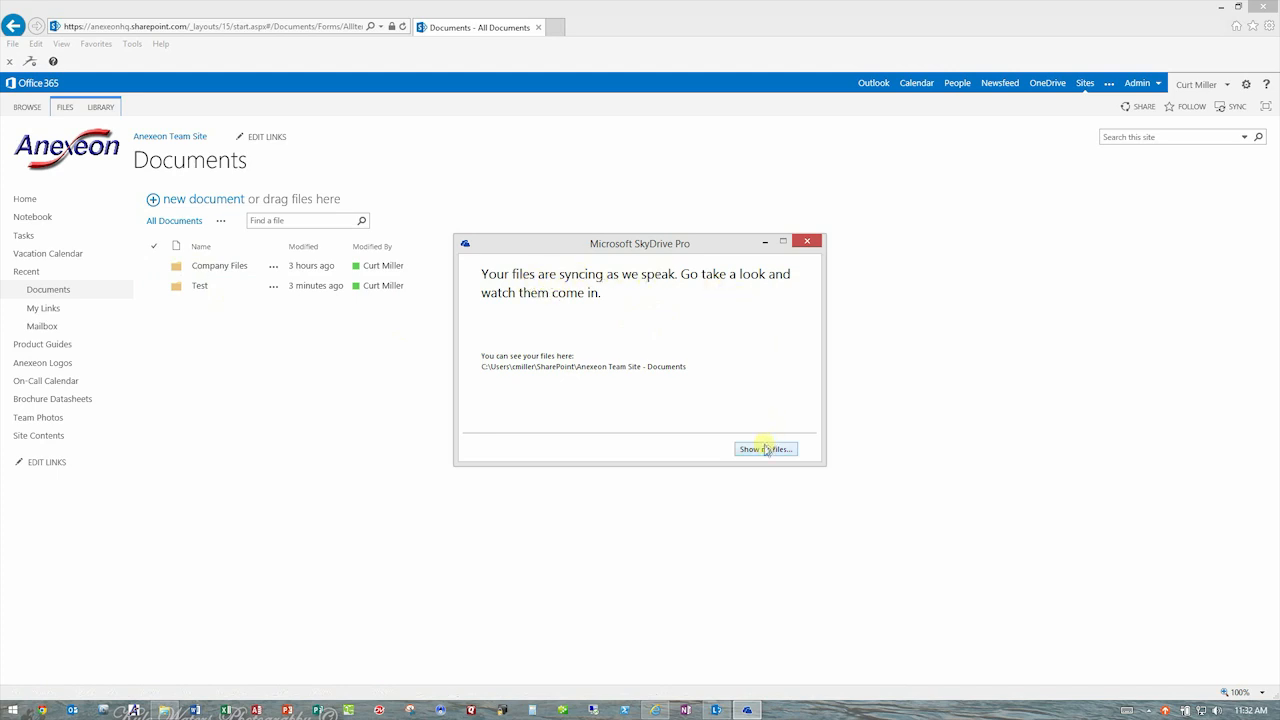
Step: Open the local SharePoint favourites folder and the Anexeon Team Site - Documents folder
{"action": "left_click", "coordinate": [765, 448]}
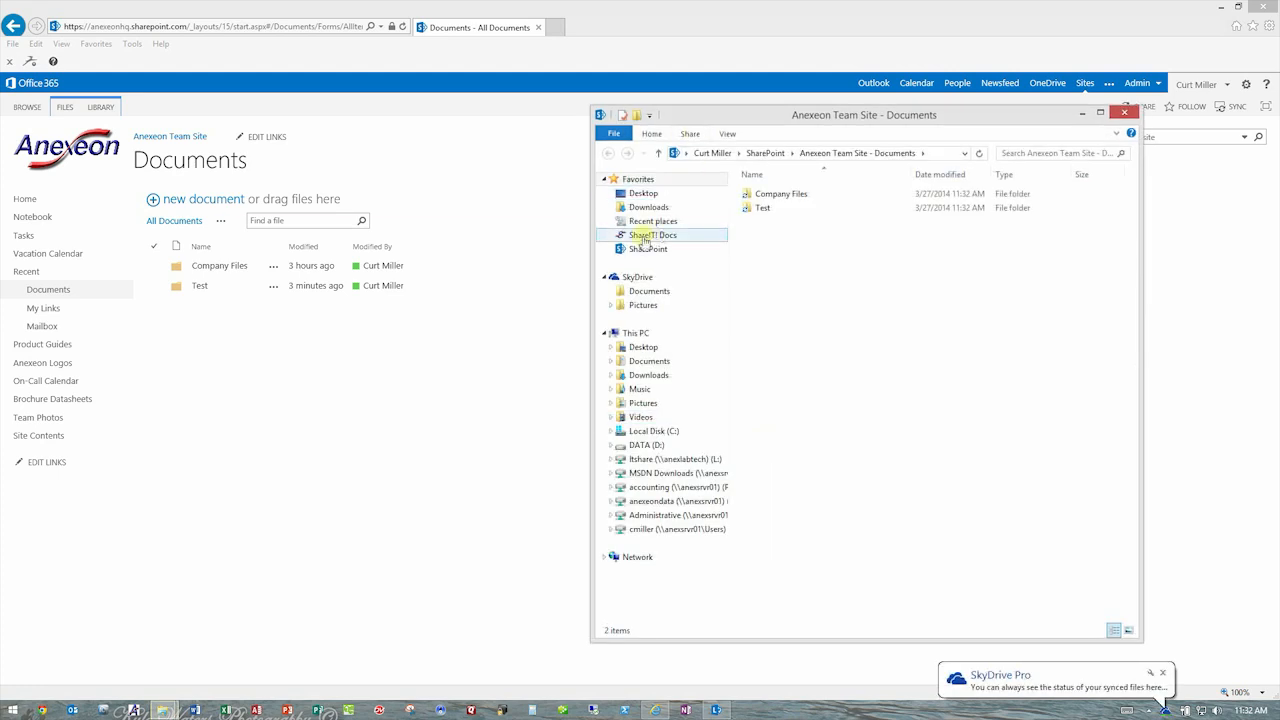
{"action": "left_click", "coordinate": [650, 248]}
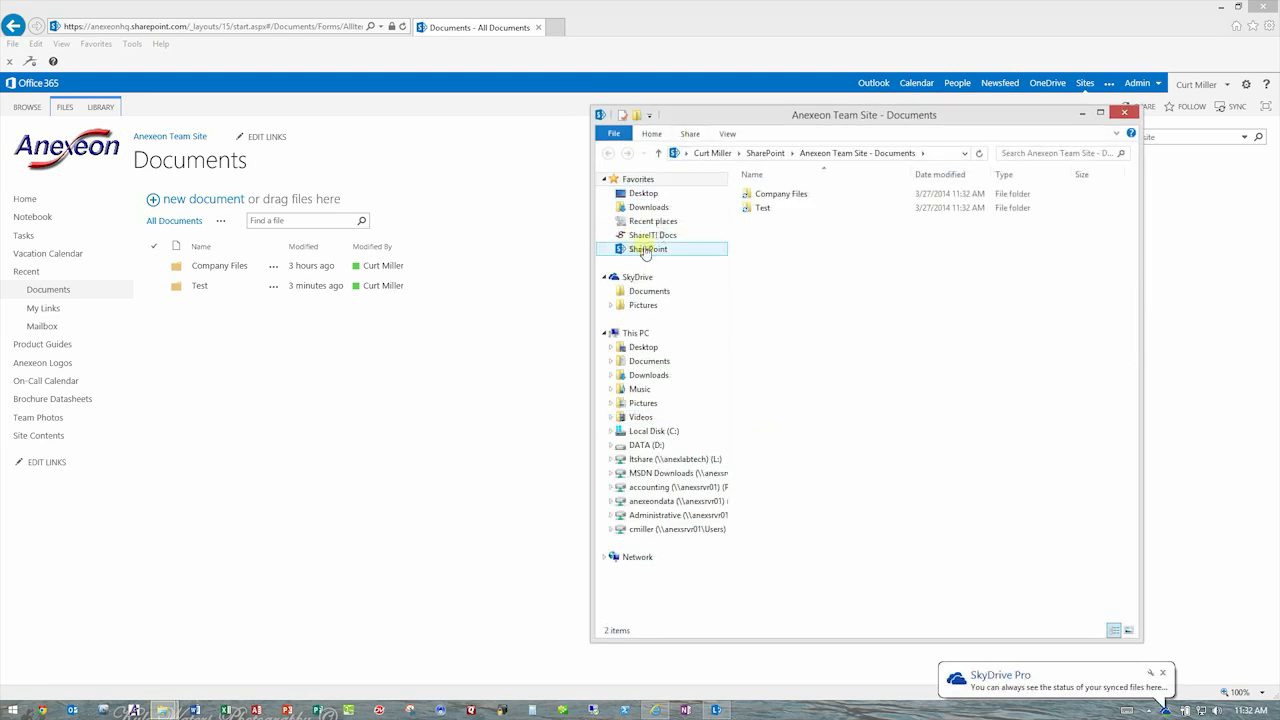
{"action": "left_click", "coordinate": [648, 248]}
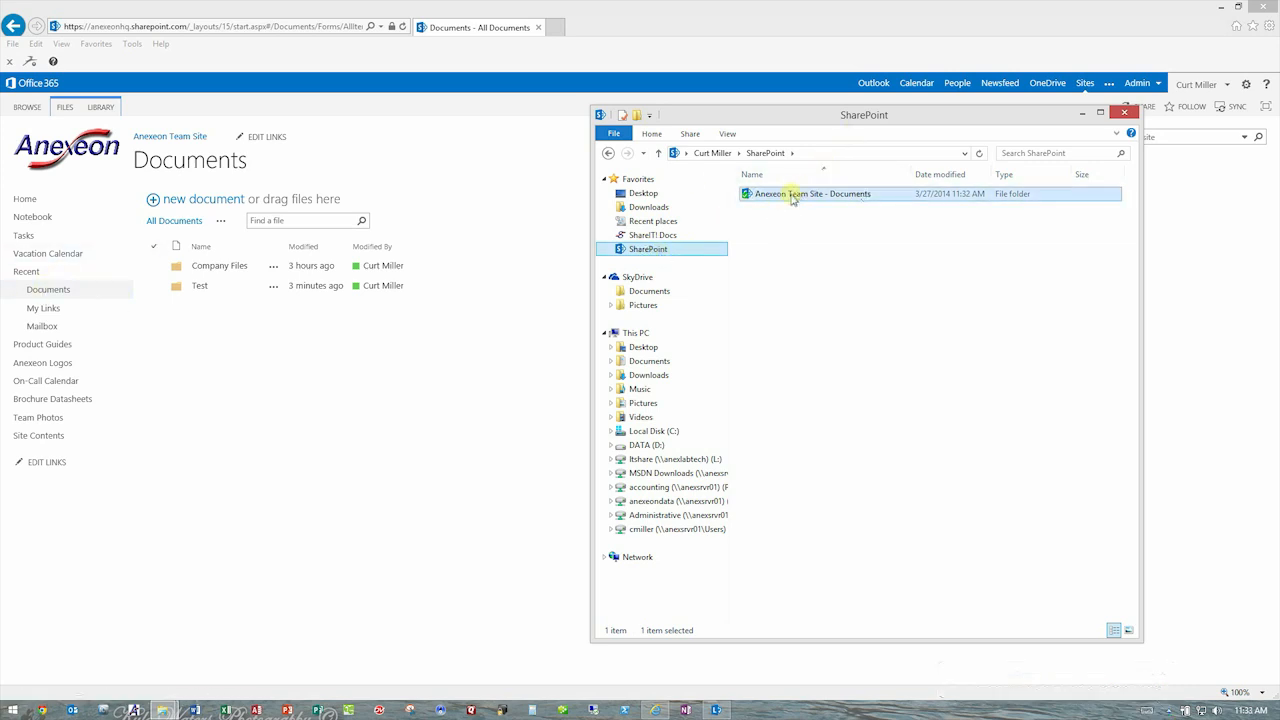
{"action": "double_click", "coordinate": [810, 193]}
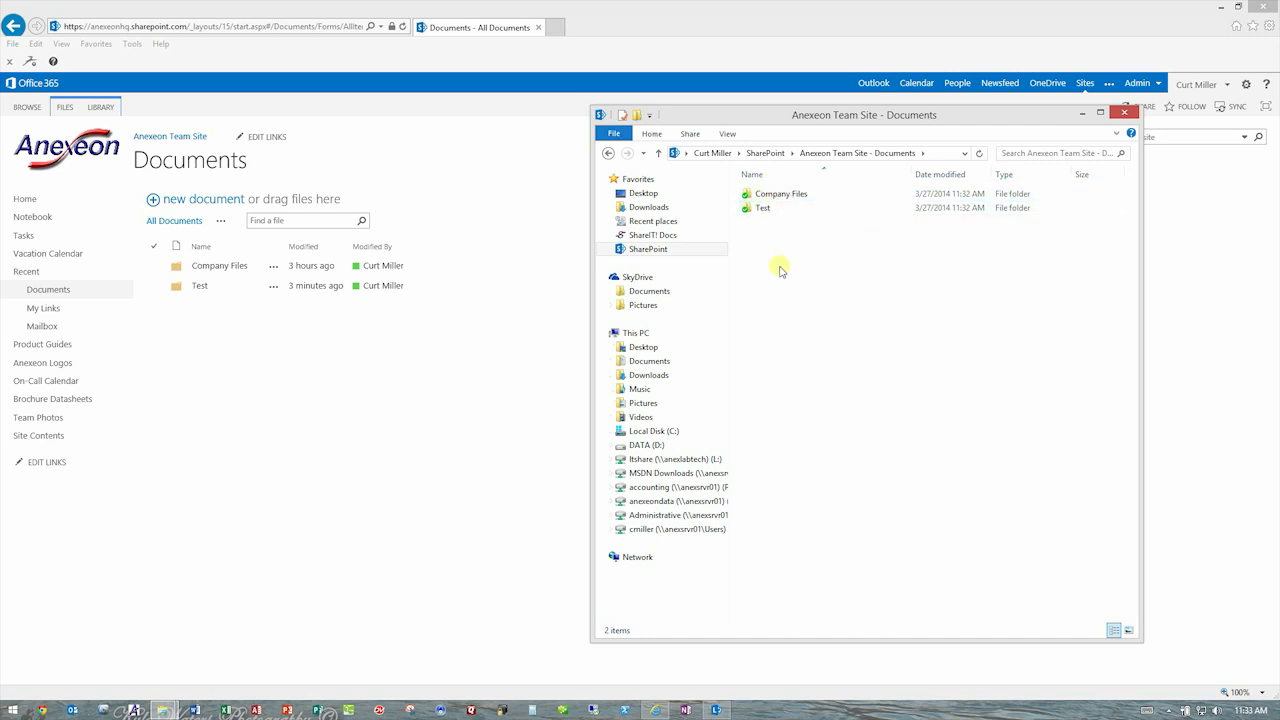
{"action": "mouse_move", "coordinate": [812, 189]}
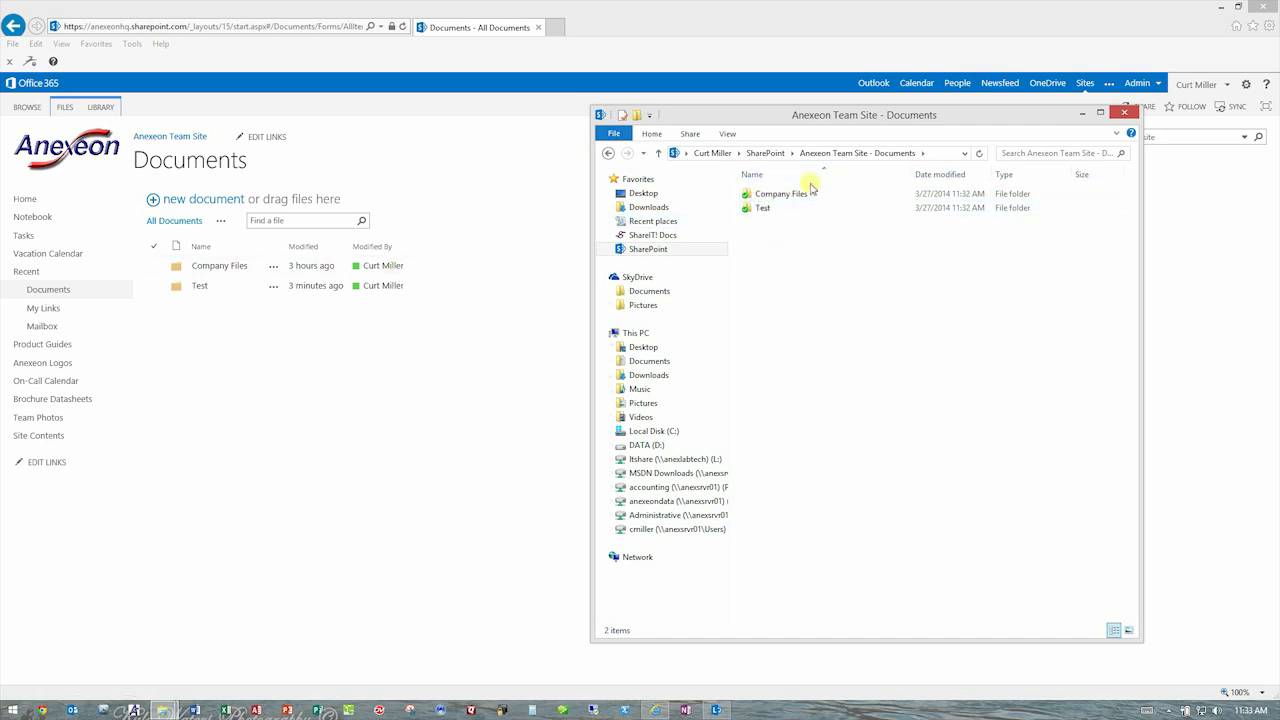
Step: Browse the synced Company Files and Test subfolders
{"action": "double_click", "coordinate": [784, 193]}
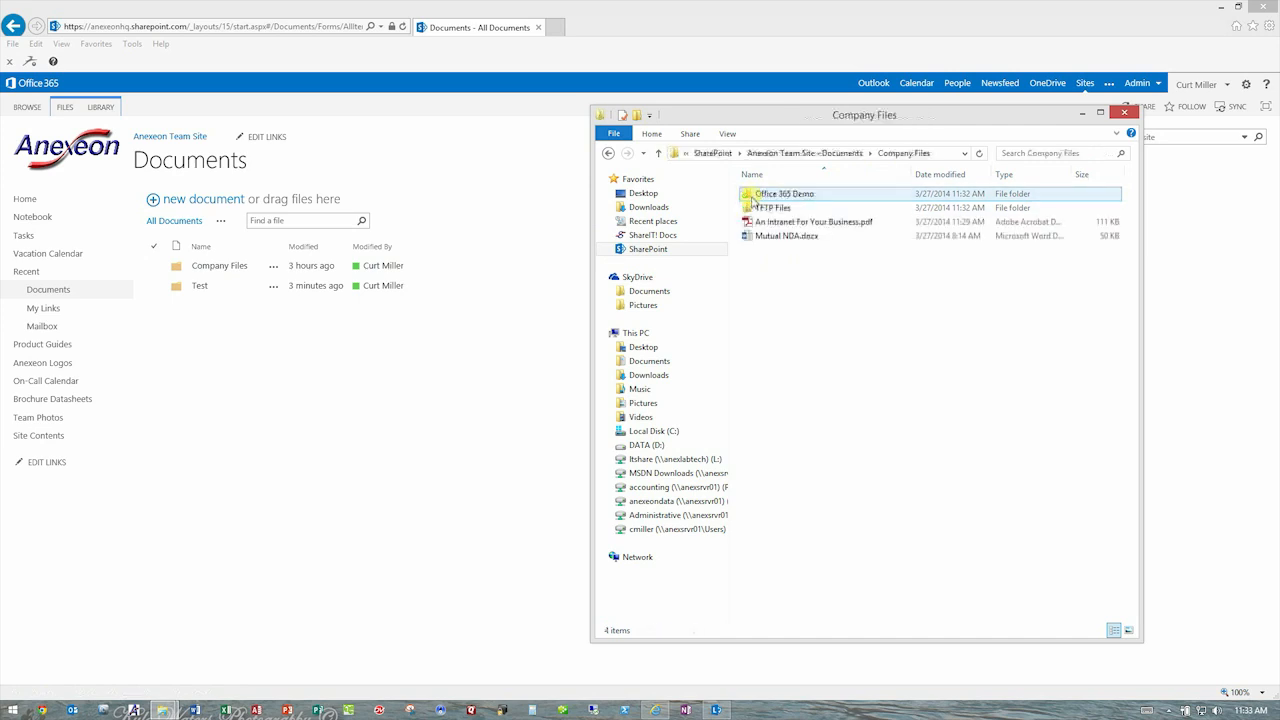
{"action": "left_click", "coordinate": [608, 153]}
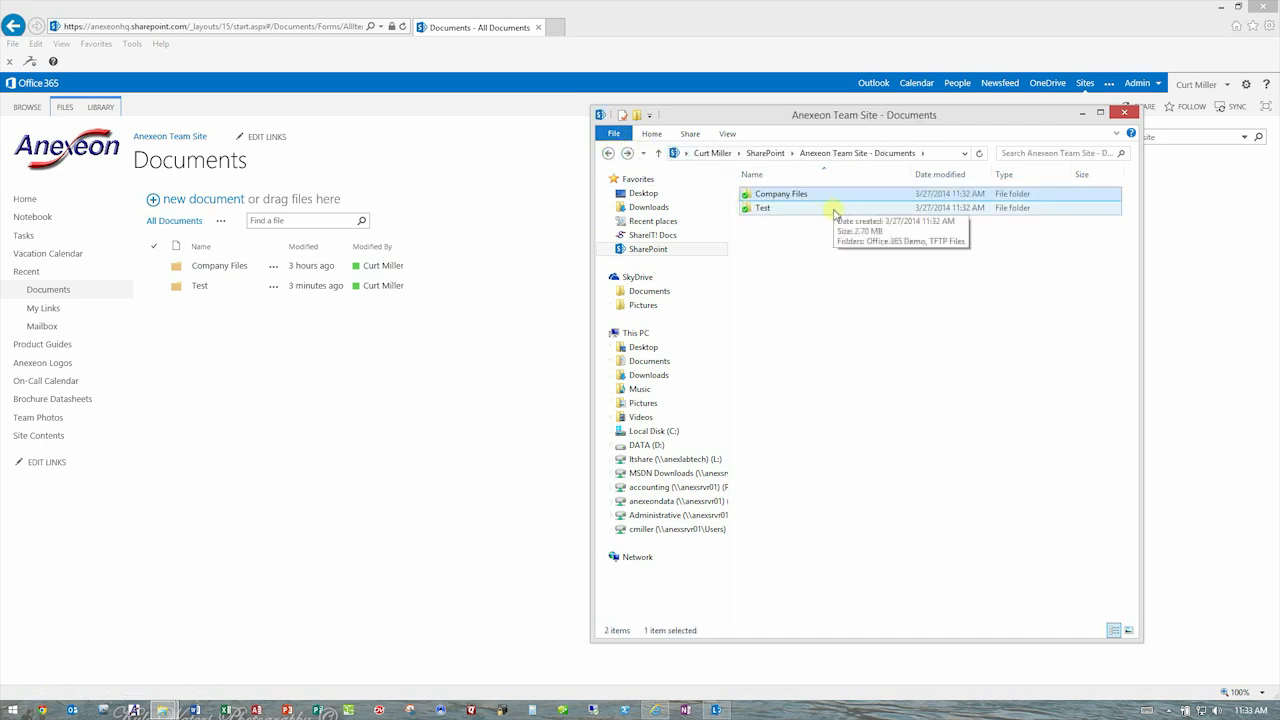
{"action": "double_click", "coordinate": [763, 208]}
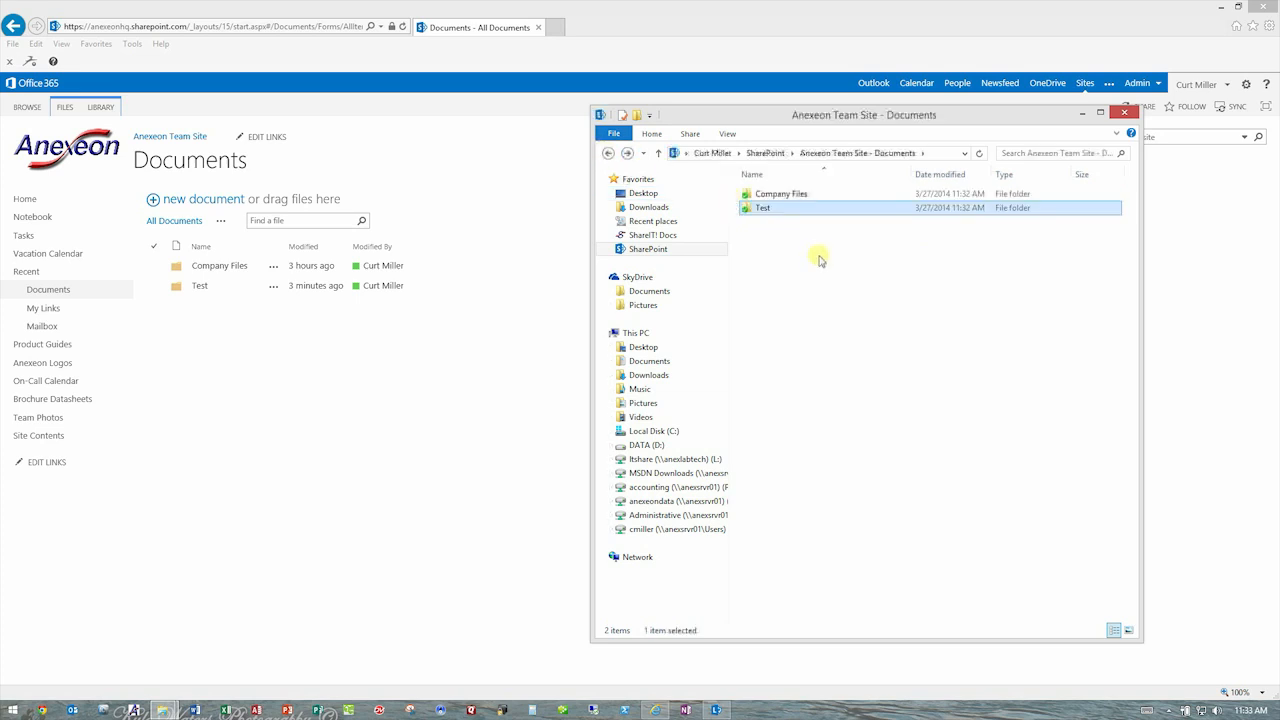
{"action": "mouse_move", "coordinate": [834, 279]}
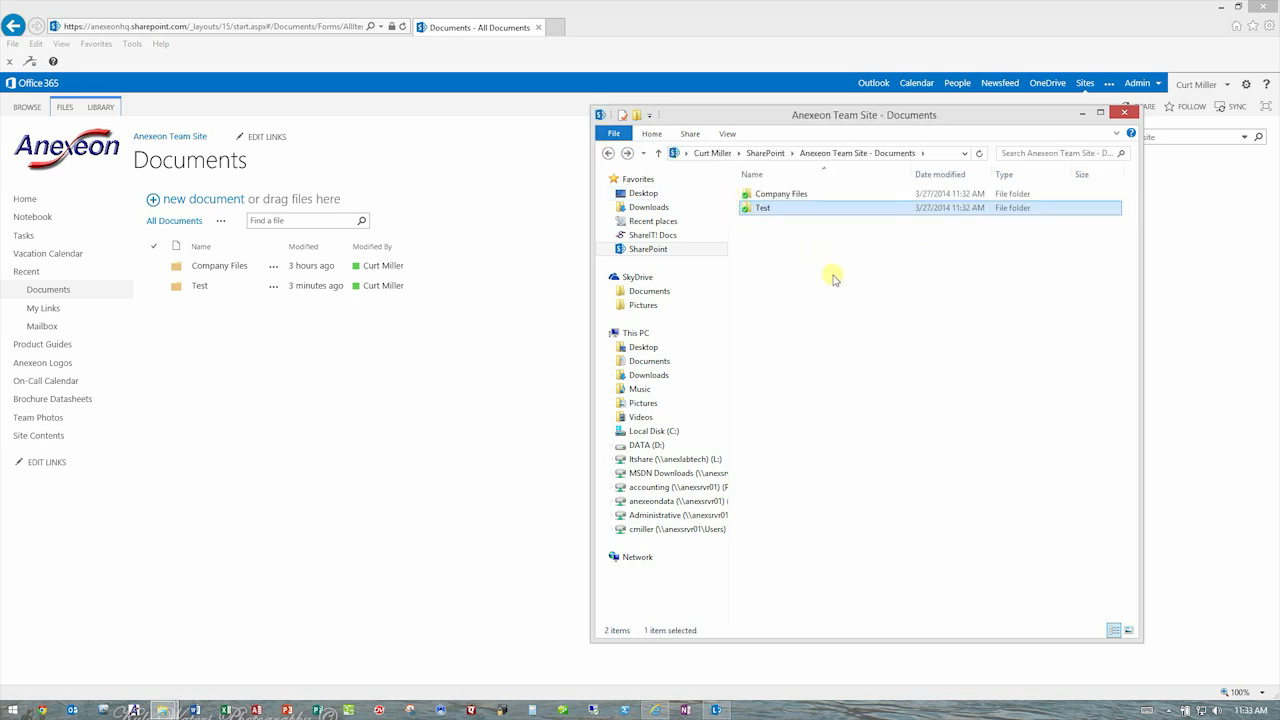
{"action": "mouse_move", "coordinate": [1207, 15]}
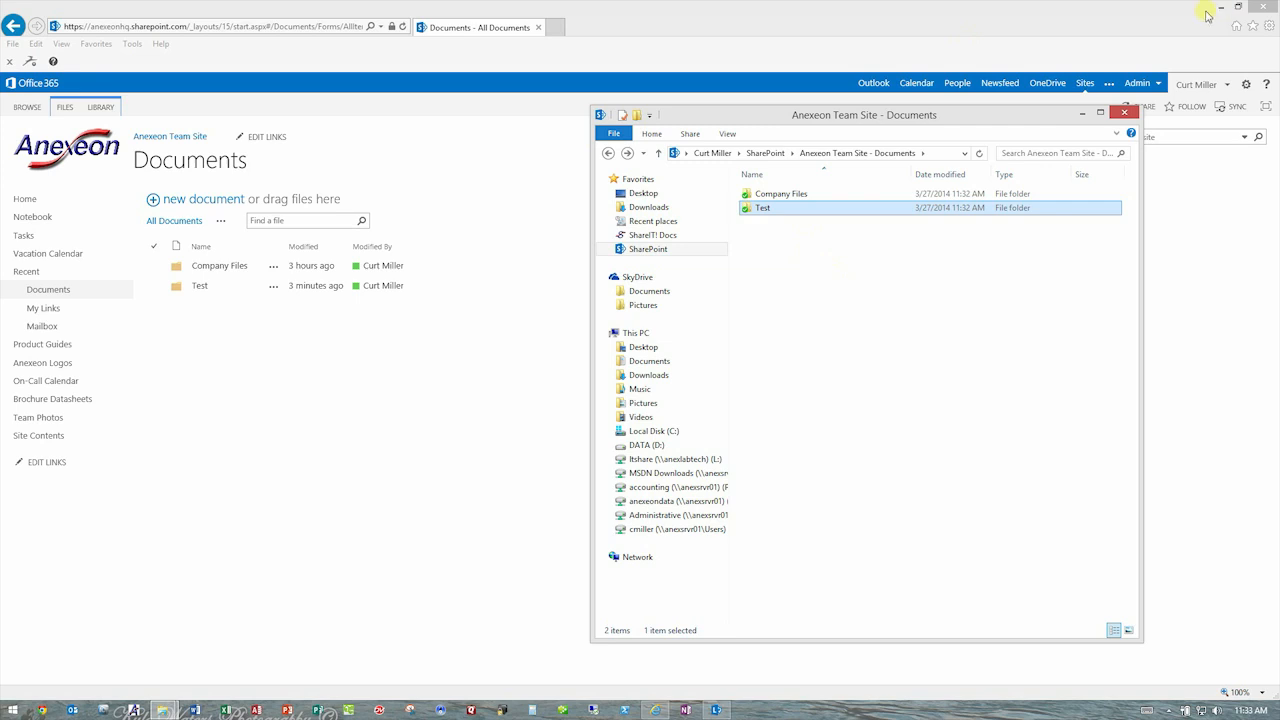
{"action": "left_click", "coordinate": [813, 250]}
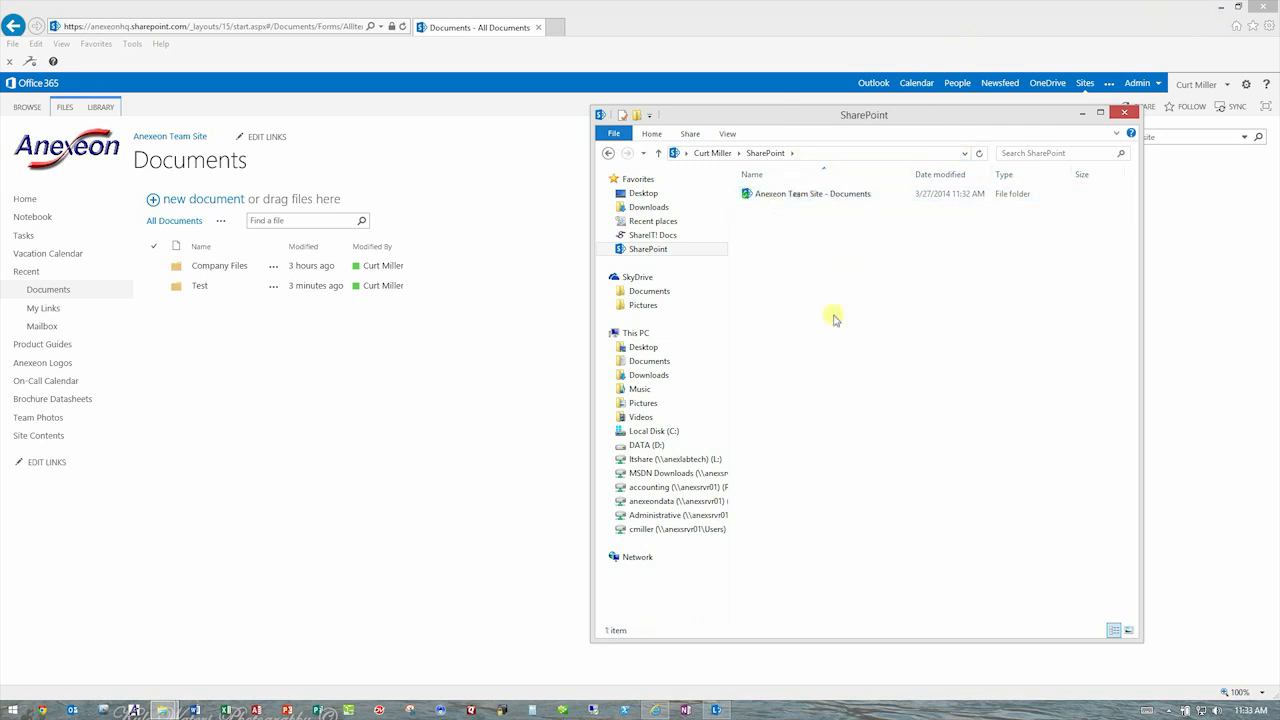
{"action": "mouse_move", "coordinate": [792, 268]}
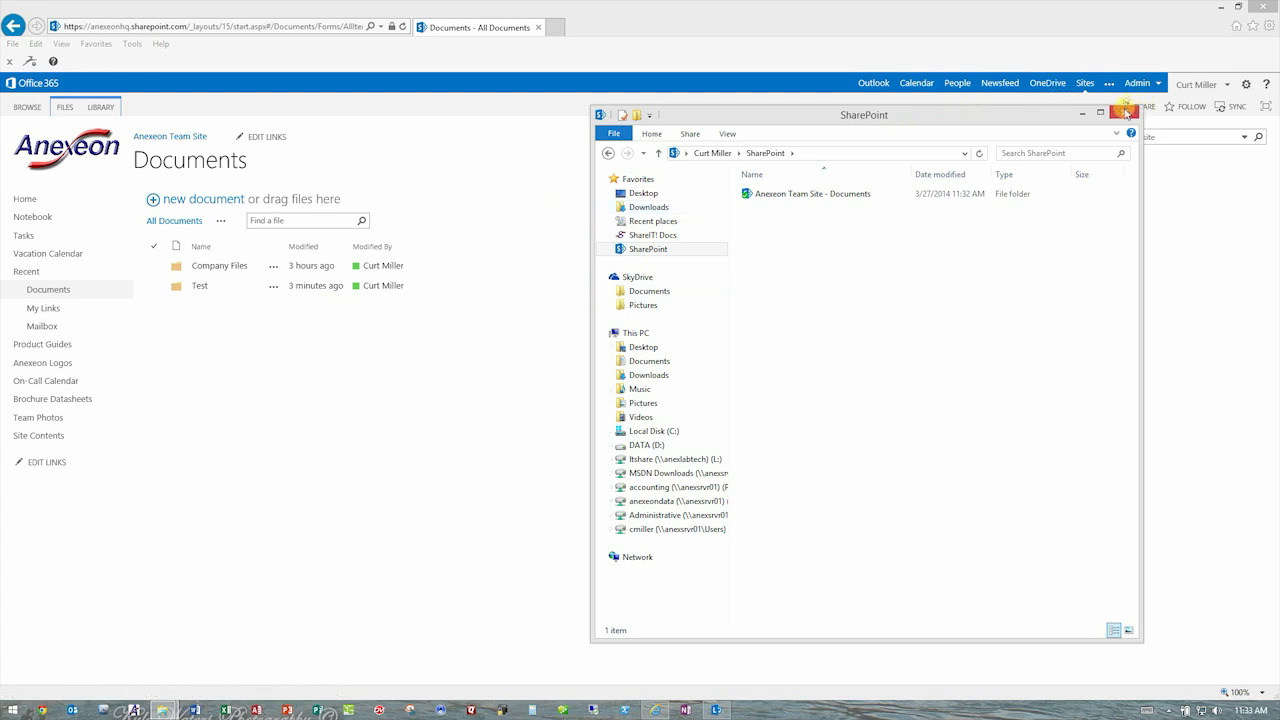
Step: Sync the Product Guides library to this computer and show its local files
{"action": "left_click", "coordinate": [1124, 114]}
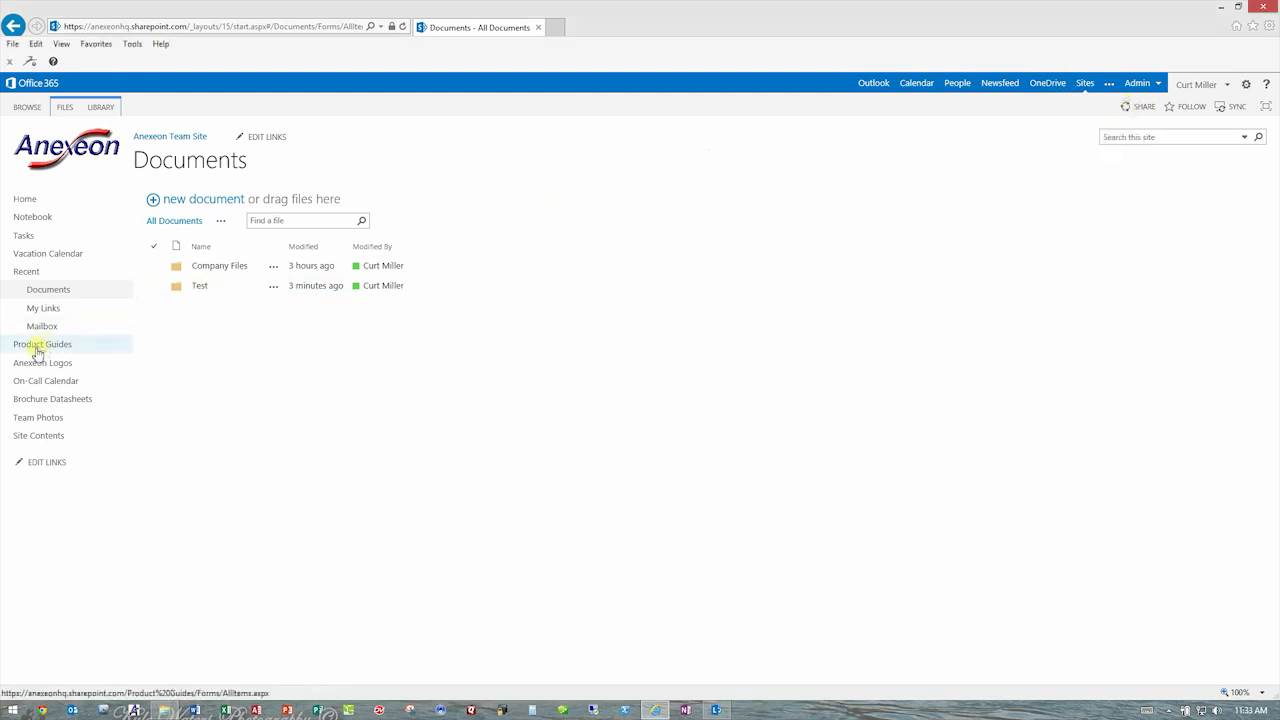
{"action": "left_click", "coordinate": [42, 344]}
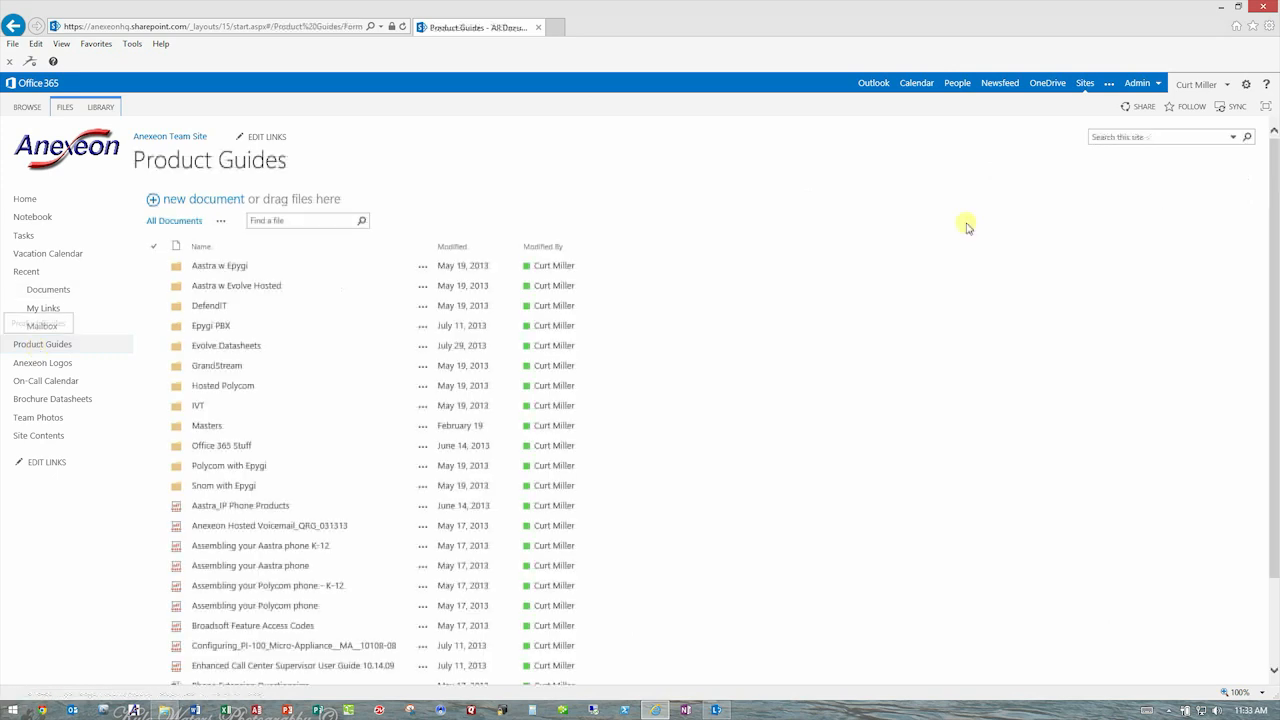
{"action": "left_click", "coordinate": [1234, 107]}
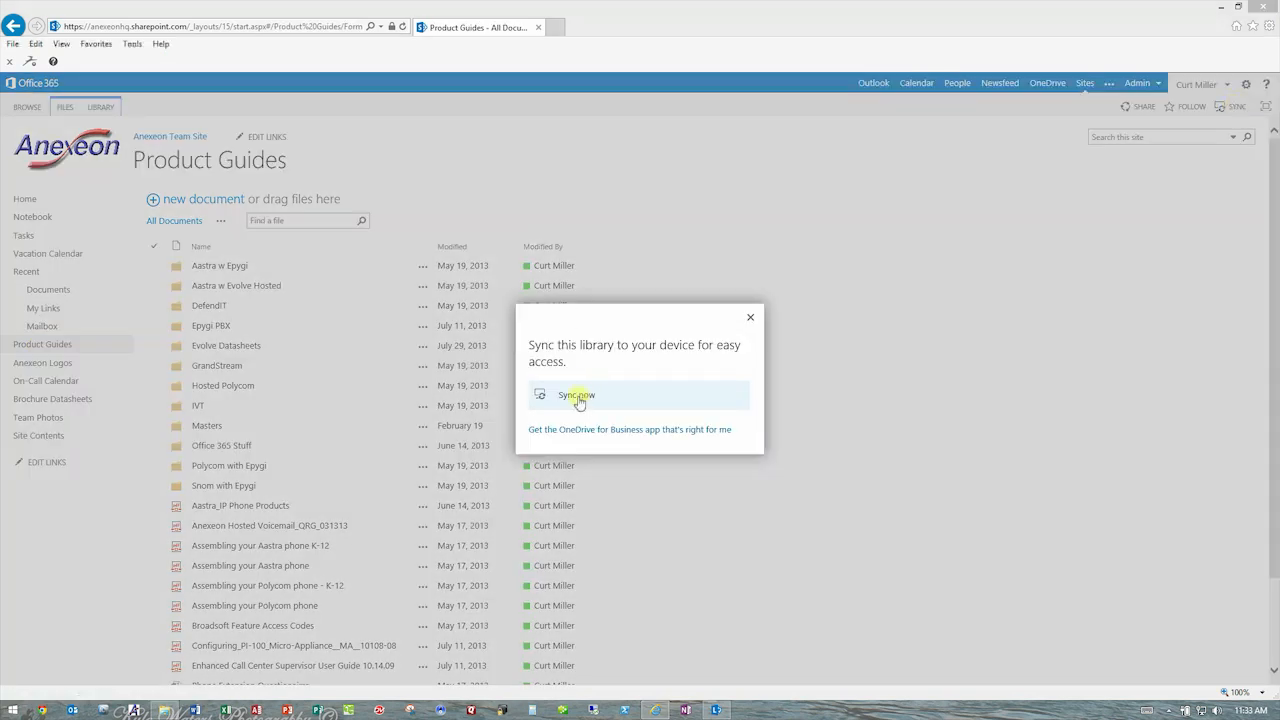
{"action": "left_click", "coordinate": [576, 395]}
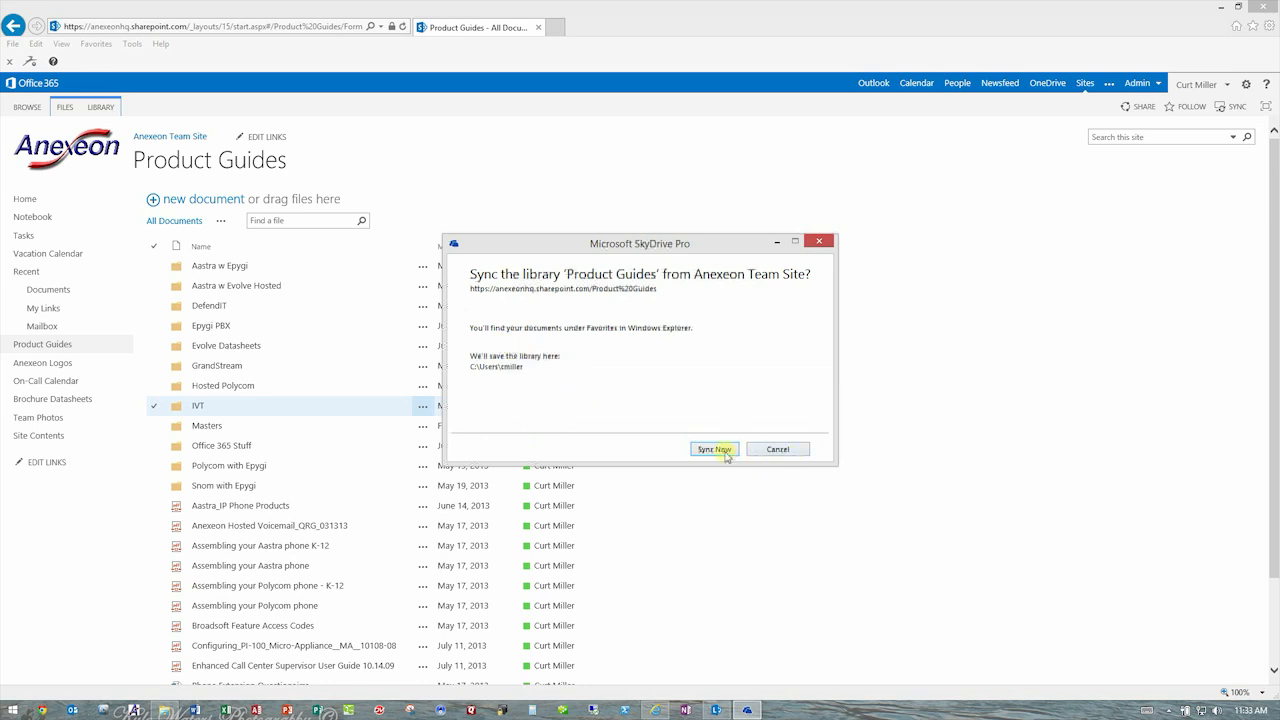
{"action": "left_click", "coordinate": [714, 448]}
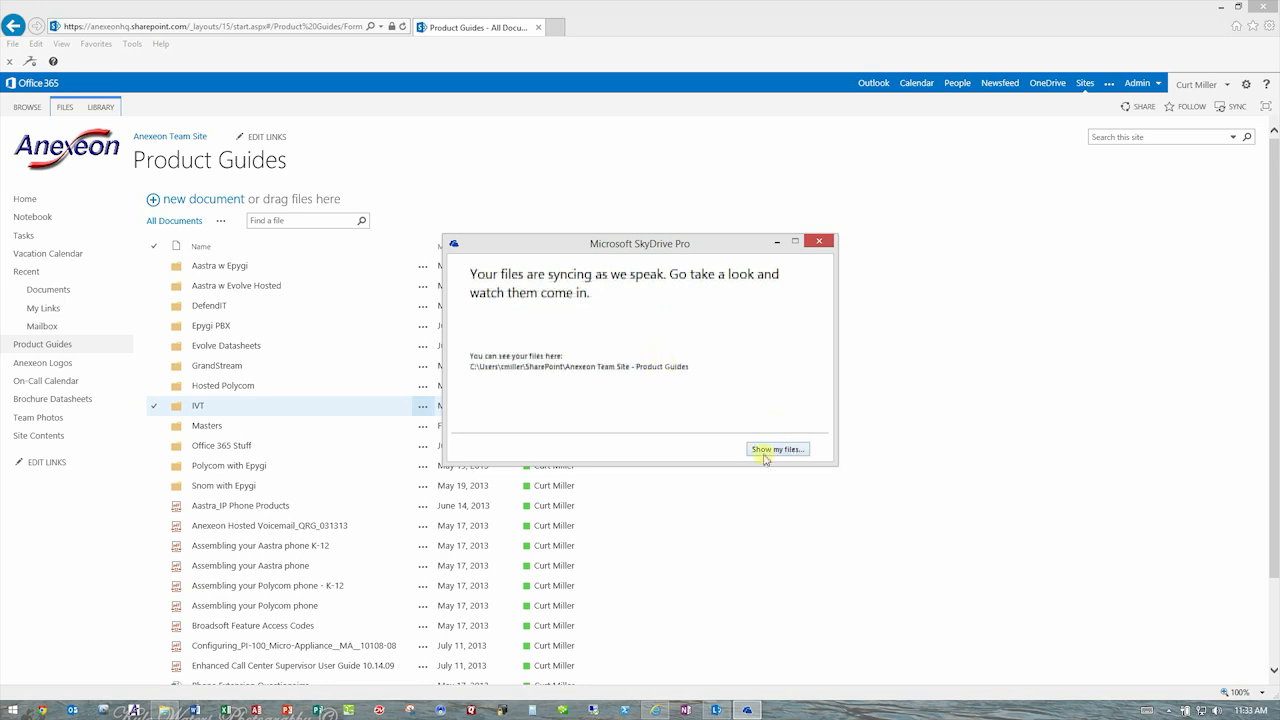
{"action": "left_click", "coordinate": [777, 448]}
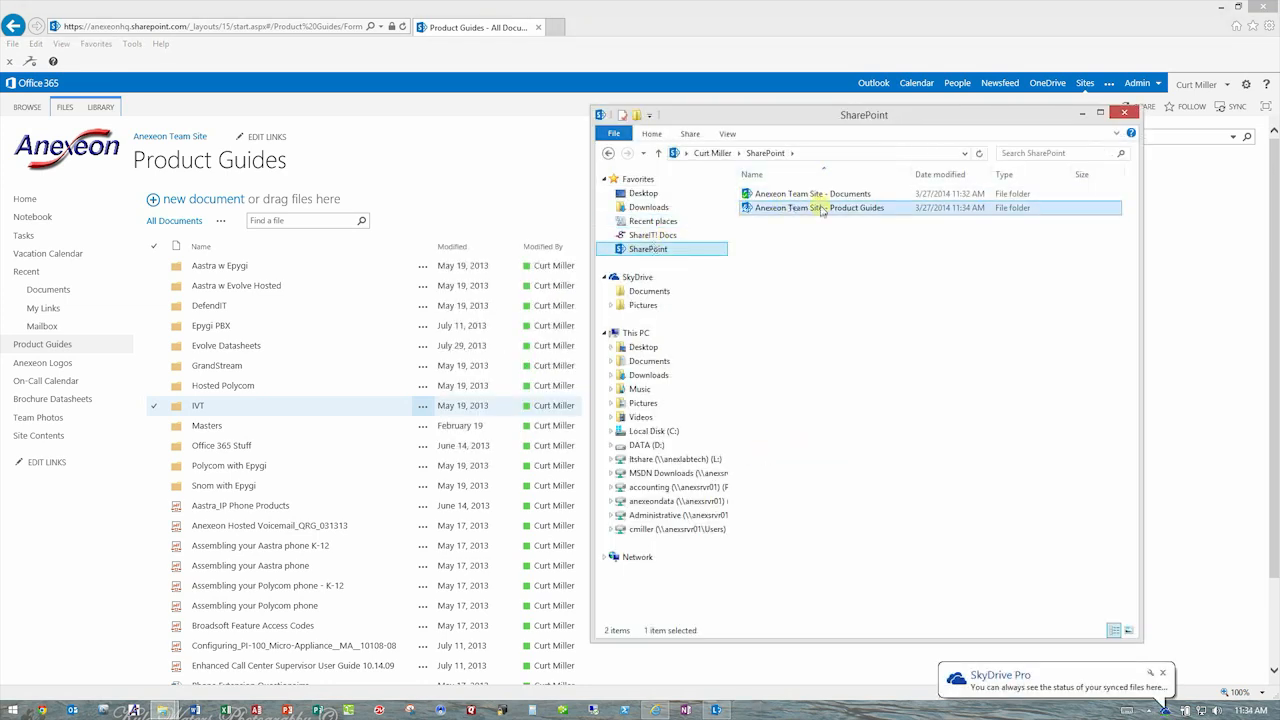
Step: Open the local Anexeon Team Site - Product Guides folder, review its 24 items, then close it
{"action": "left_click", "coordinate": [820, 193]}
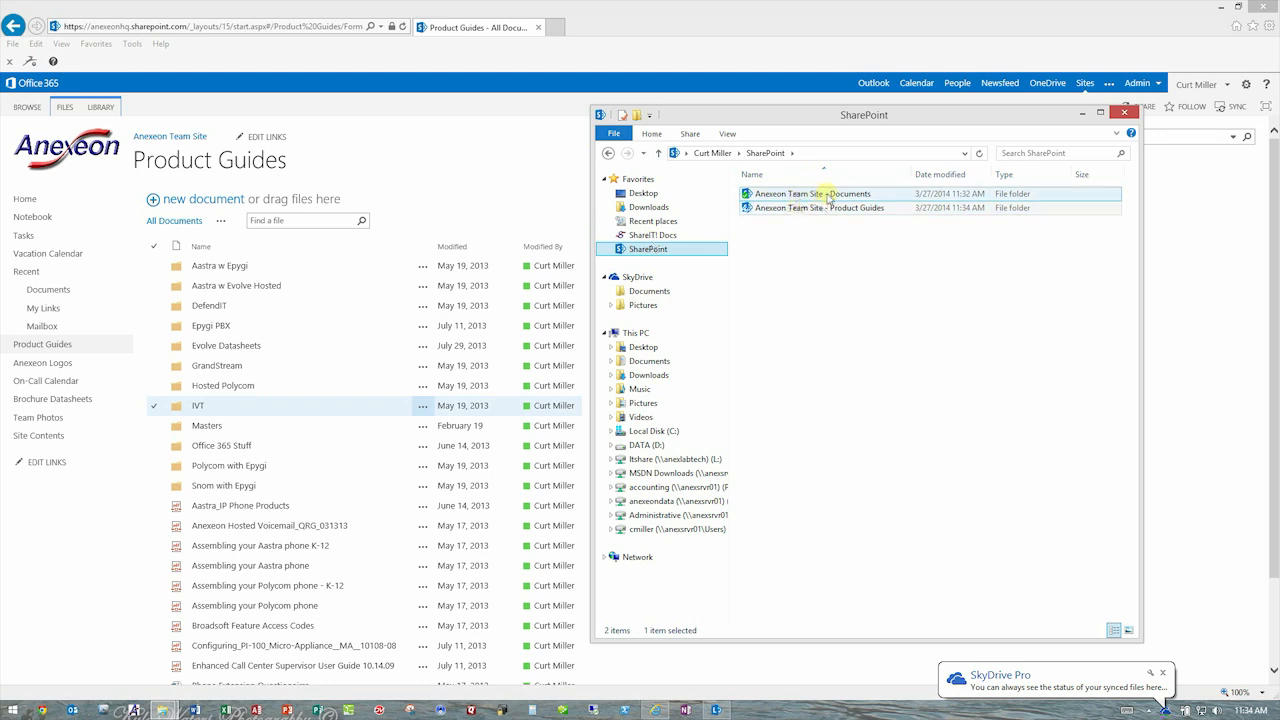
{"action": "left_click", "coordinate": [820, 208]}
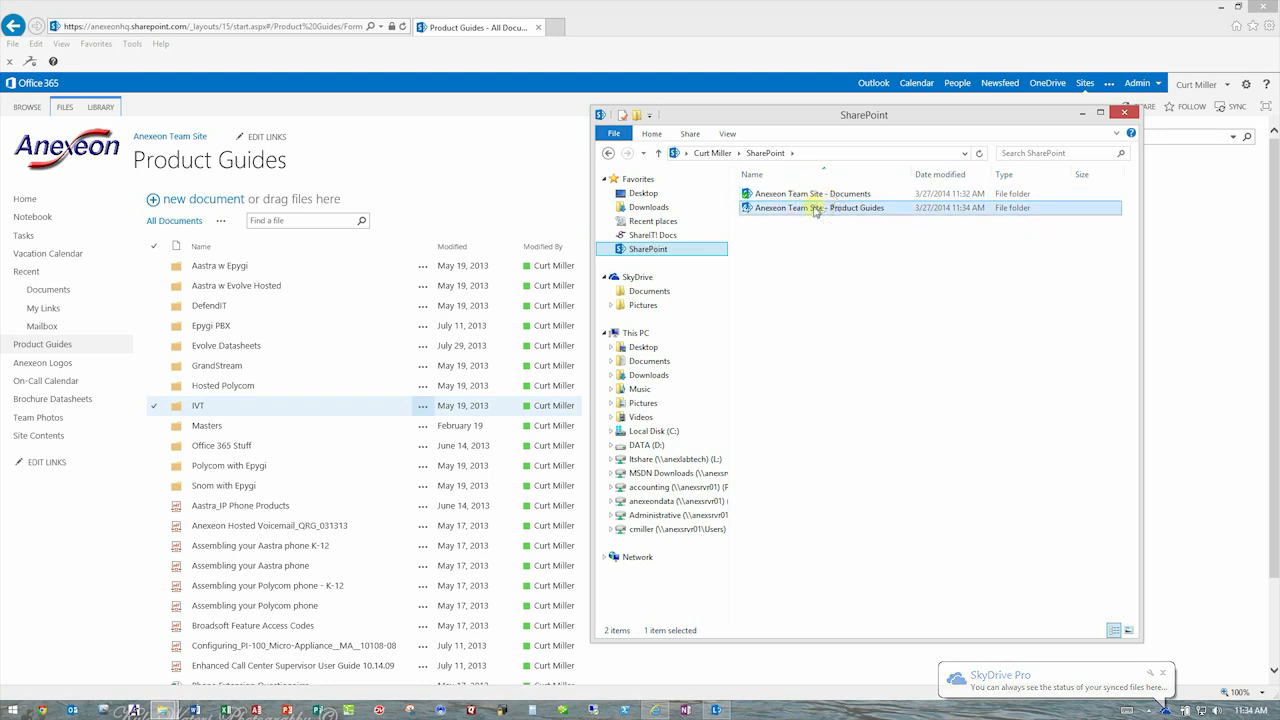
{"action": "double_click", "coordinate": [855, 207]}
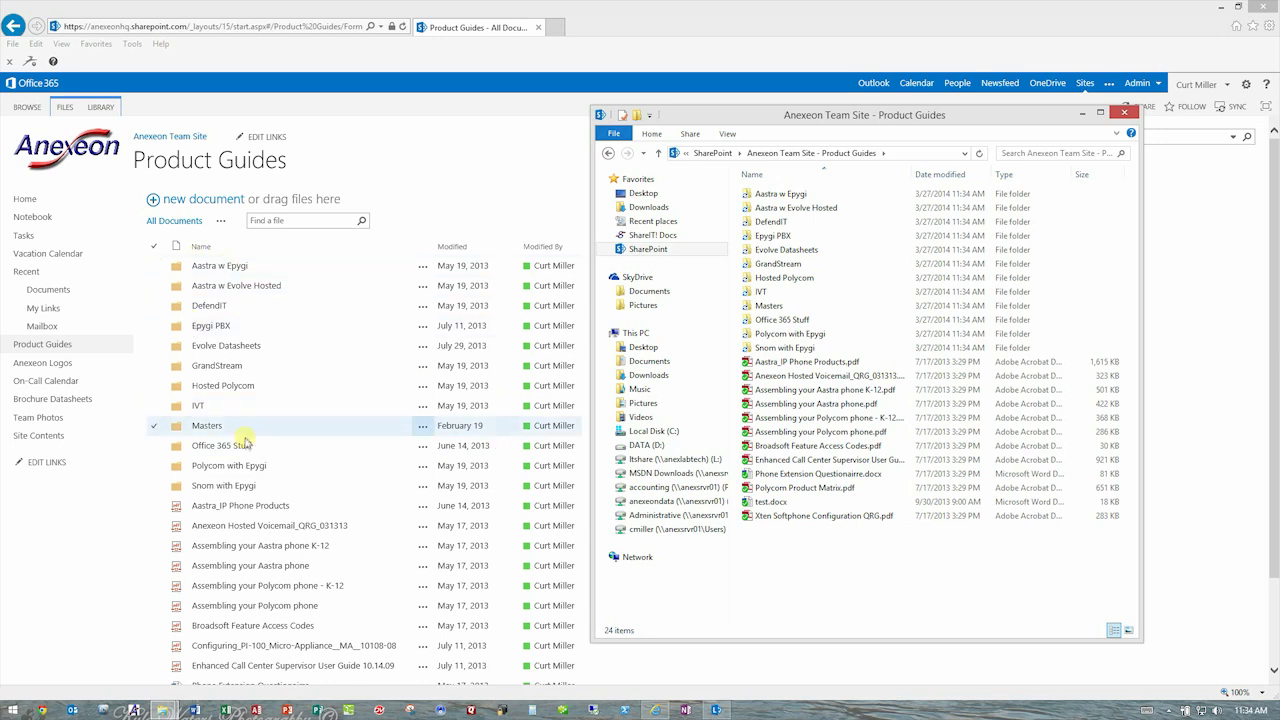
{"action": "left_click", "coordinate": [785, 277]}
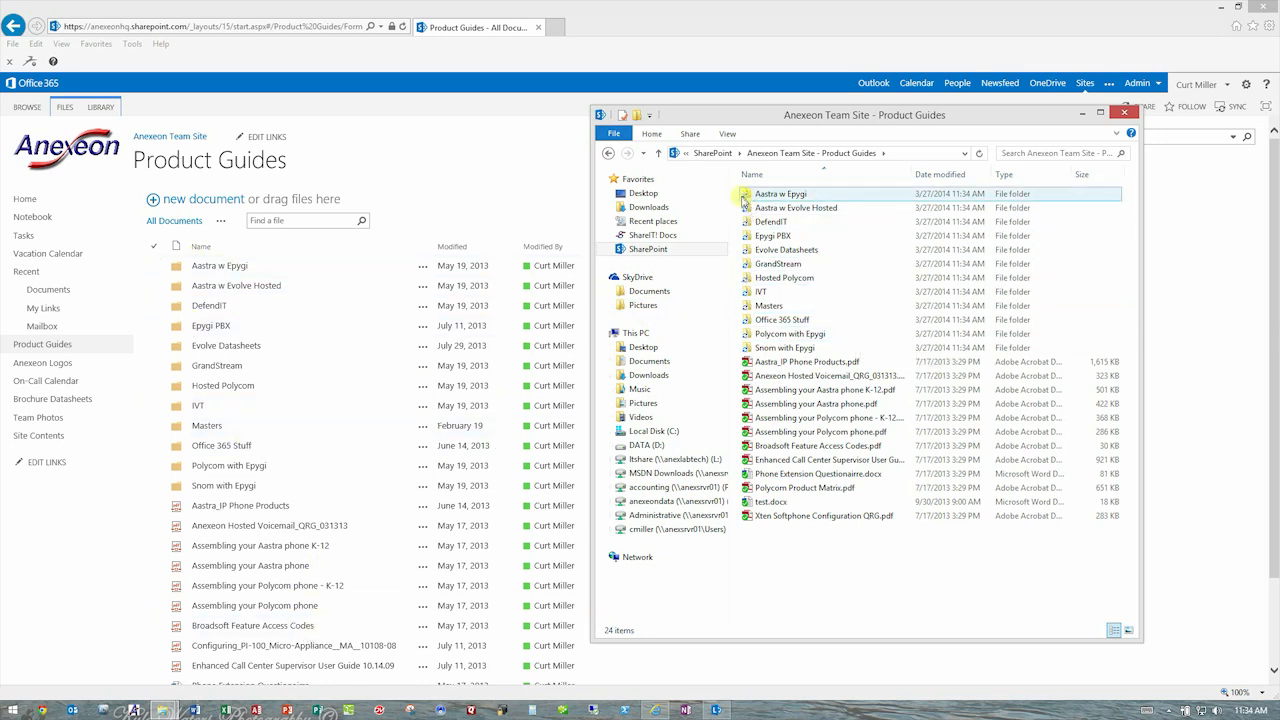
{"action": "left_click", "coordinate": [824, 417]}
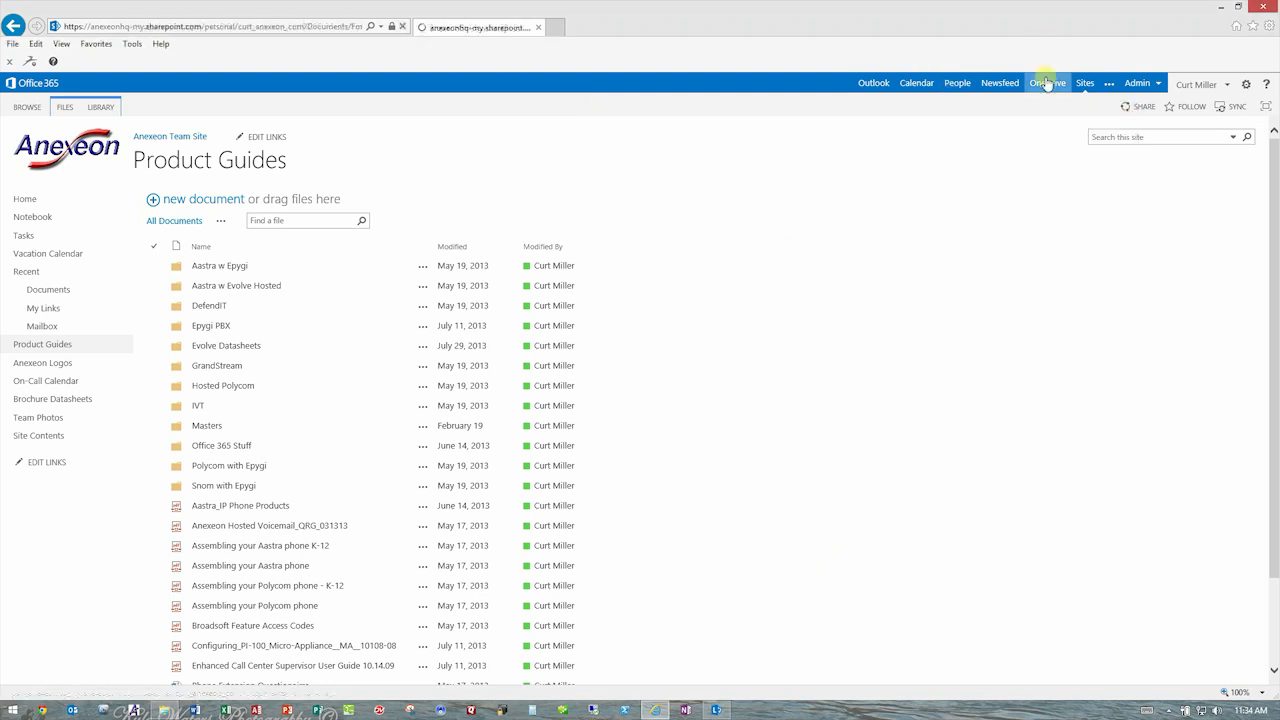
Step: Sync the personal OneDrive for Business Documents library and show its empty local folder
{"action": "left_click", "coordinate": [1047, 82]}
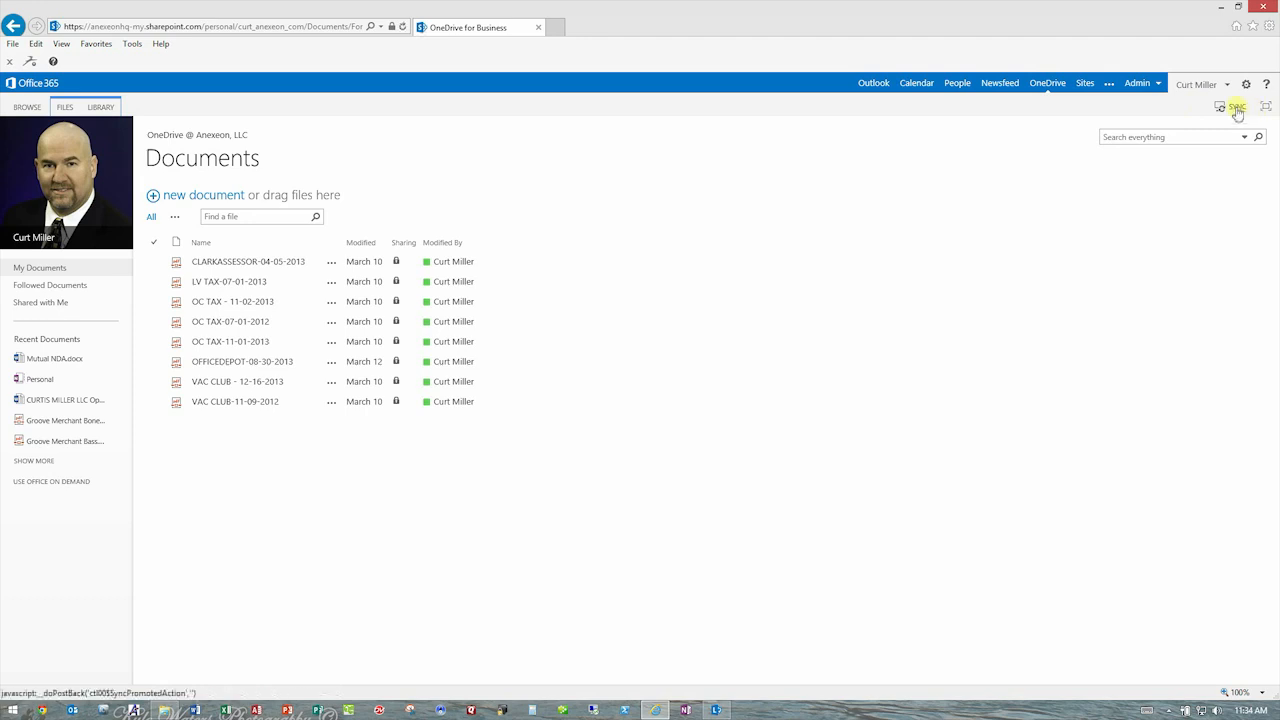
{"action": "left_click", "coordinate": [1237, 108]}
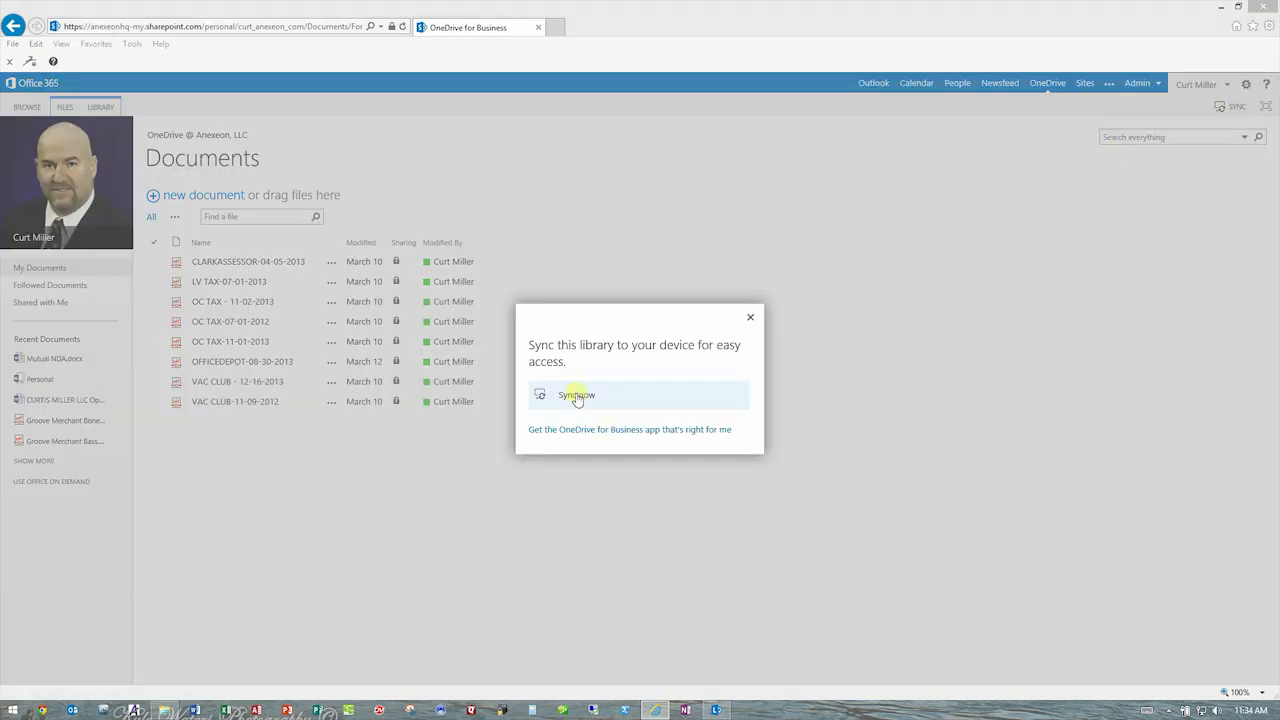
{"action": "left_click", "coordinate": [576, 394]}
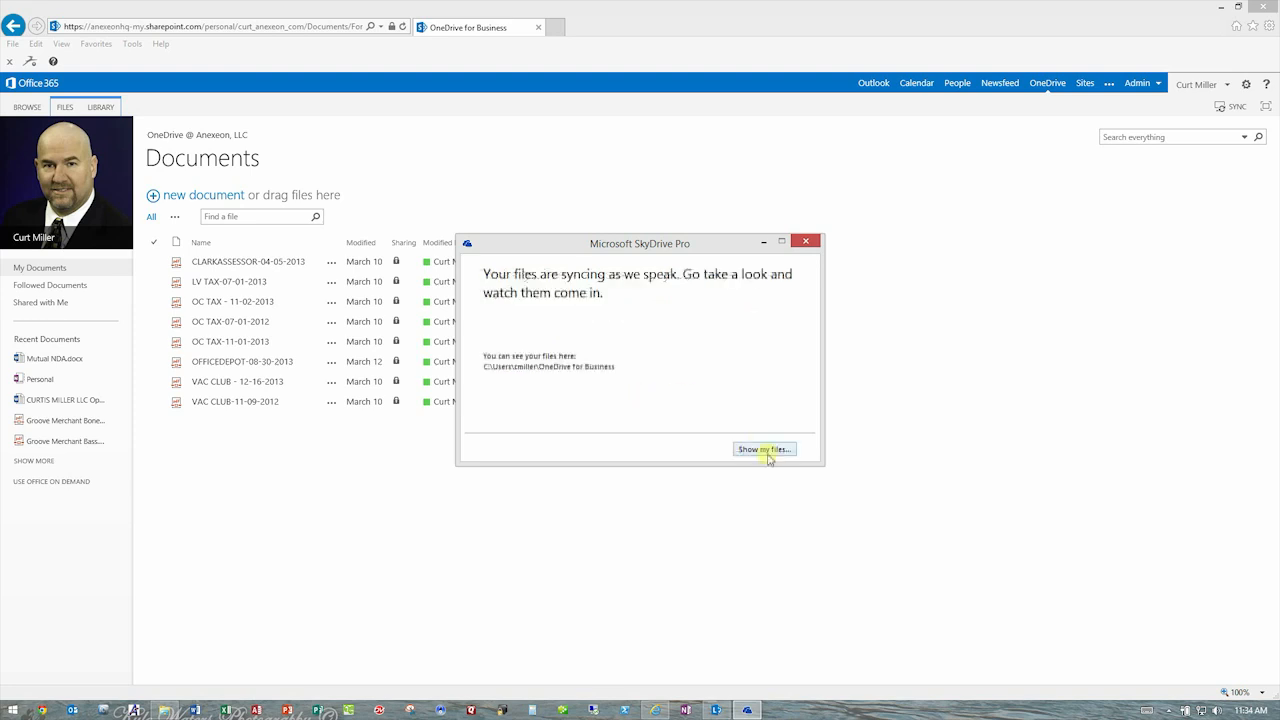
{"action": "left_click", "coordinate": [764, 448]}
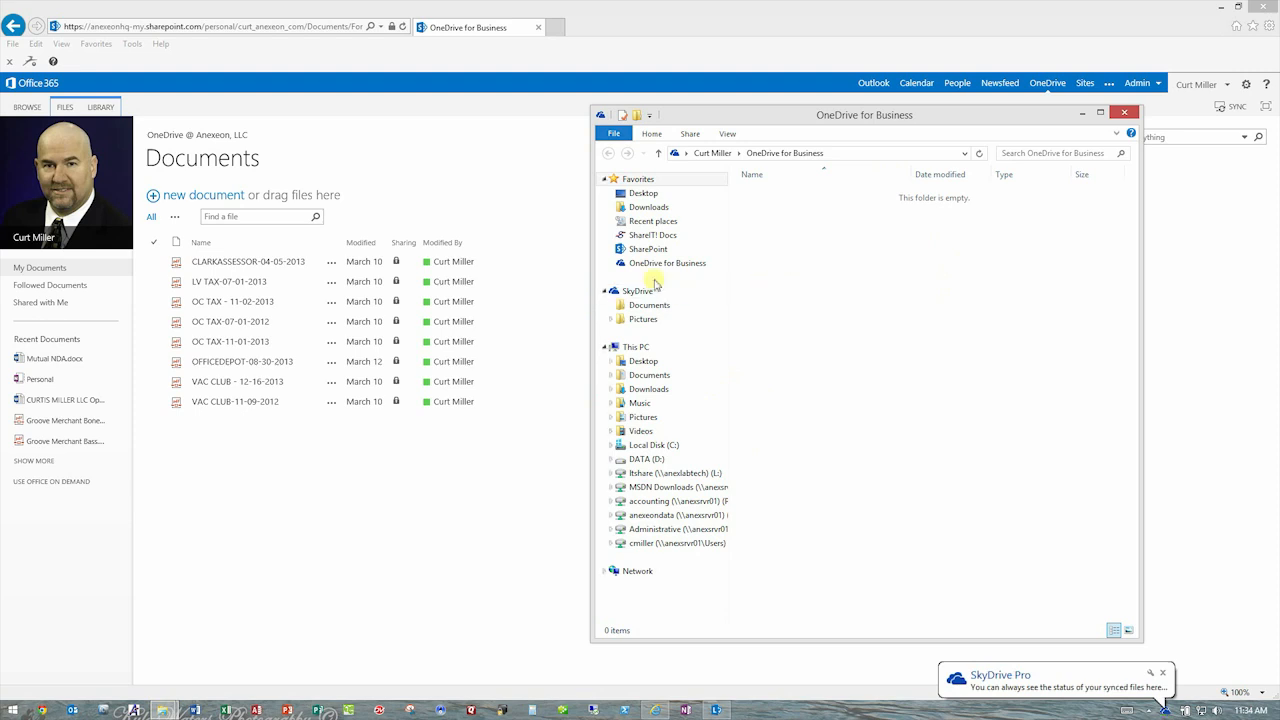
Step: View both synced team site libraries, return to the empty OneDrive folder, and close the browser
{"action": "left_click", "coordinate": [667, 263]}
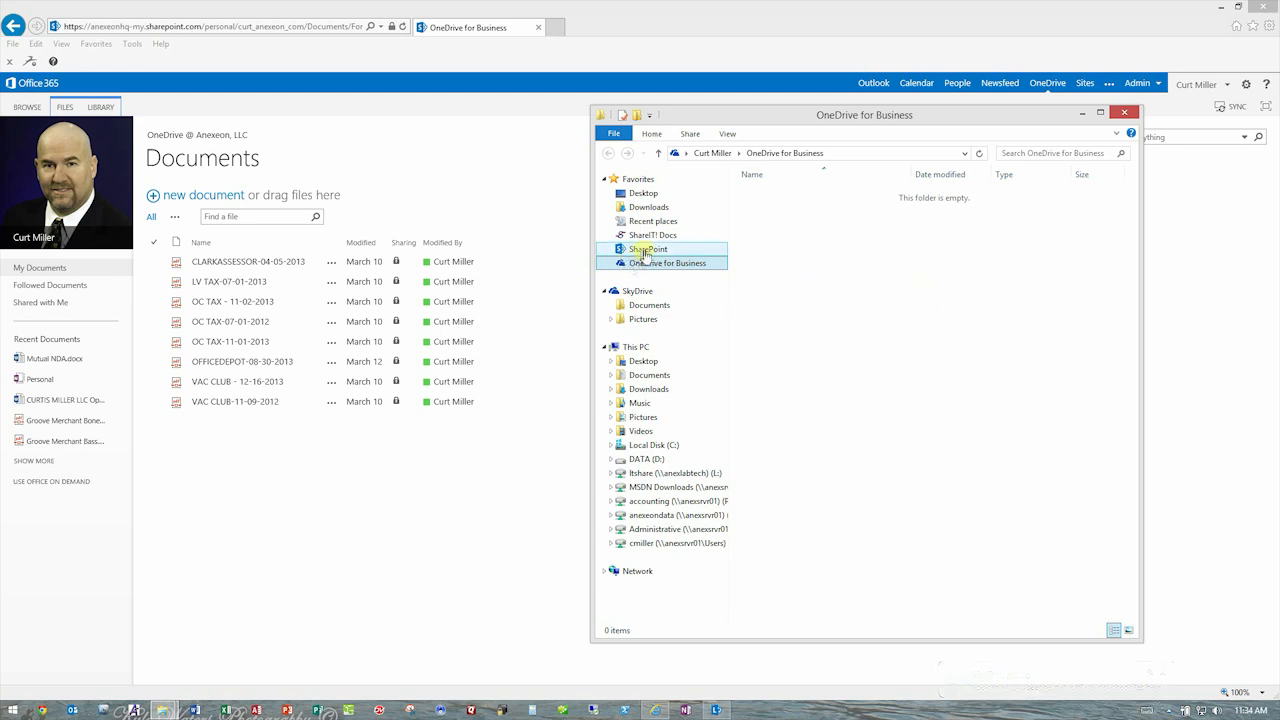
{"action": "left_click", "coordinate": [648, 248]}
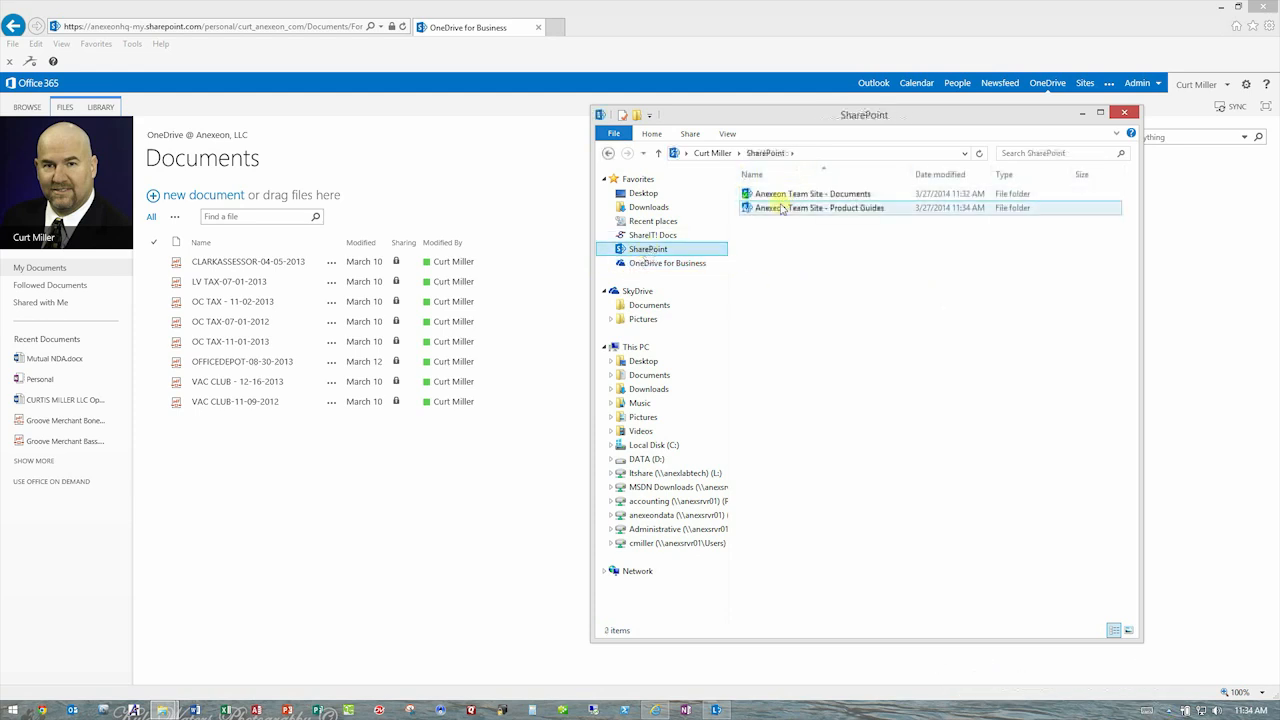
{"action": "left_click", "coordinate": [667, 263]}
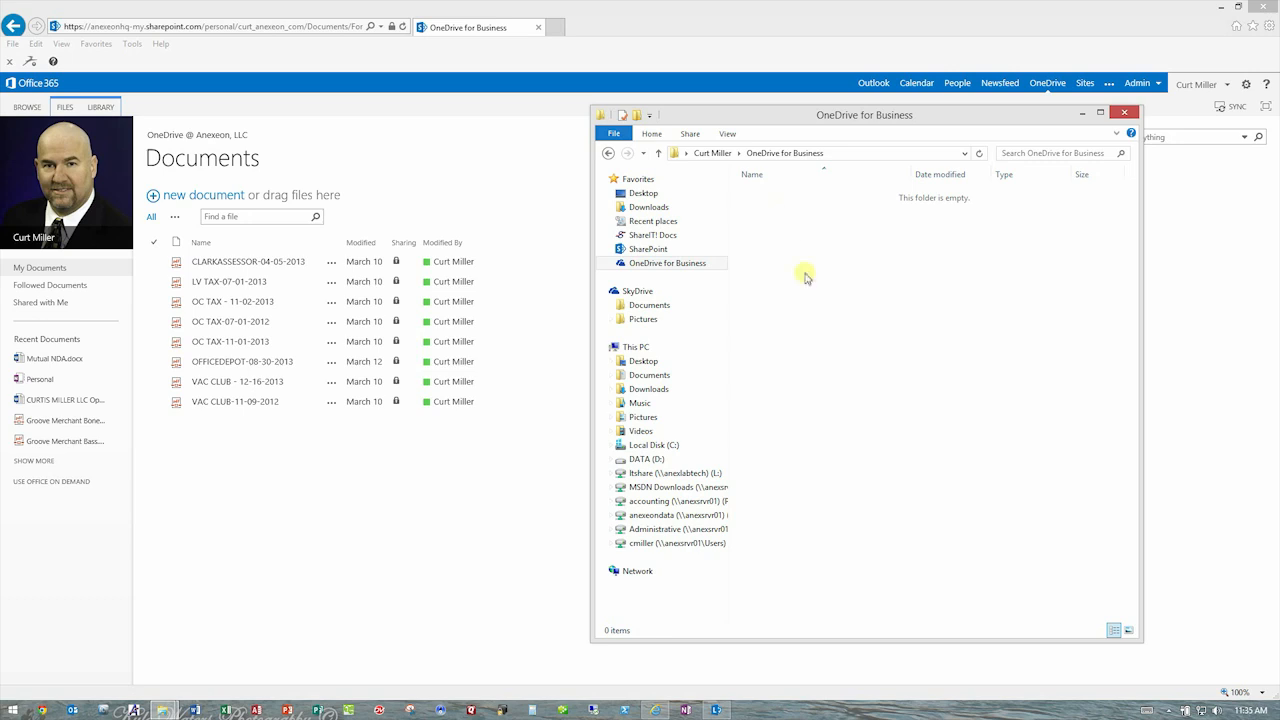
{"action": "left_click", "coordinate": [637, 290]}
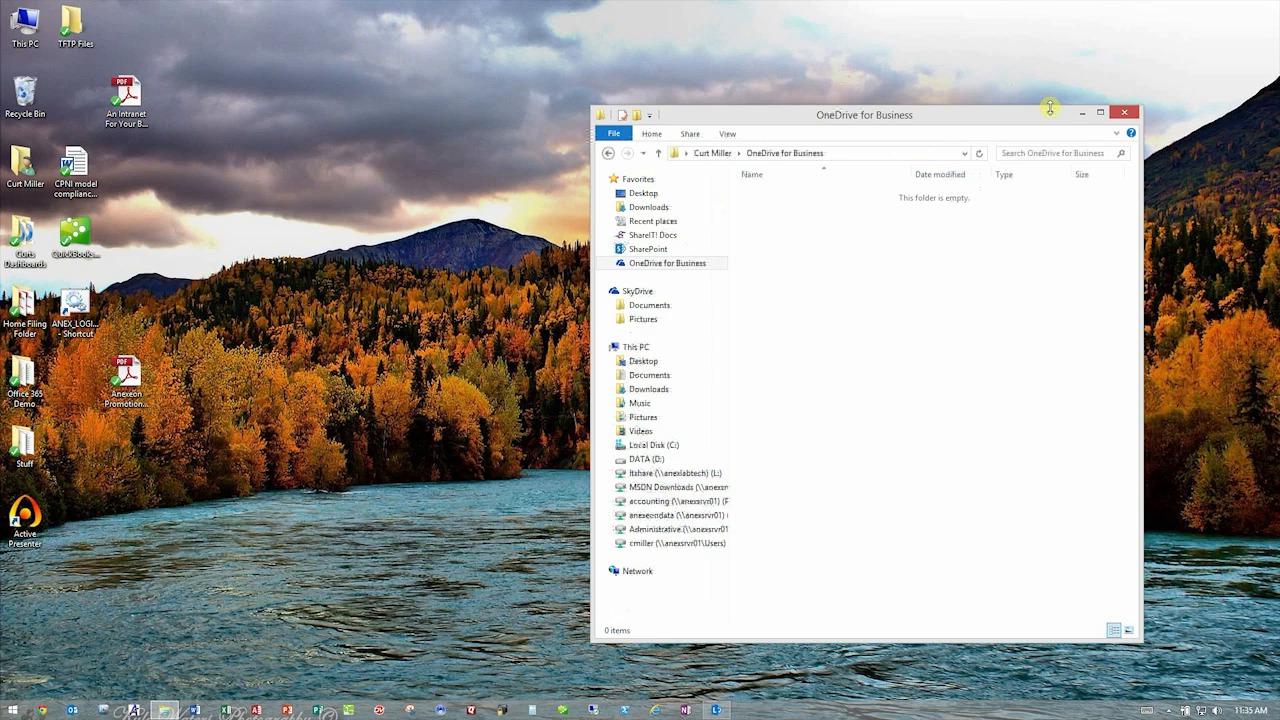
{"action": "mouse_move", "coordinate": [1124, 112]}
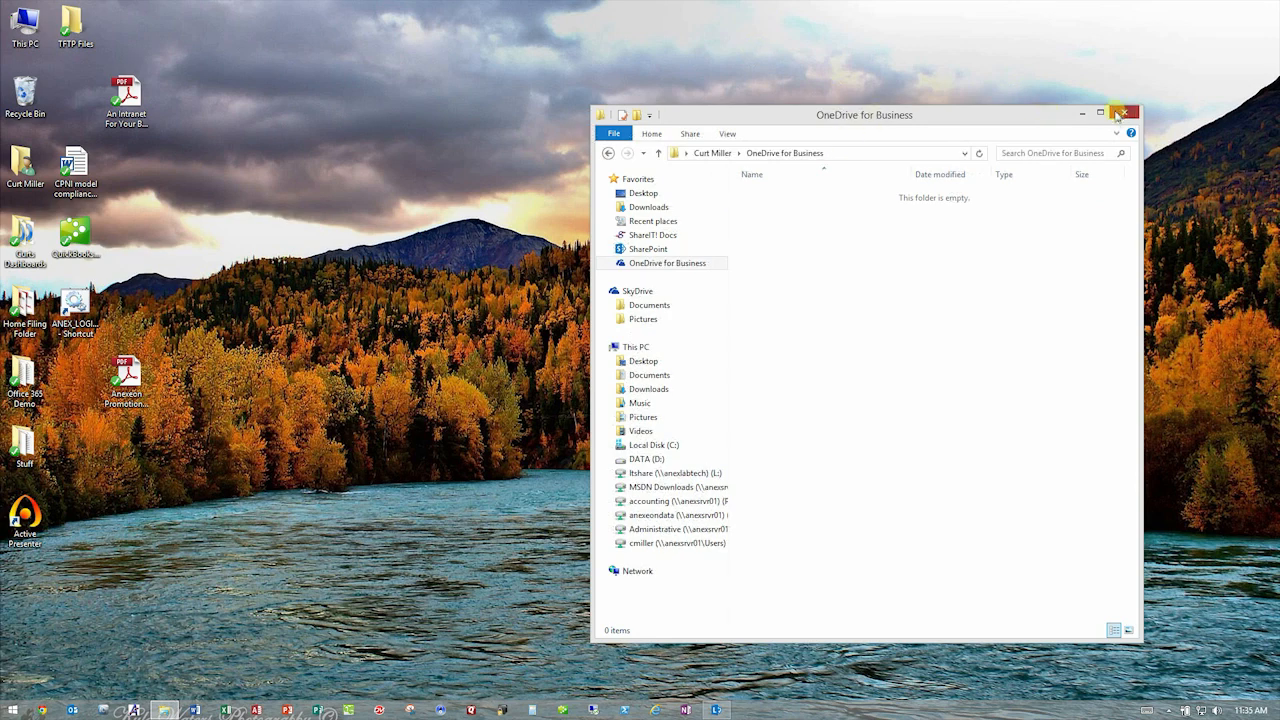
Step: Browse into Anexeon Team Site - Documents > Test > Office 365 Demo to see three Word documents
{"action": "left_click", "coordinate": [1122, 112]}
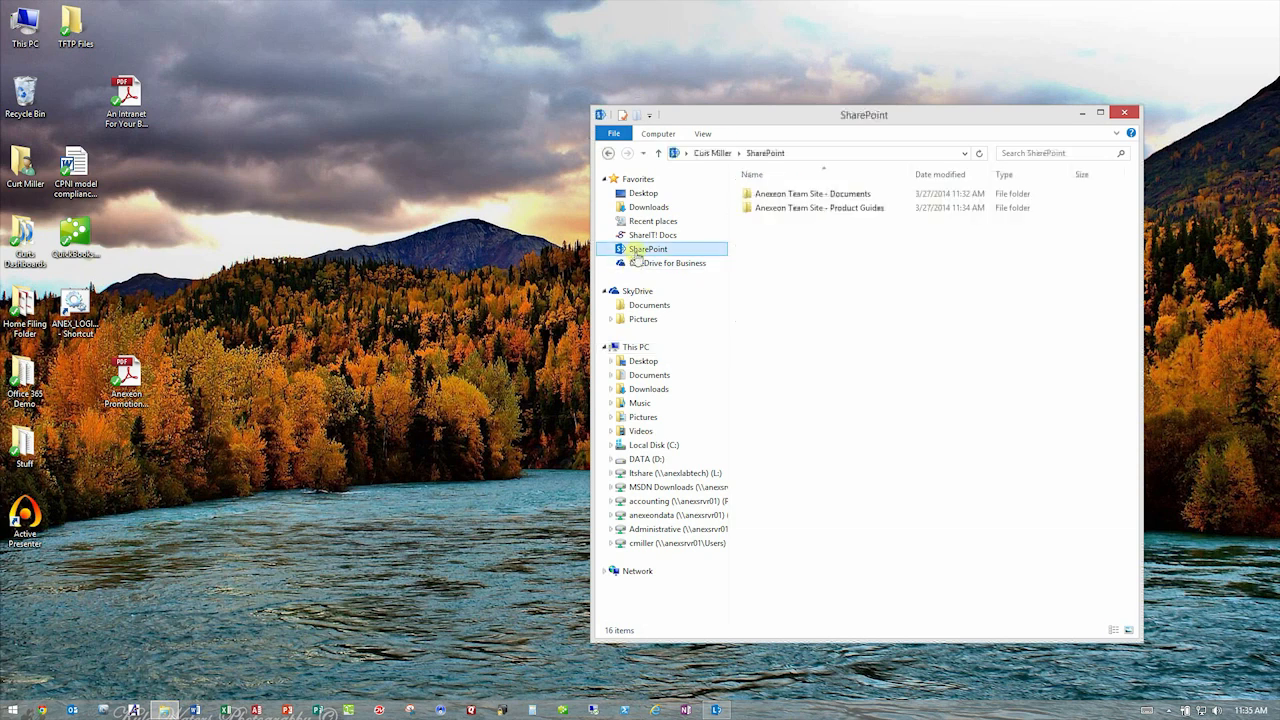
{"action": "double_click", "coordinate": [813, 193]}
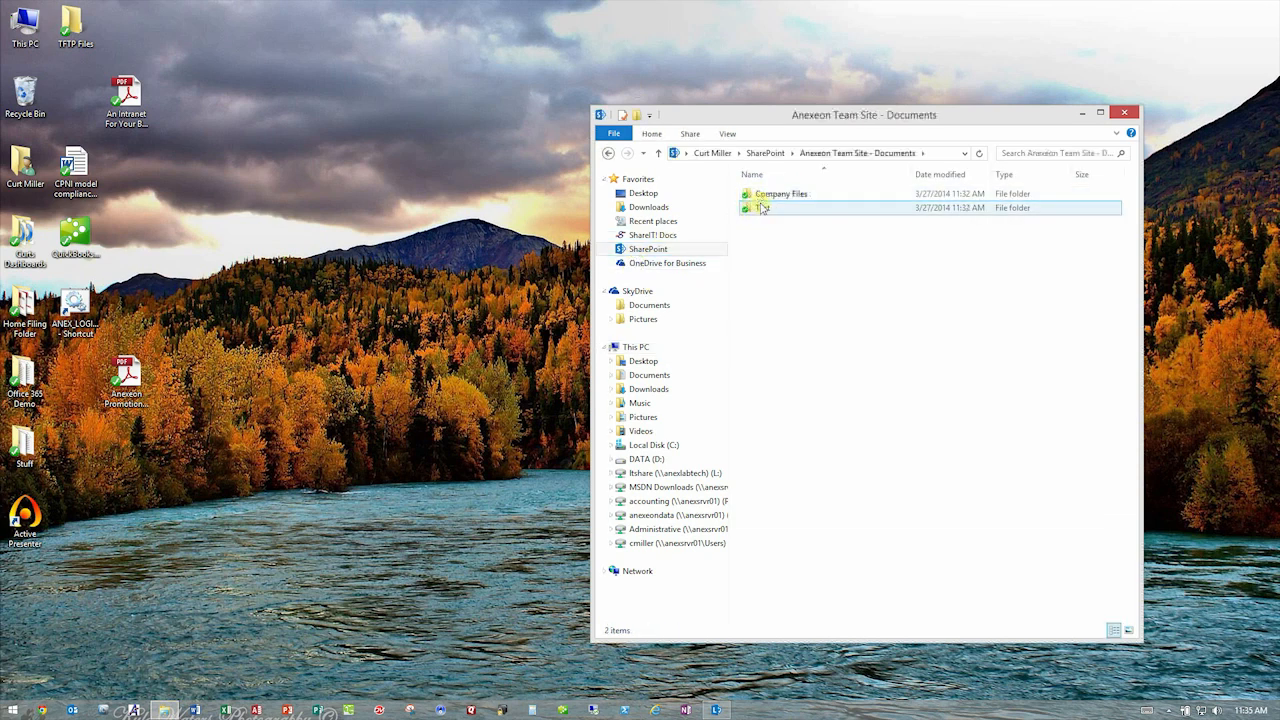
{"action": "double_click", "coordinate": [780, 207]}
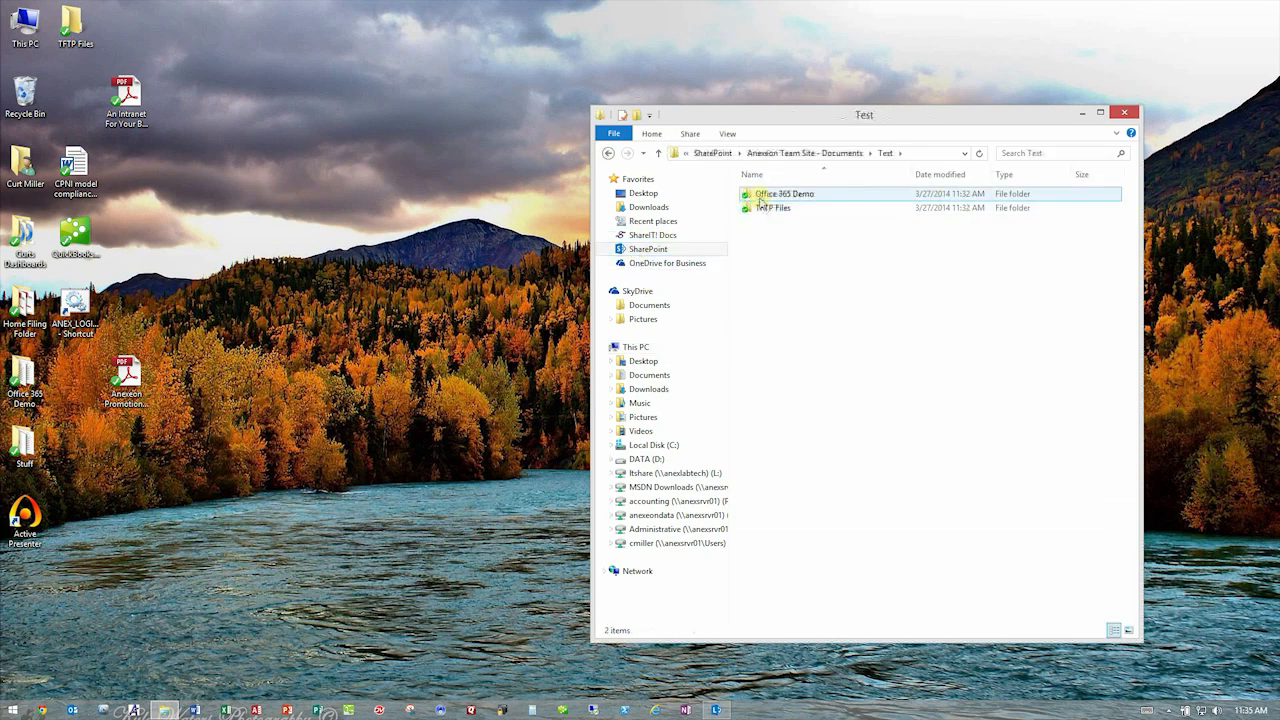
{"action": "double_click", "coordinate": [785, 193]}
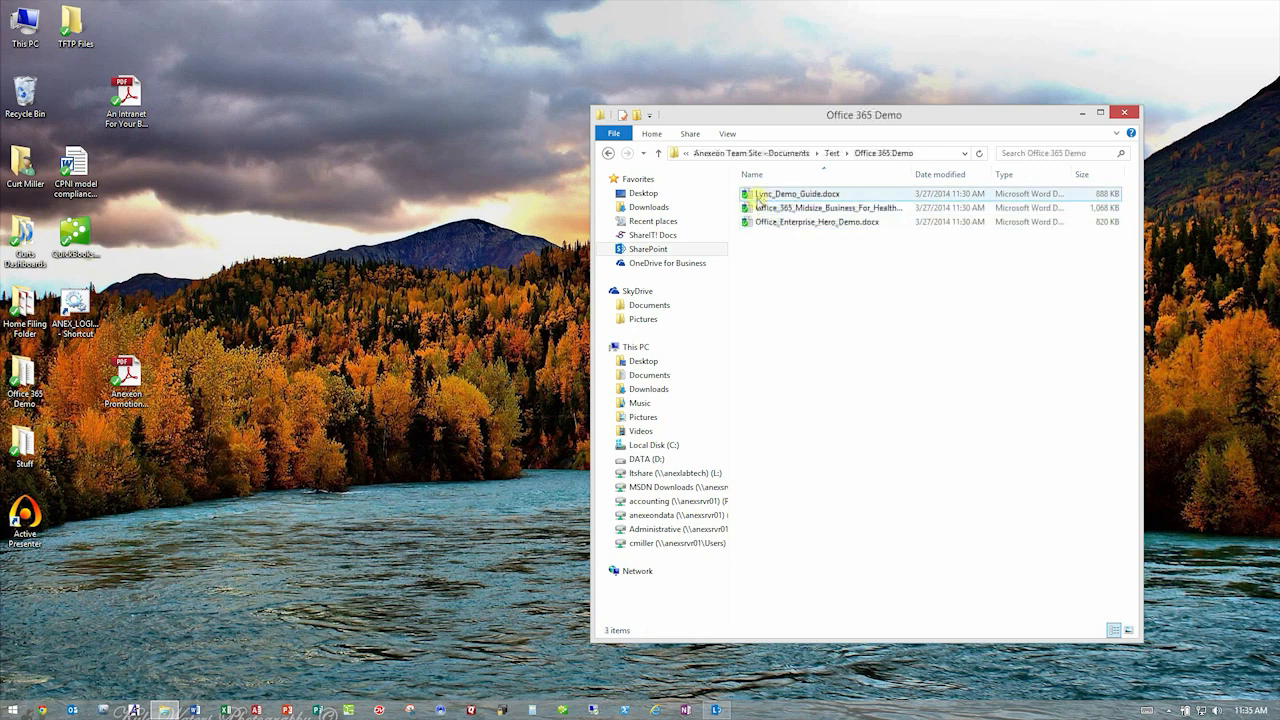